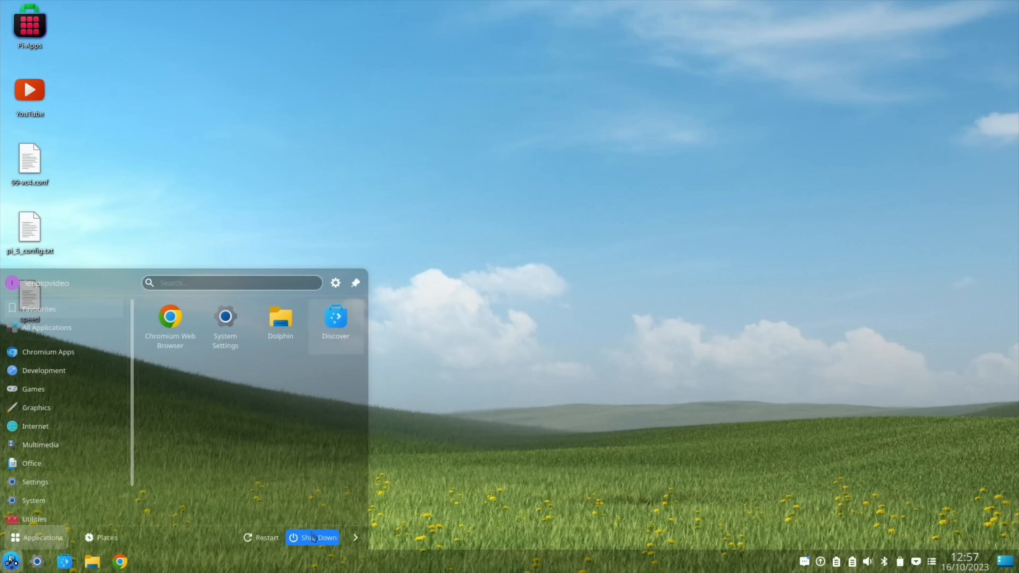
Step: Log out of Plasma, switch the login session to Default Xsession, and enter the password
left_click(313, 537)
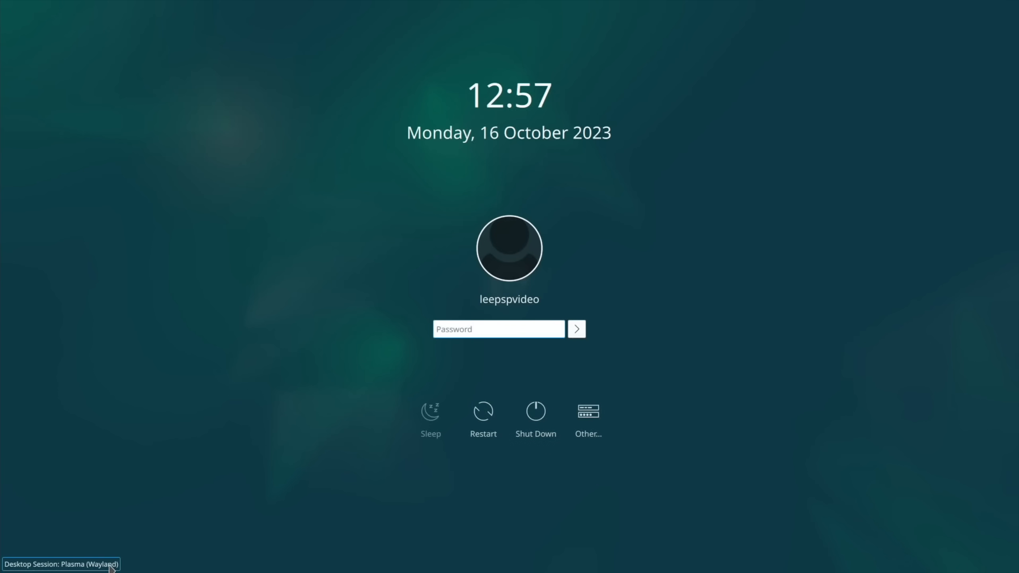
left_click(60, 563)
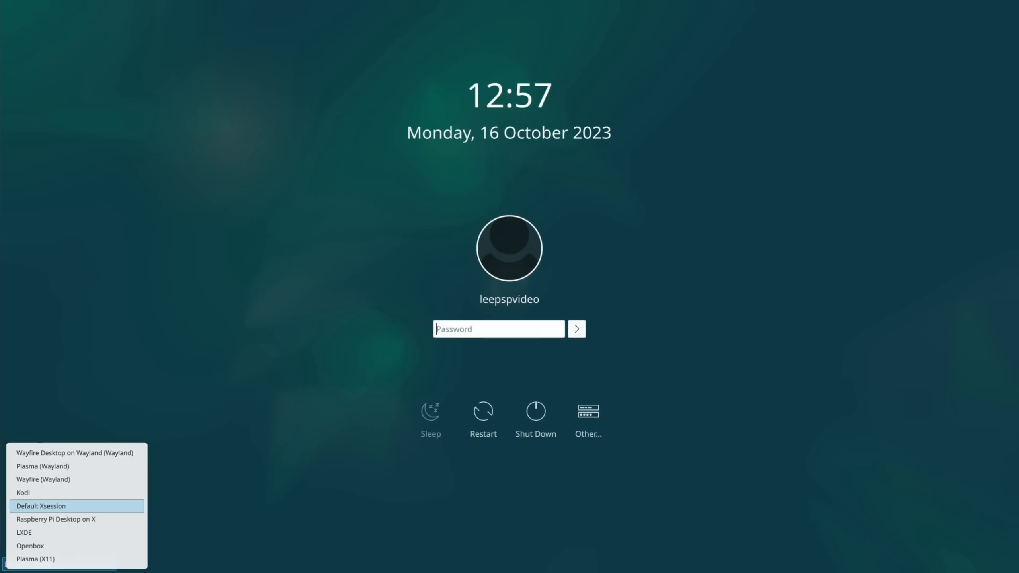
type("password")
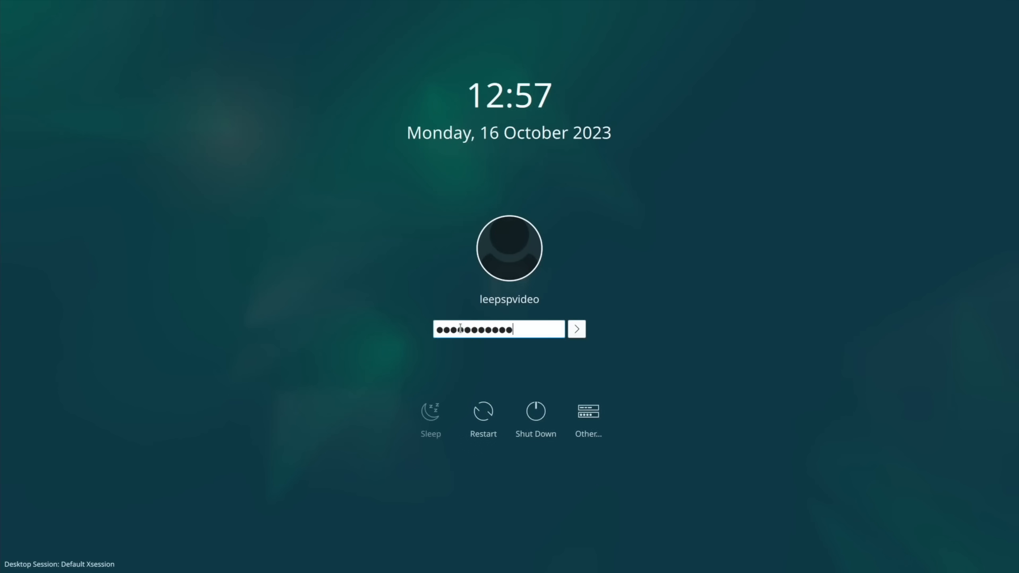
Step: Log in, launch Raspberry Pi Imager via an 'image' search, and browse Other general-purpose OS
left_click(576, 328)
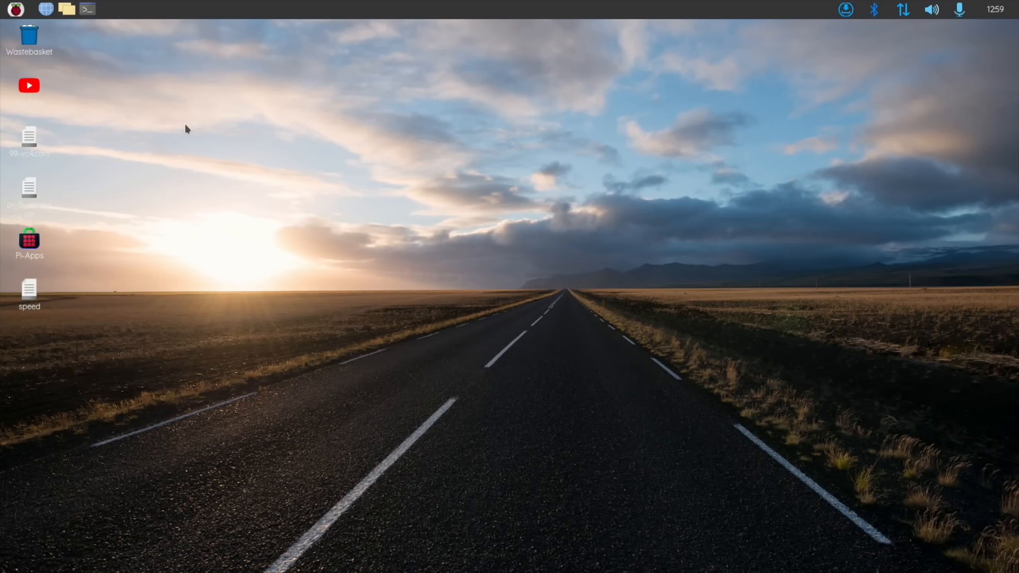
mouse_move(206, 80)
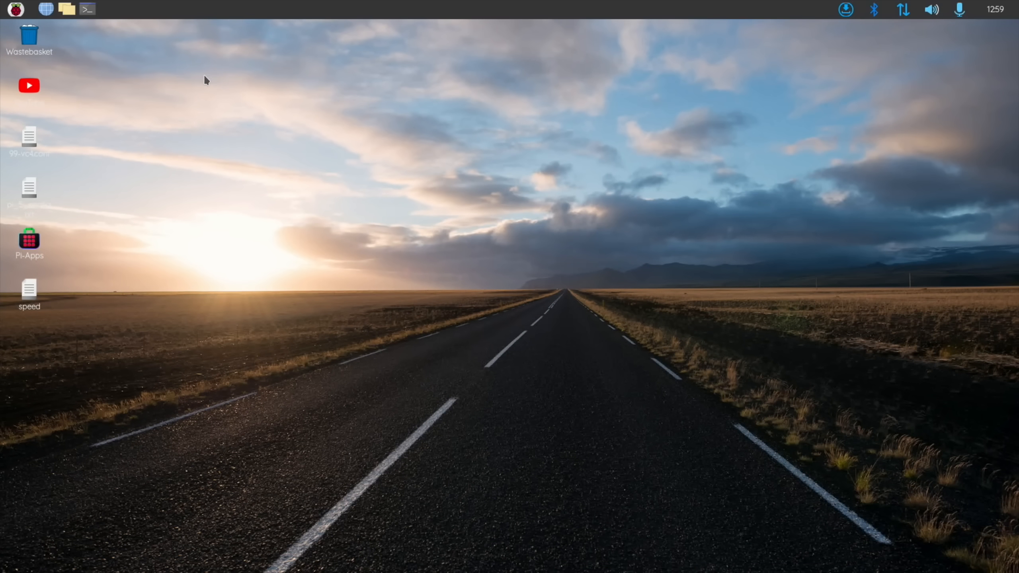
type("image")
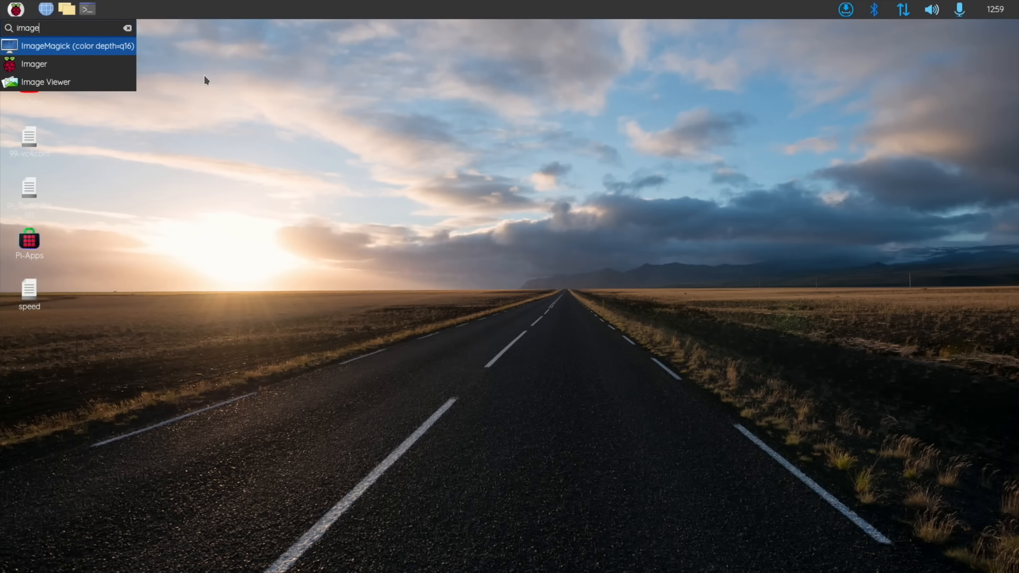
left_click(34, 64)
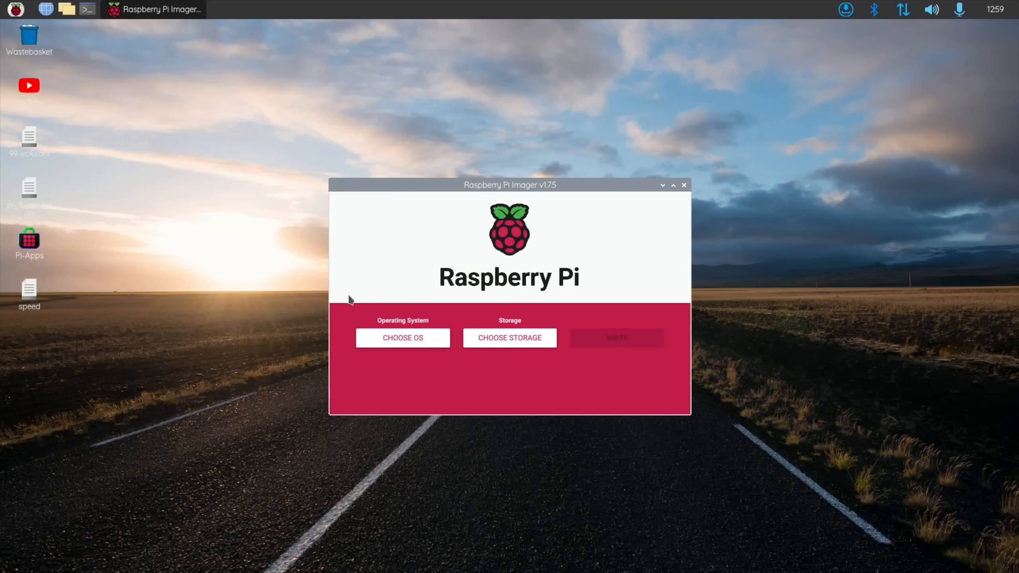
left_click(402, 337)
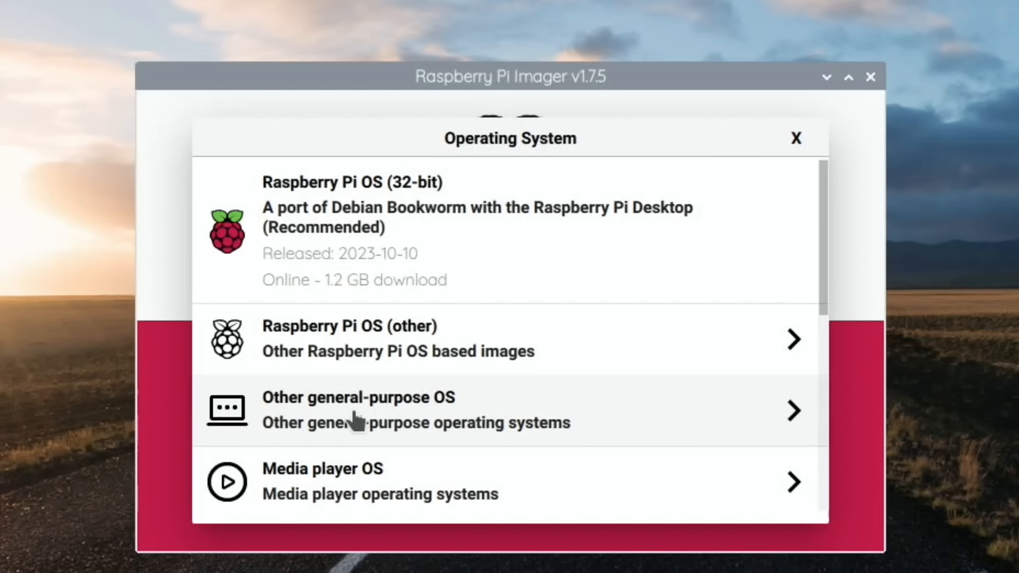
left_click(358, 410)
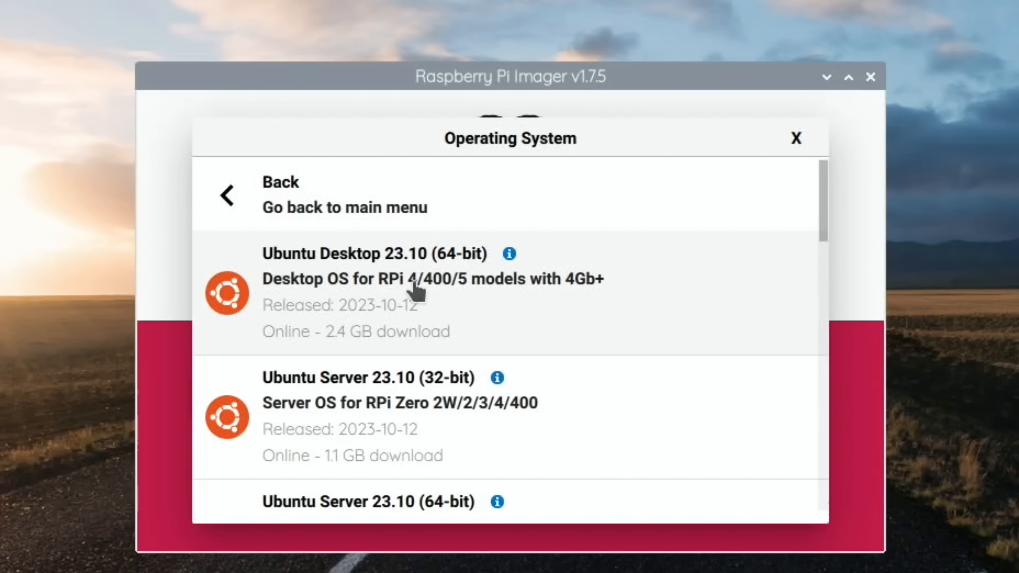
mouse_move(409, 280)
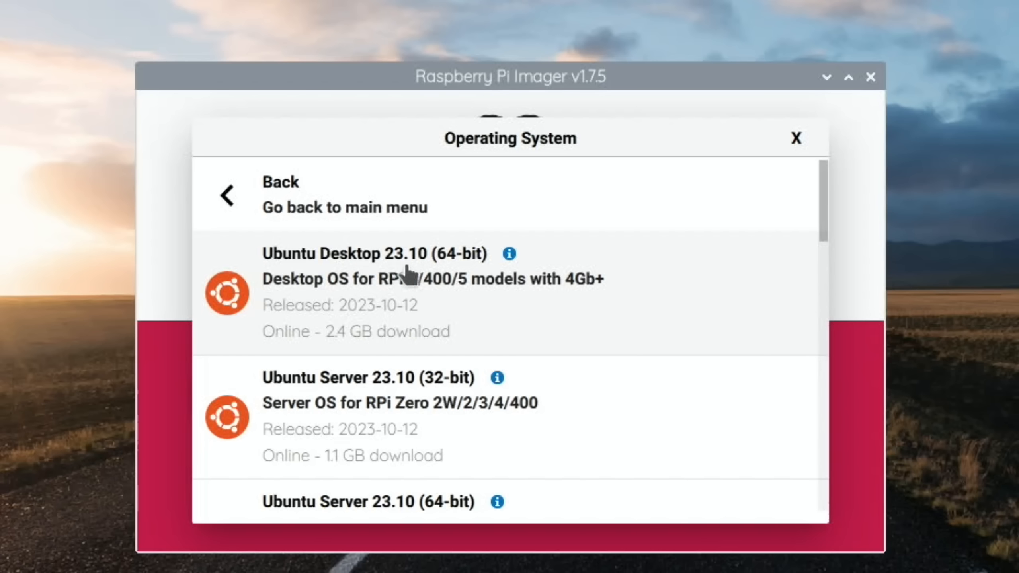
mouse_move(406, 302)
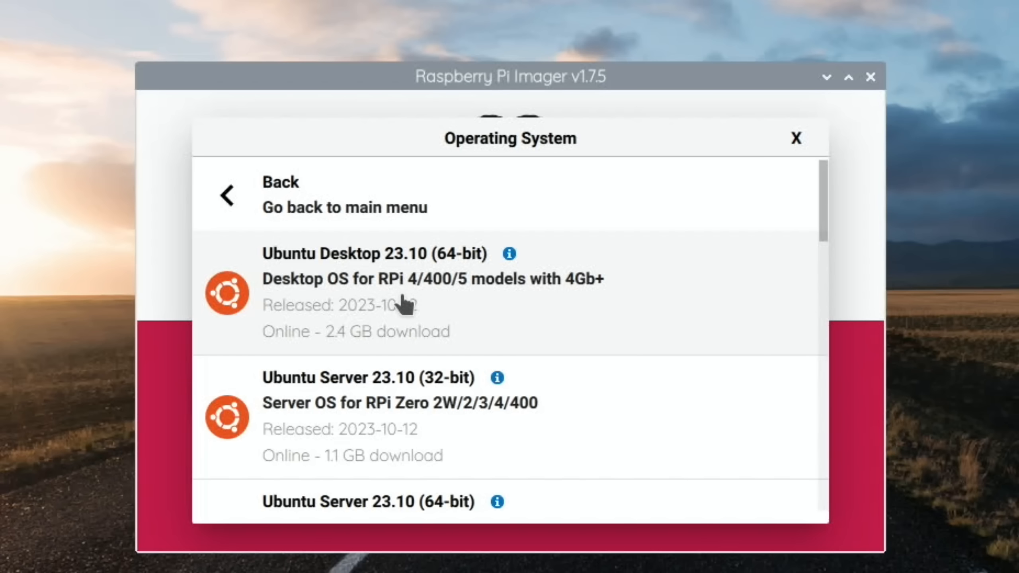
mouse_move(461, 296)
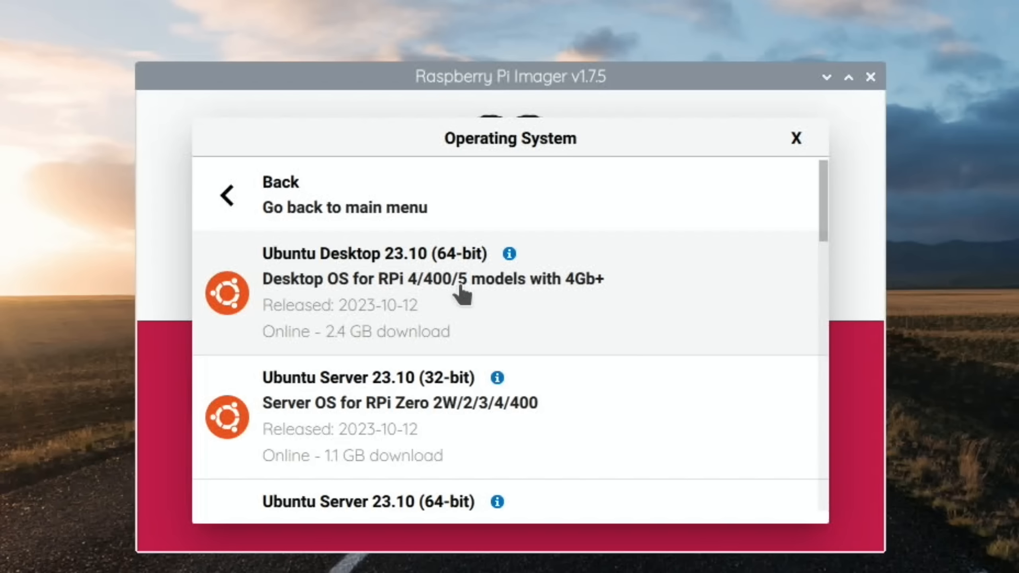
mouse_move(592, 296)
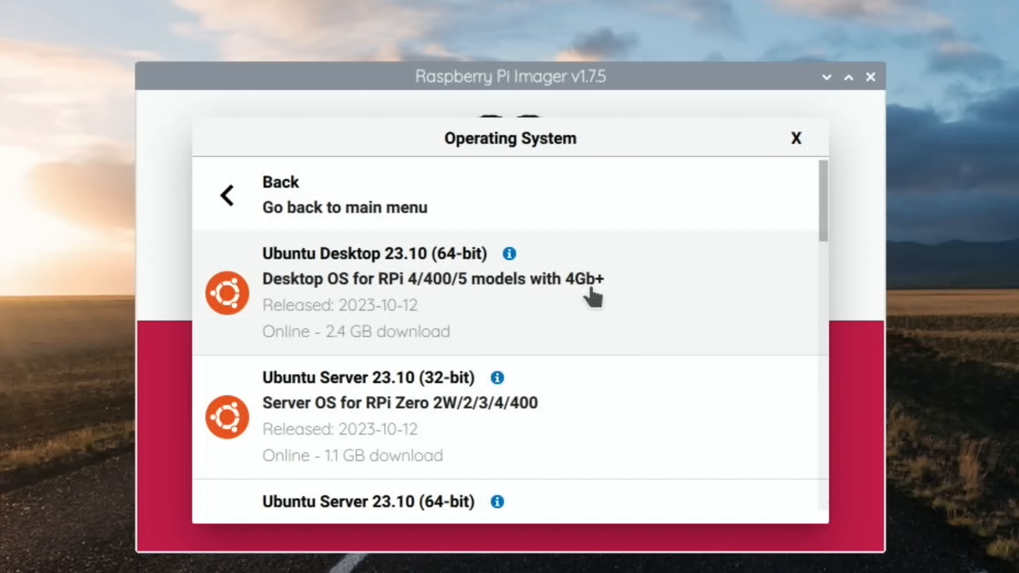
mouse_move(427, 287)
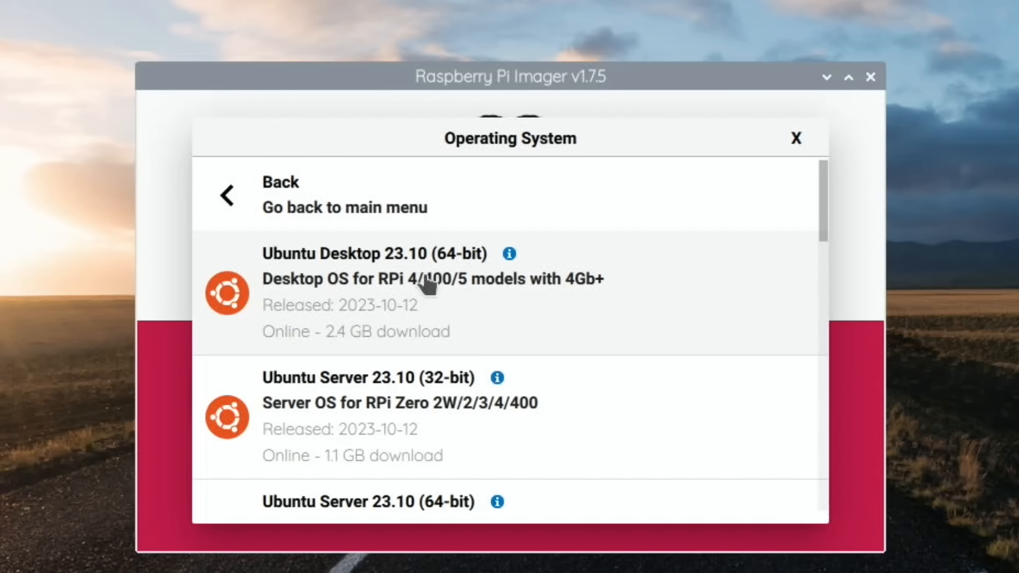
Step: Choose Use custom in the OS list and pick the Ubuntu 23.10 preinstalled desktop image
left_click(795, 138)
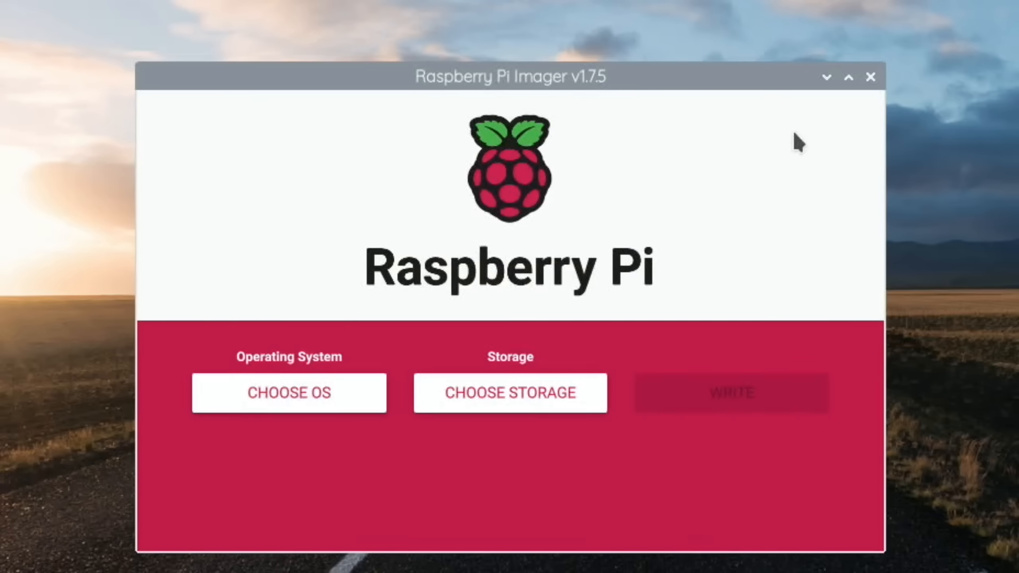
left_click(288, 392)
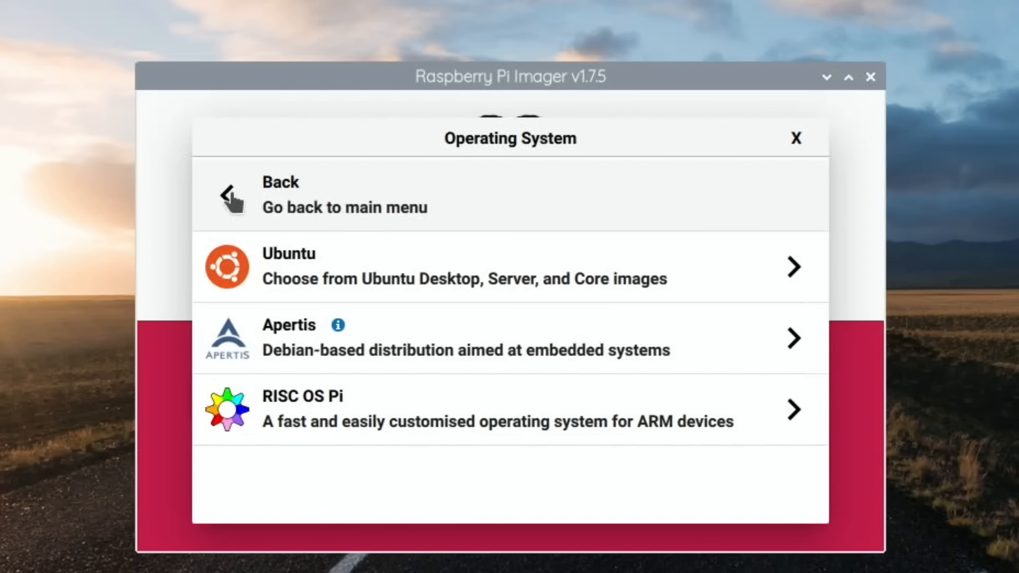
scroll("down", 3)
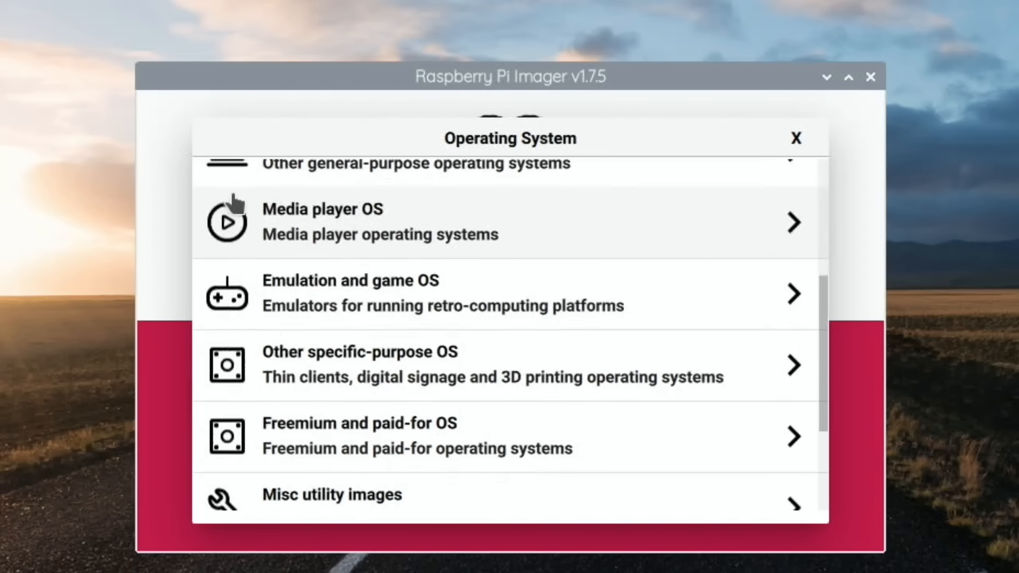
scroll("down", 3)
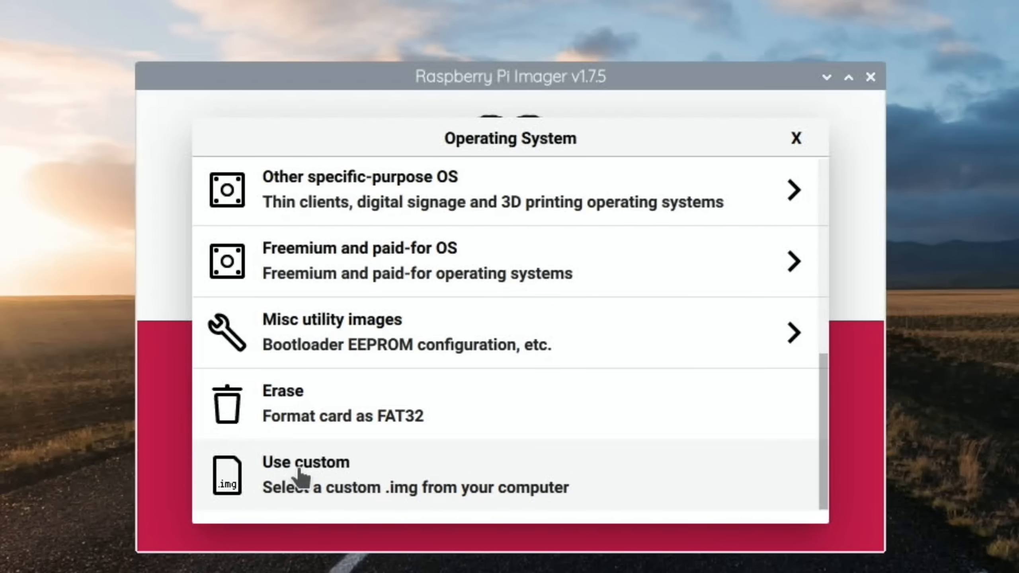
left_click(305, 474)
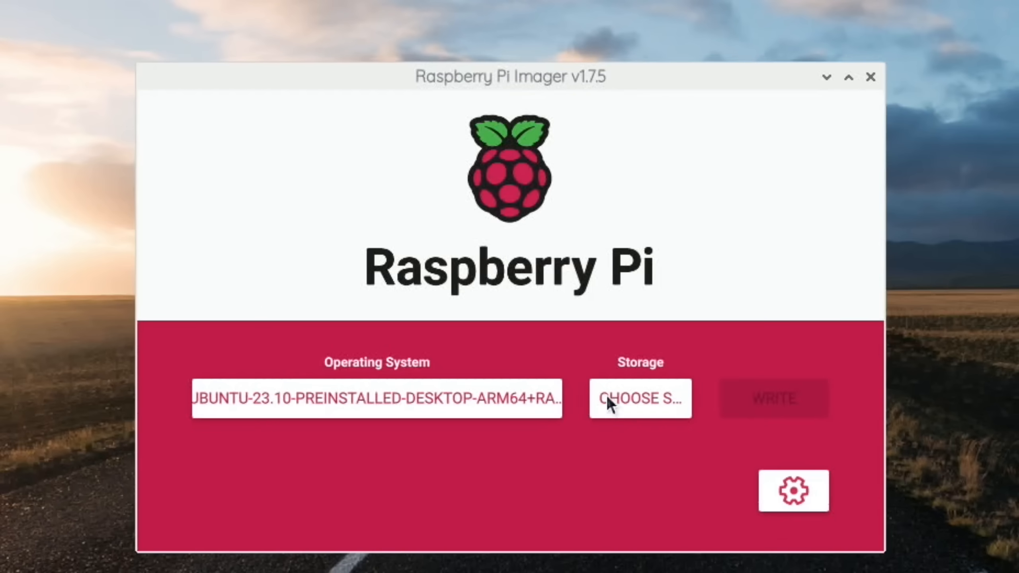
Step: Select the ASMT KINGSTON drive as storage and start writing the image to it
left_click(639, 397)
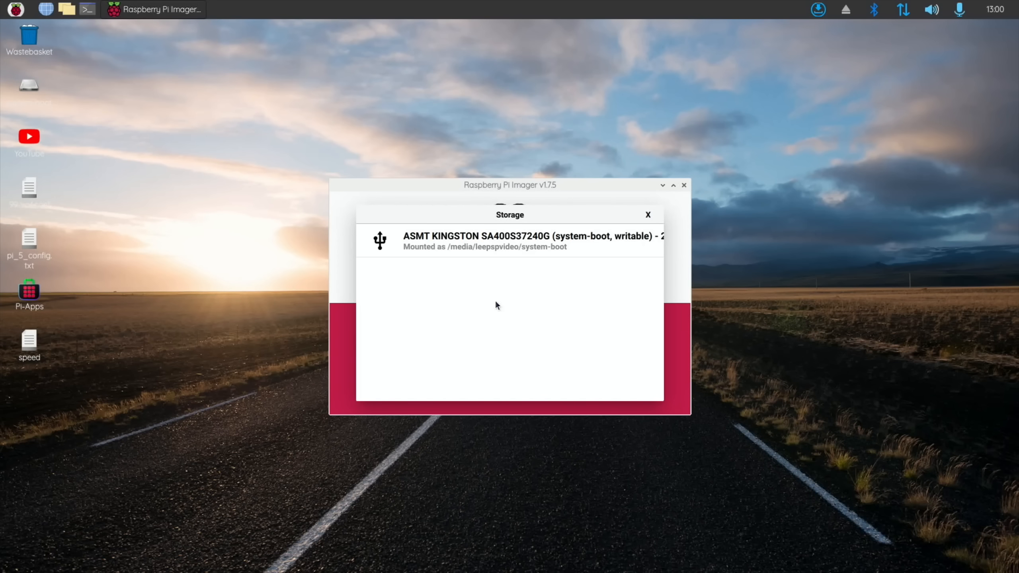
left_click(526, 240)
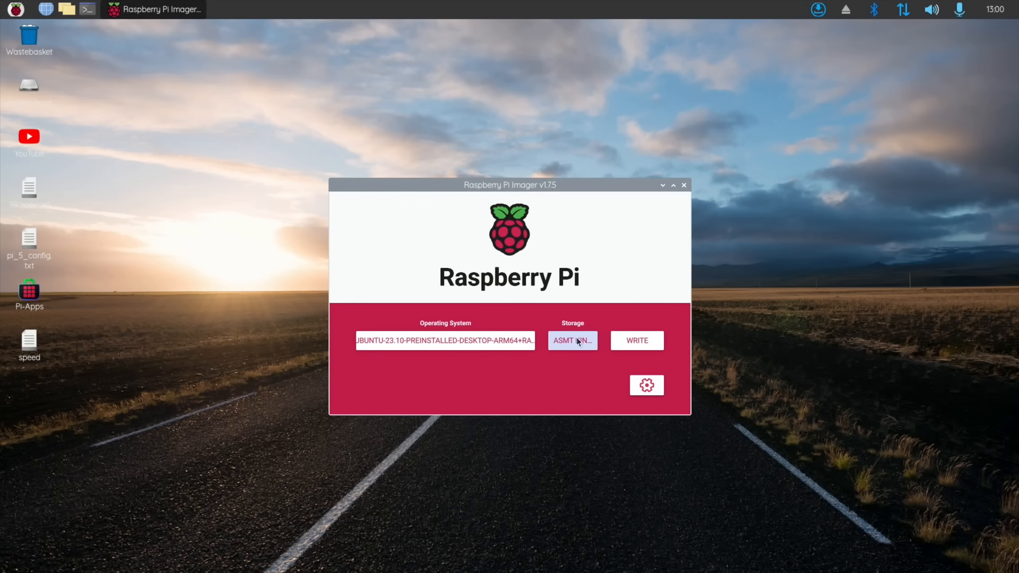
mouse_move(624, 341)
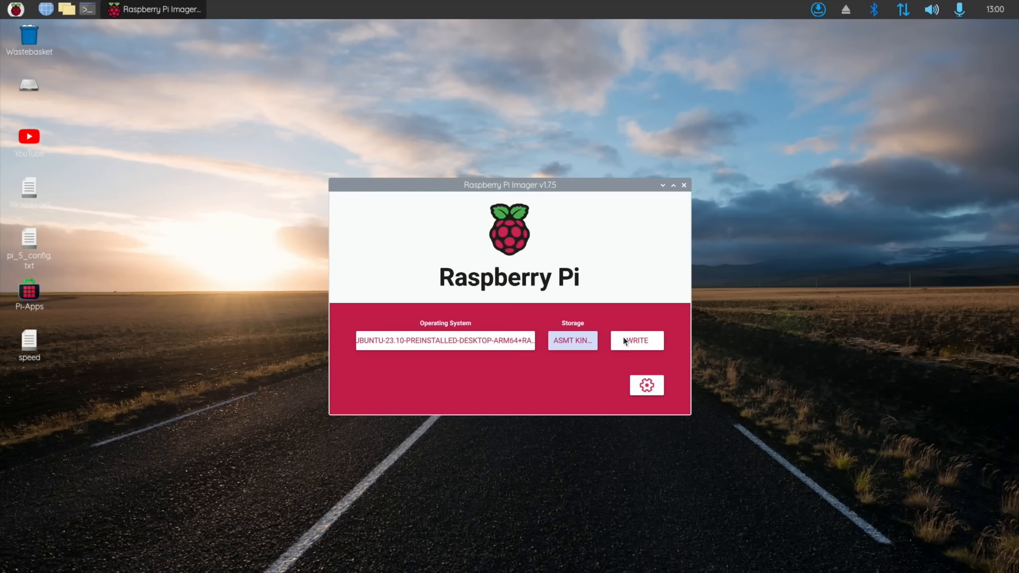
left_click(683, 185)
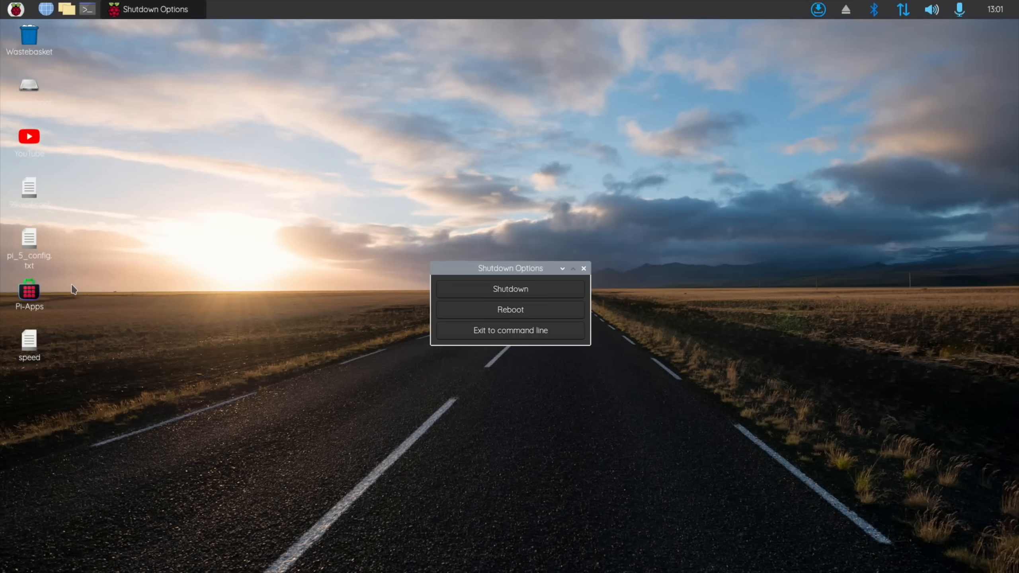
left_click(511, 289)
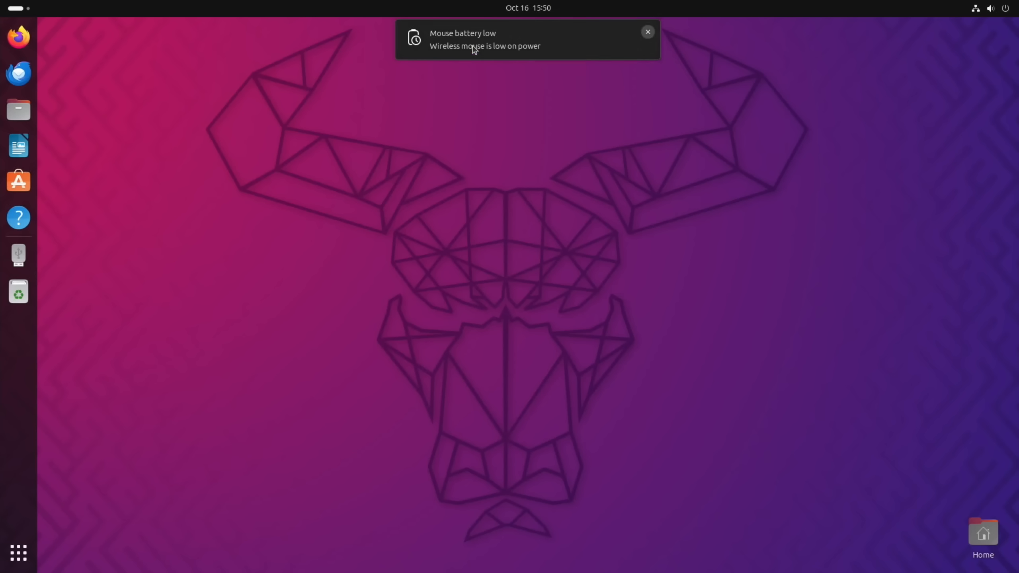
mouse_move(460, 52)
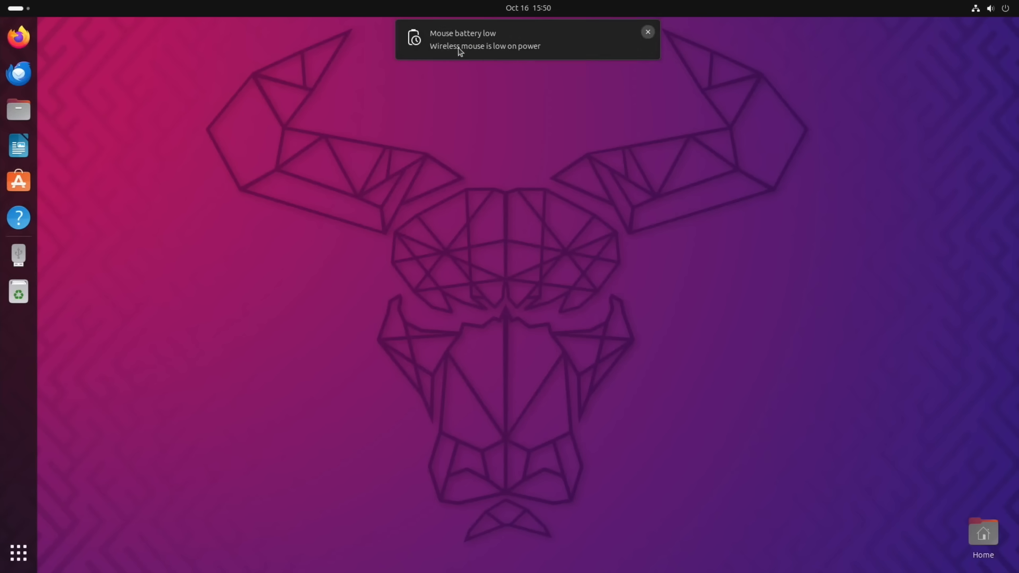
mouse_move(545, 43)
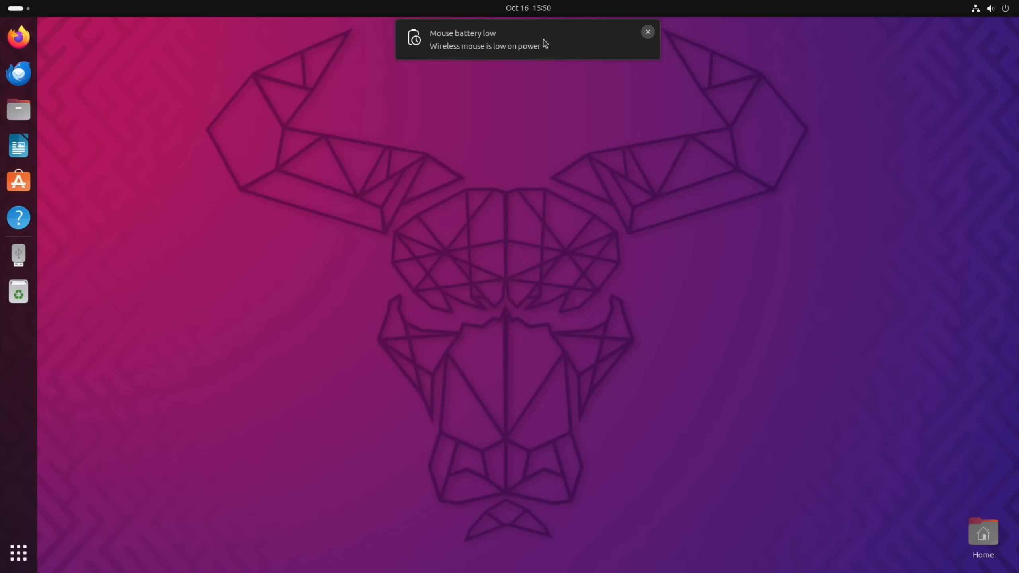
Step: Dismiss the low mouse battery notification and type 'chr' into the overview search
left_click(646, 31)
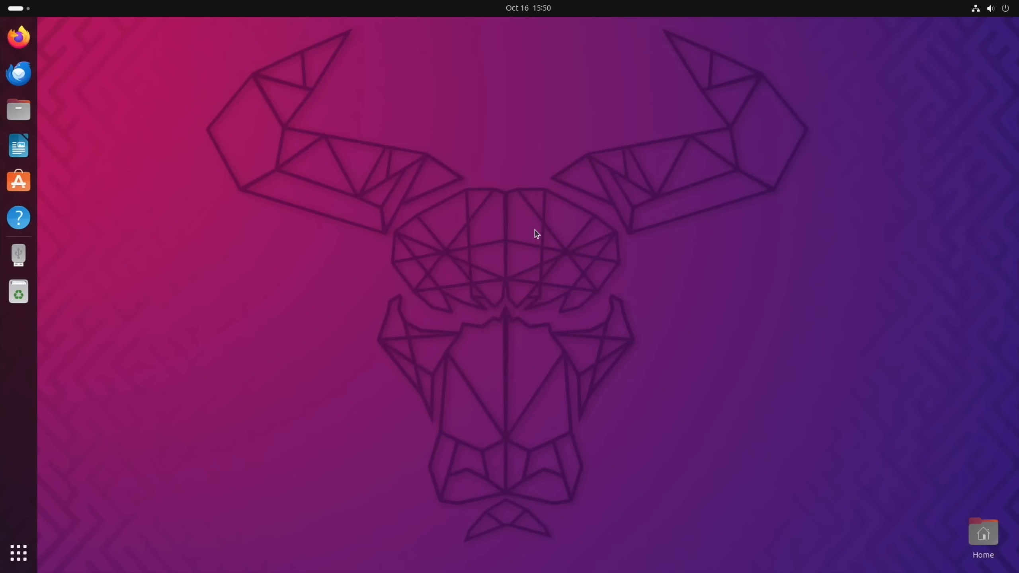
mouse_move(11, 427)
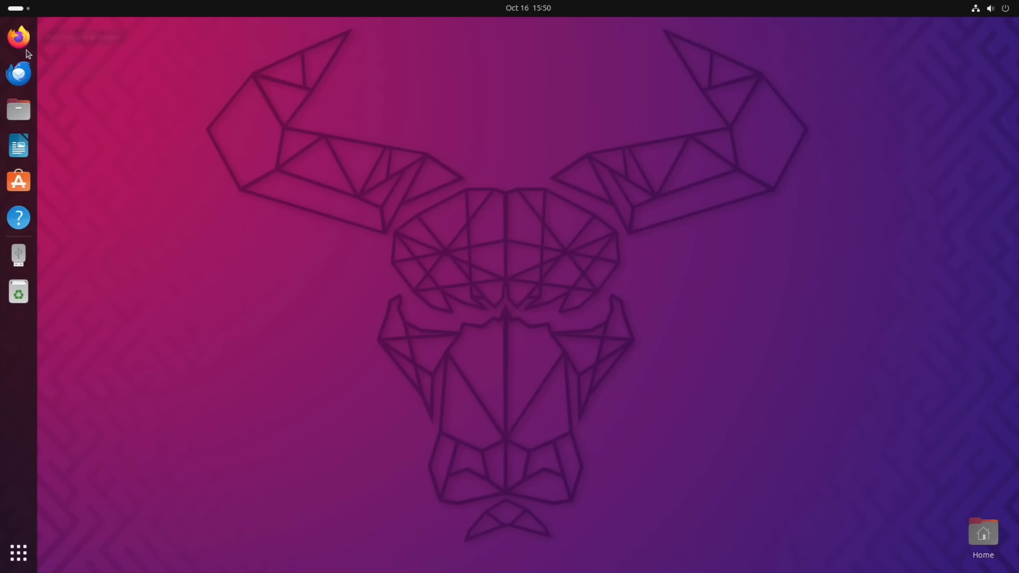
mouse_move(18, 36)
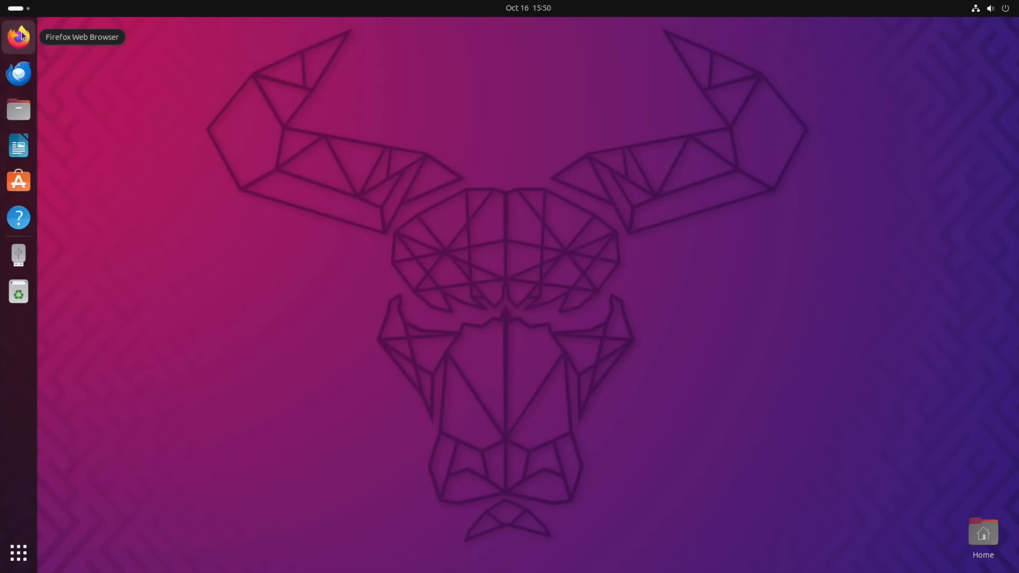
type("chr")
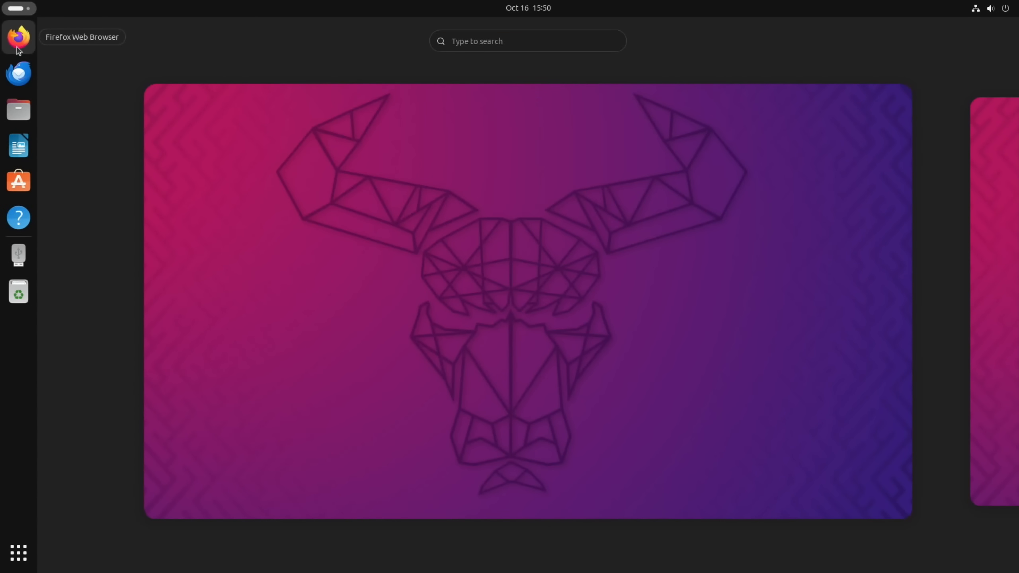
mouse_move(46, 55)
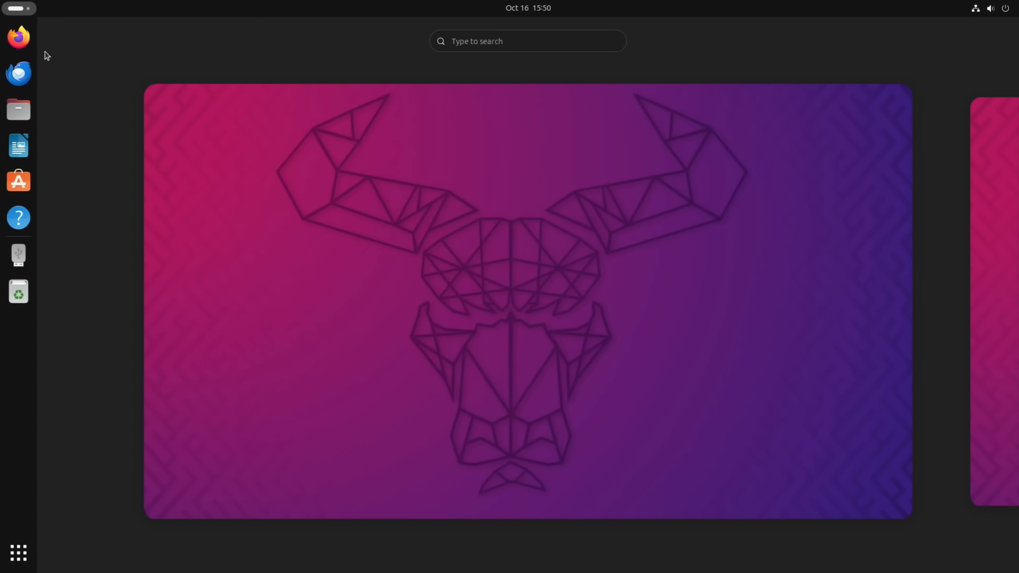
mouse_move(18, 37)
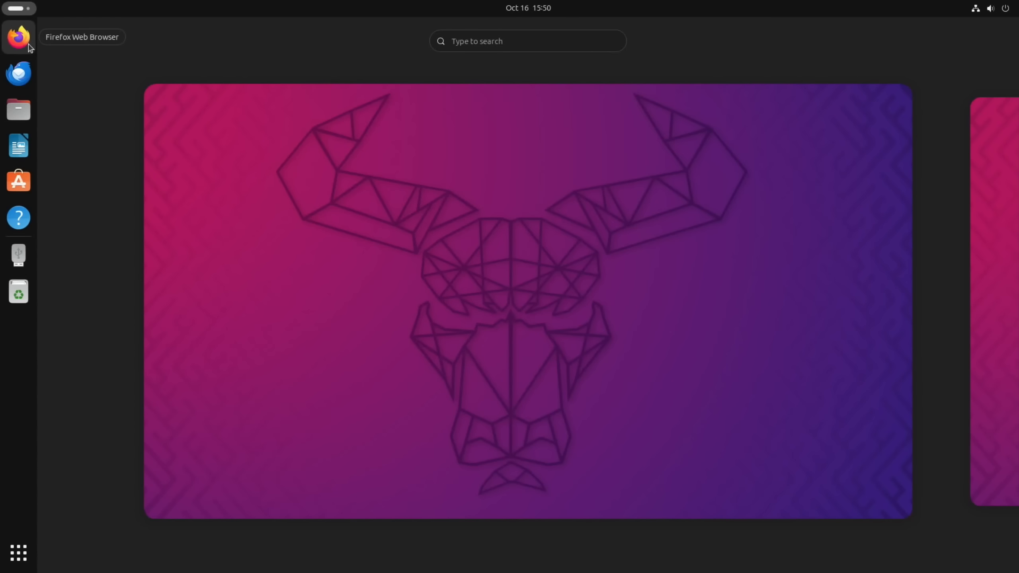
mouse_move(18, 73)
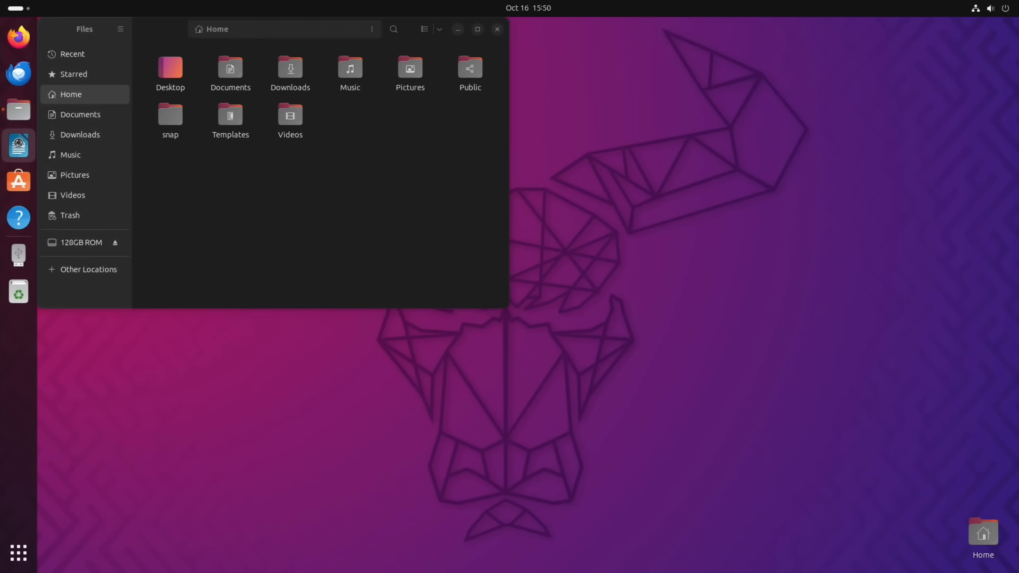
Step: Open a blank LibreOffice Writer document and the Ubuntu Desktop Guide, then move to an empty workspace
left_click(19, 146)
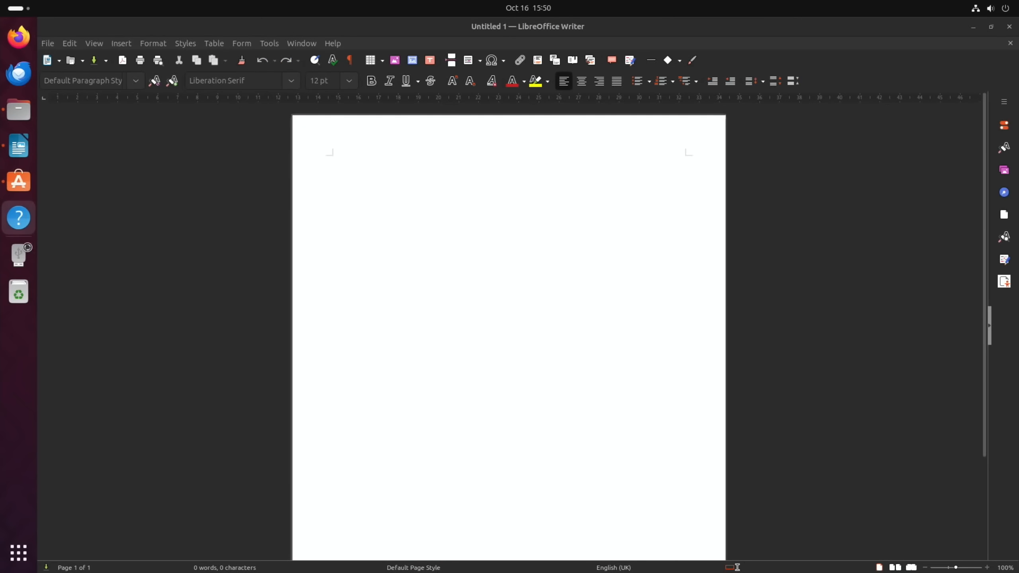
left_click(18, 218)
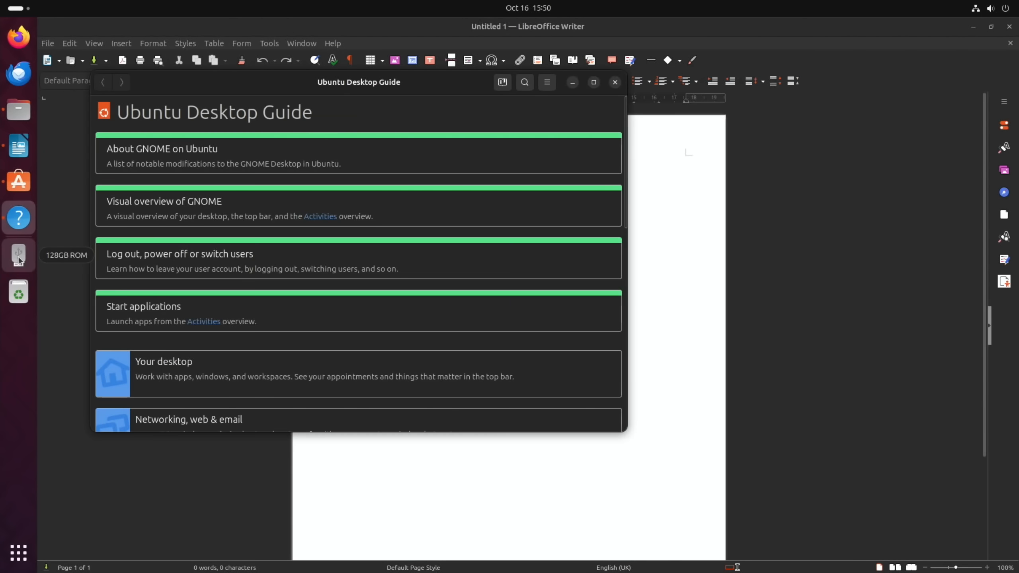
mouse_move(337, 94)
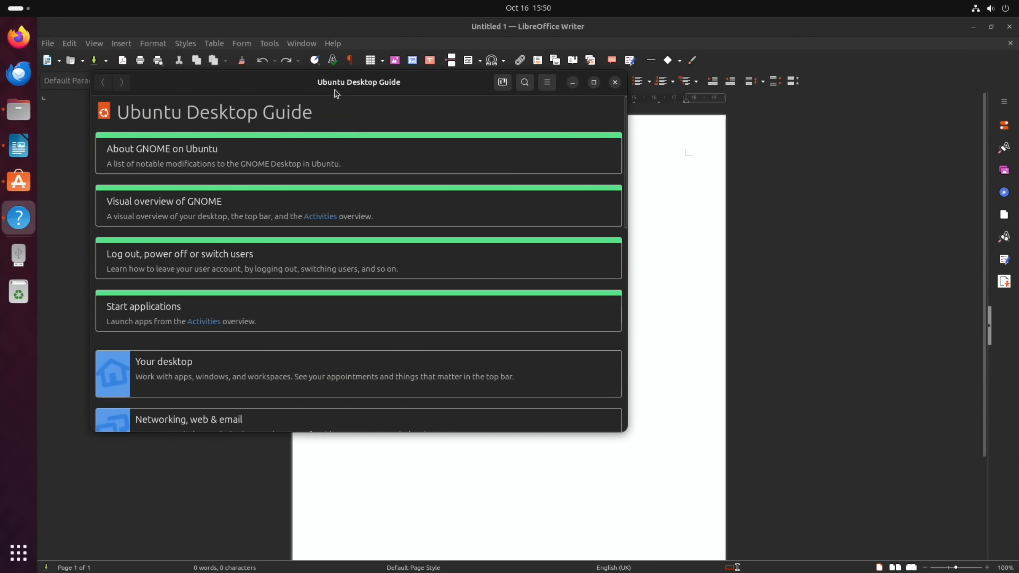
key("Super")
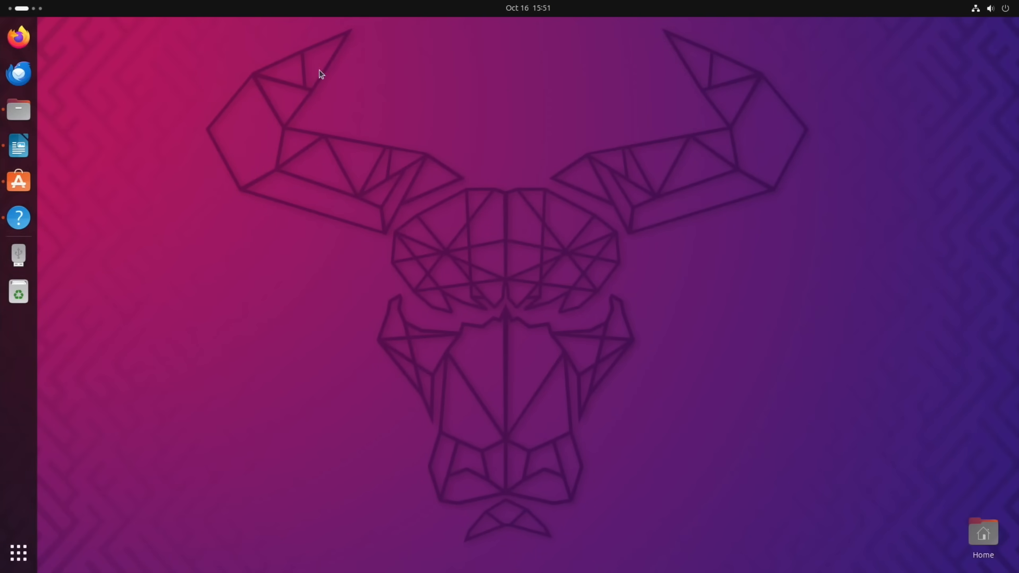
Step: Return to the first workspace, install Cheese with password authentication, and view Featured apps
key("Super")
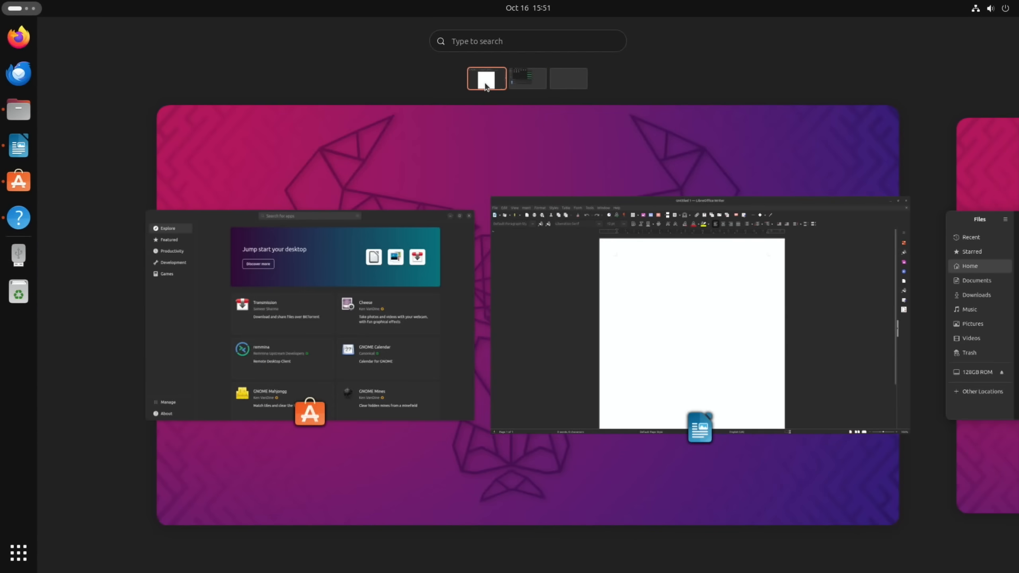
left_click(527, 79)
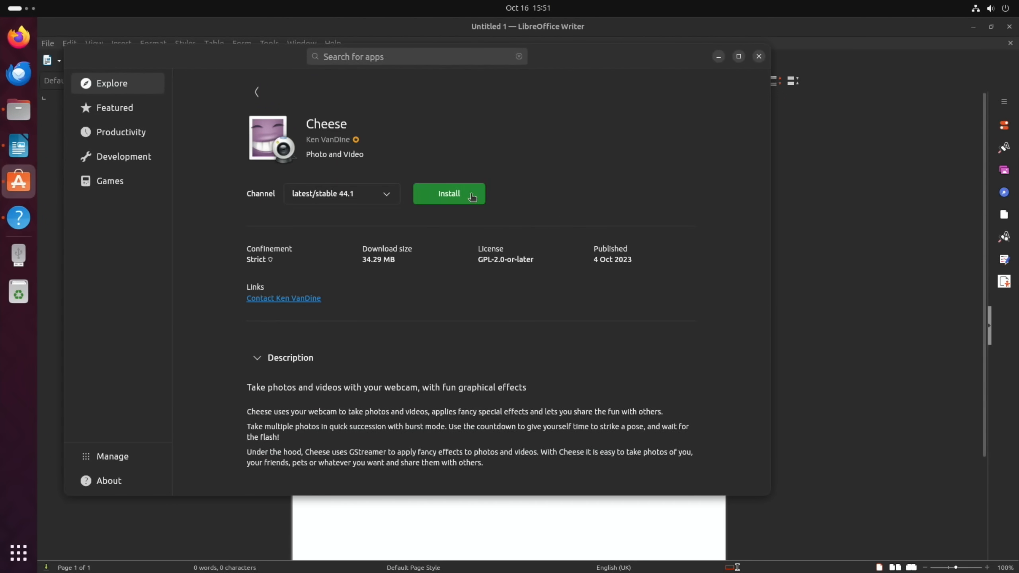
left_click(449, 194)
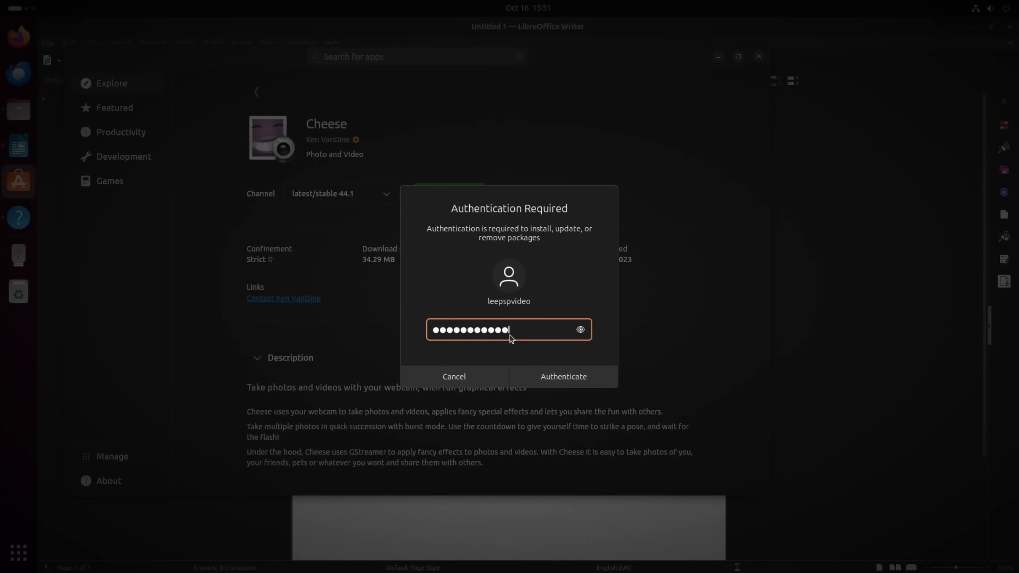
left_click(562, 376)
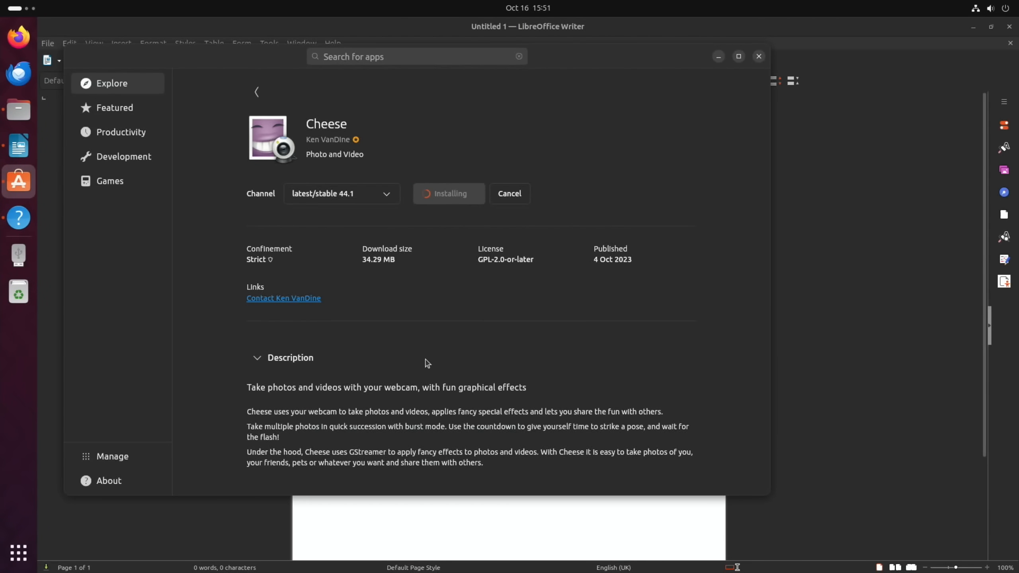
left_click(114, 107)
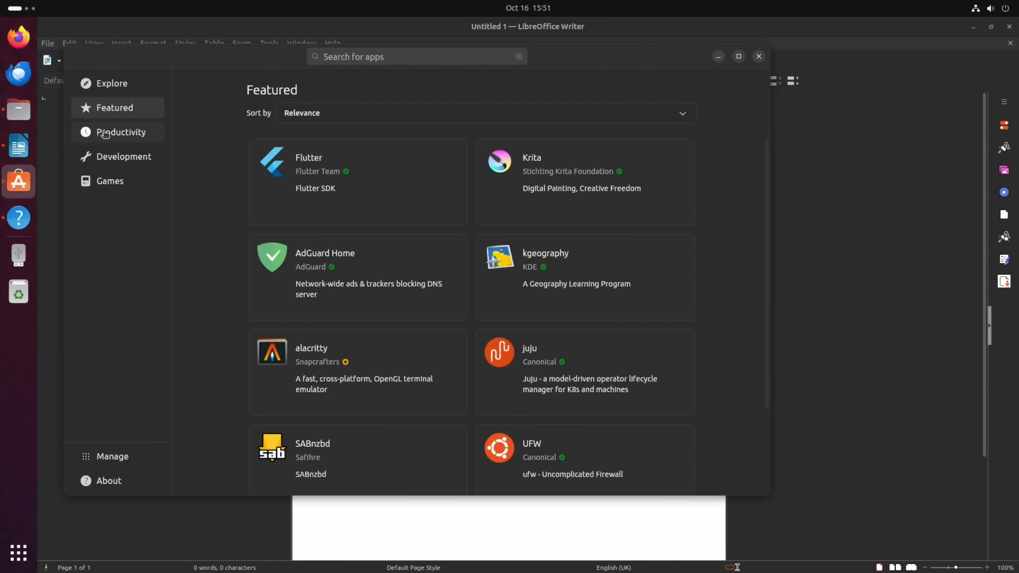
Step: Scroll through App Center's Productivity and Games categories, then show the window overview
left_click(120, 132)
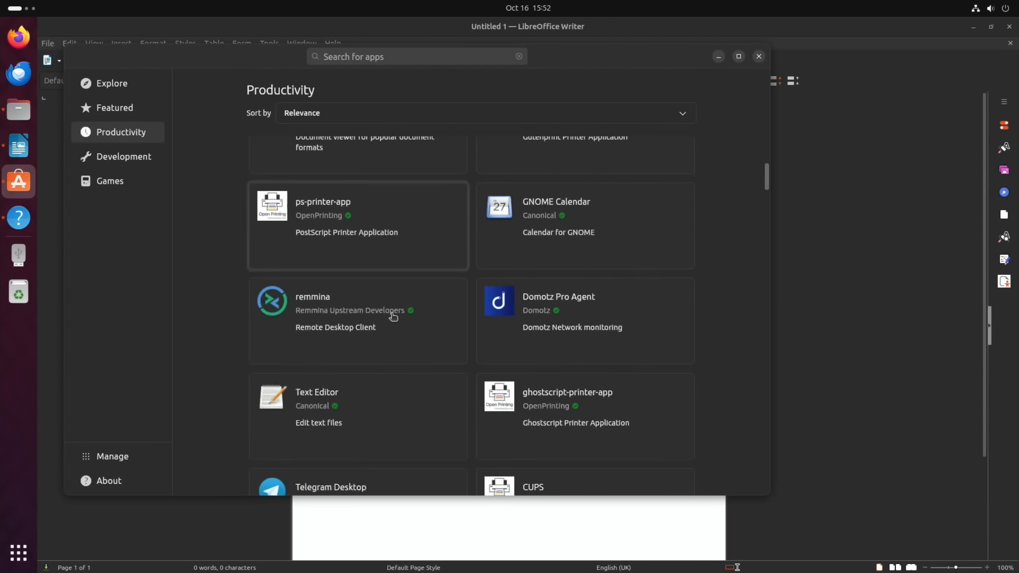
scroll("down", 3)
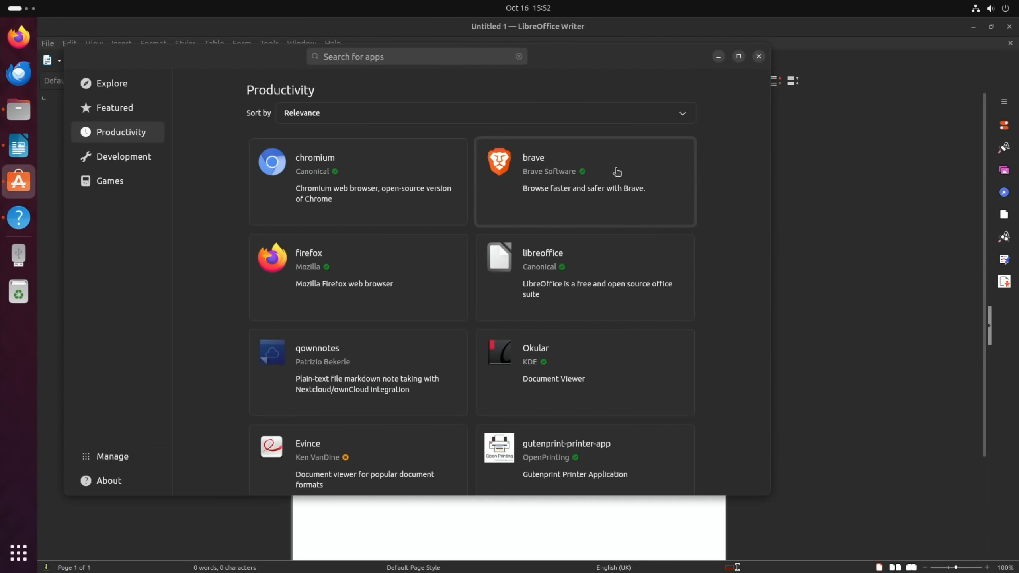
mouse_move(699, 90)
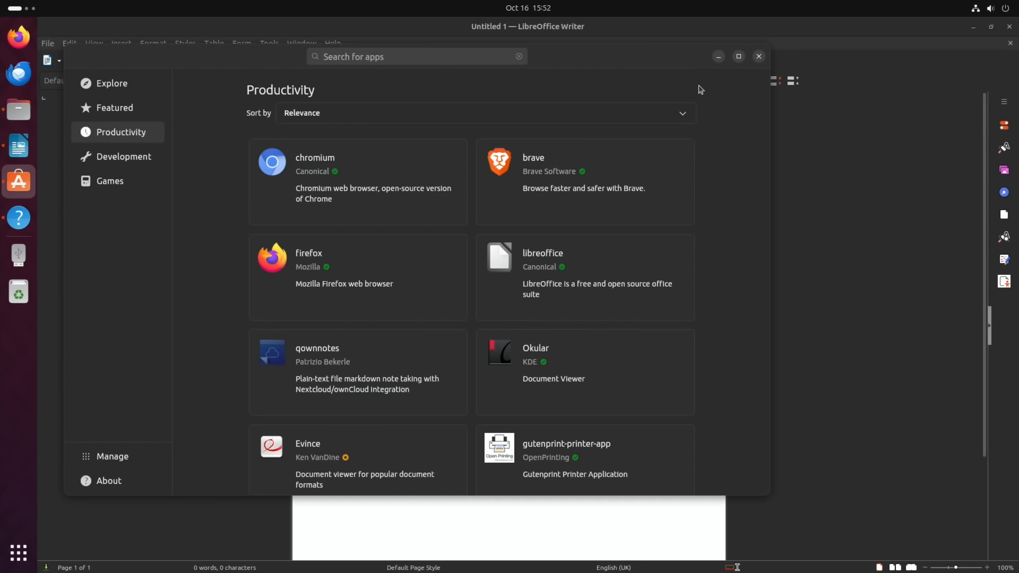
mouse_move(340, 271)
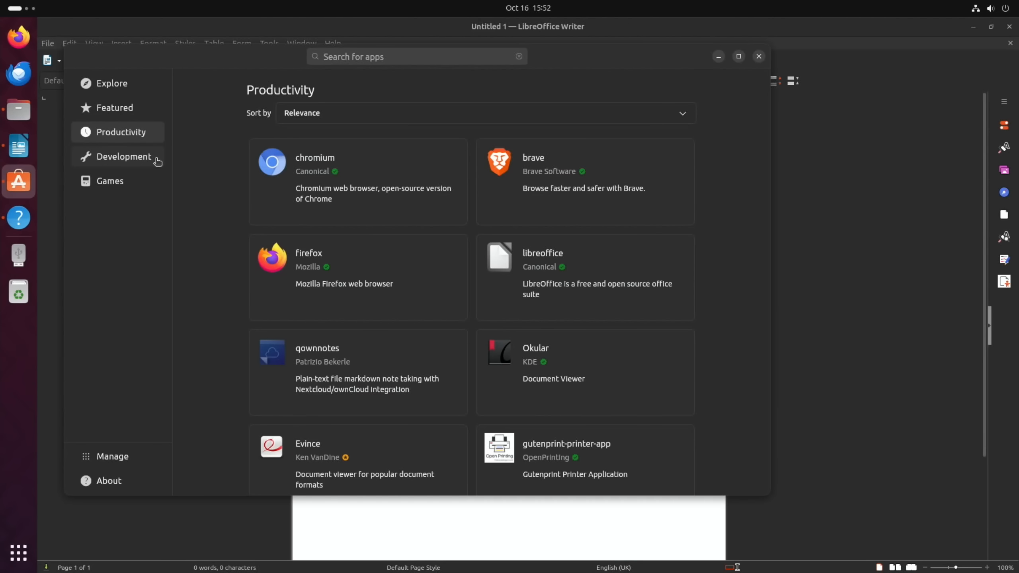
left_click(109, 180)
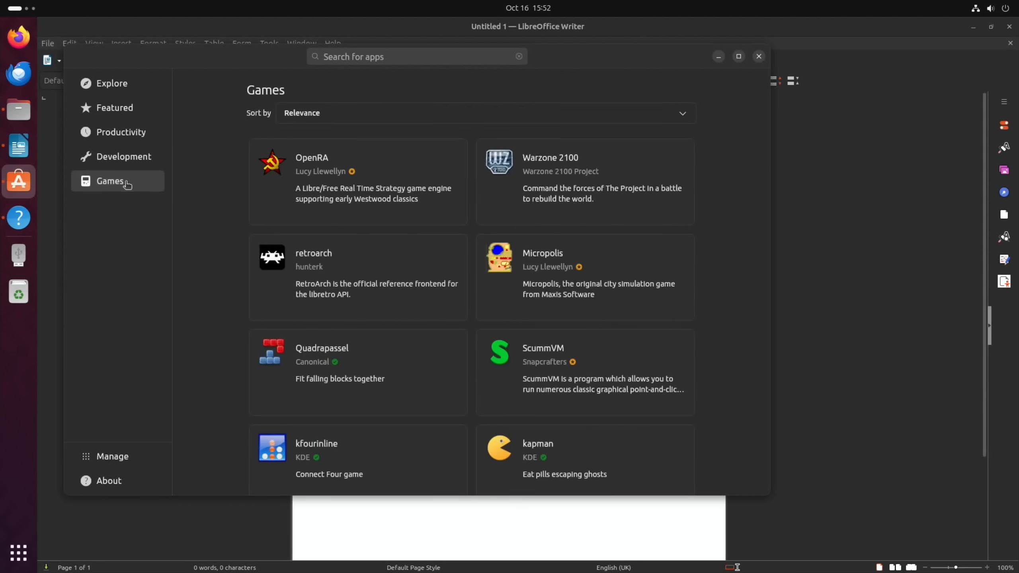
scroll("down", 3)
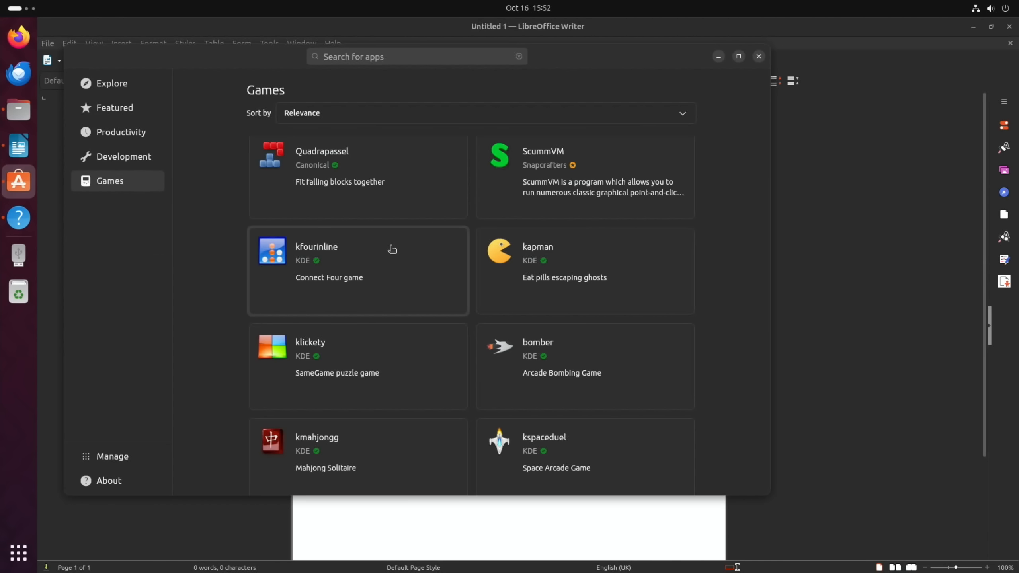
key("Super")
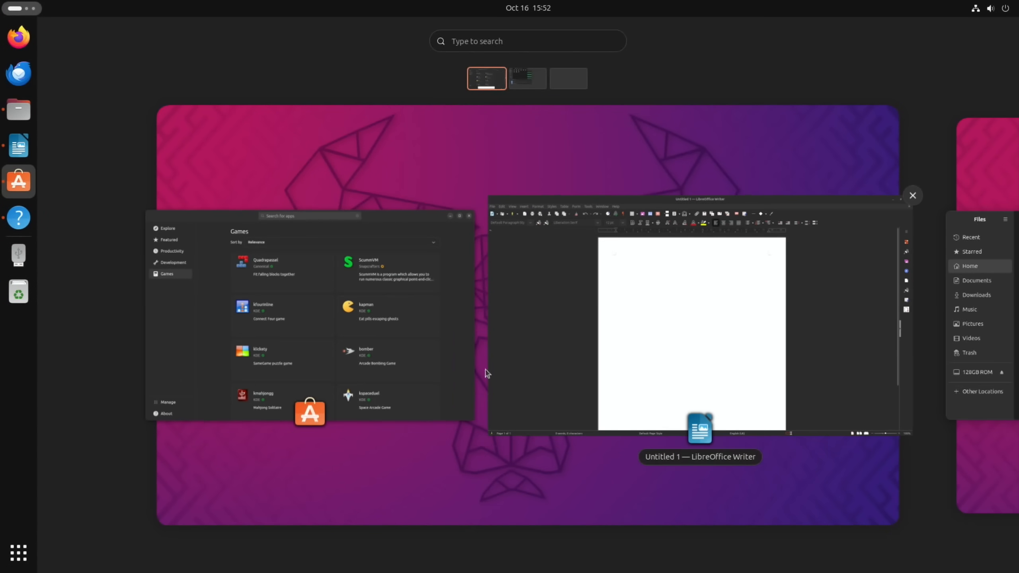
left_click(19, 552)
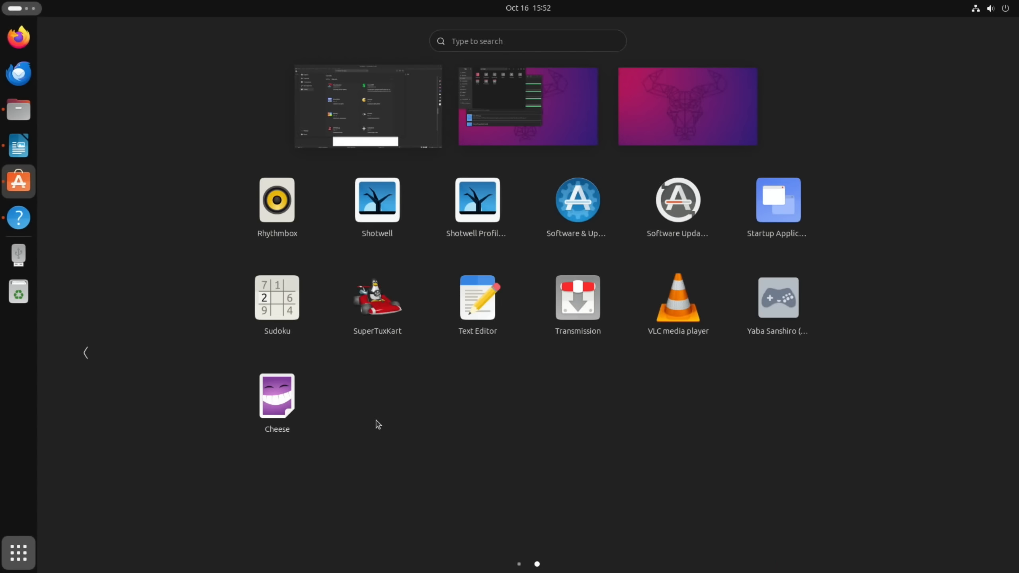
mouse_move(777, 298)
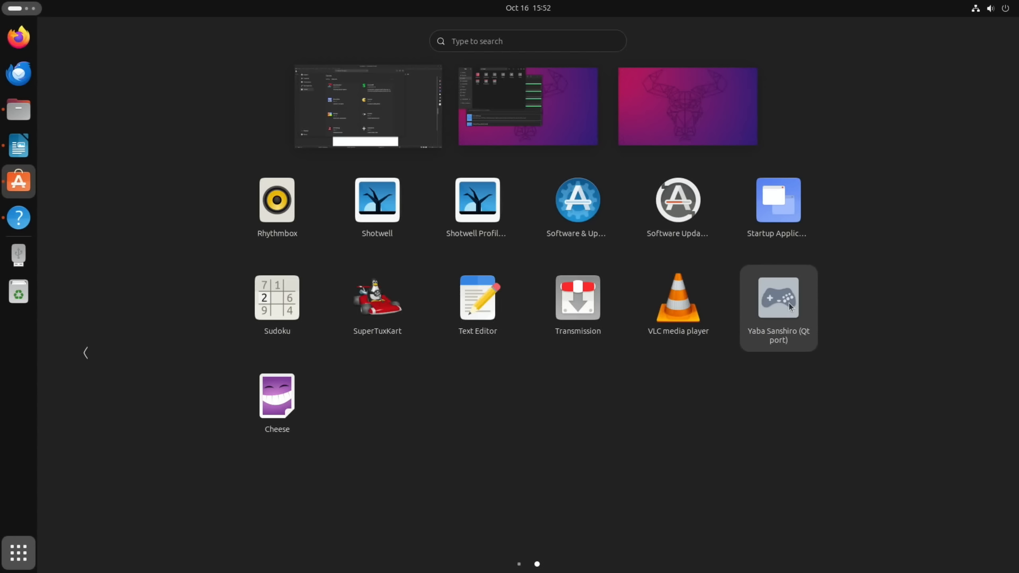
mouse_move(784, 311)
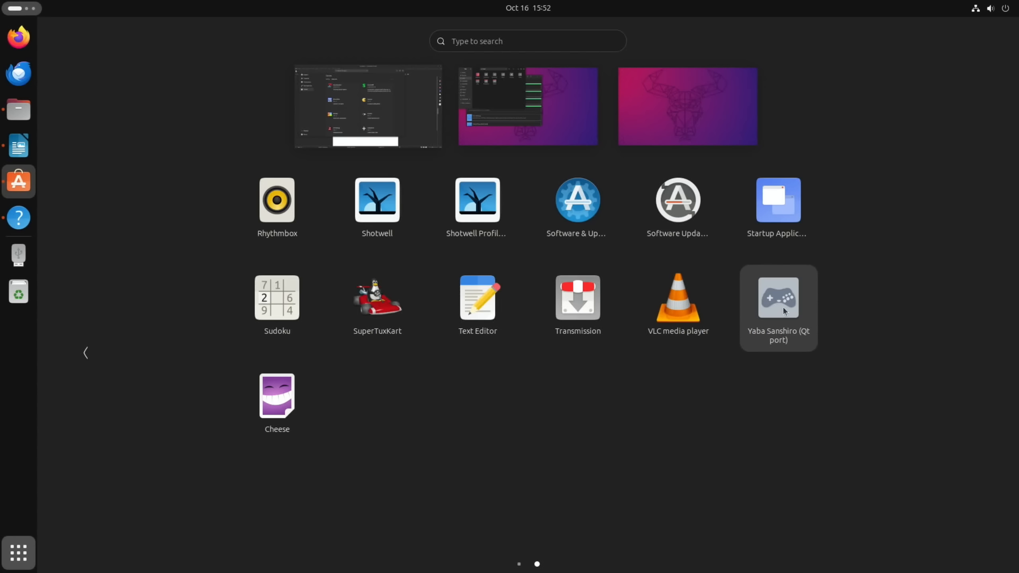
mouse_move(419, 438)
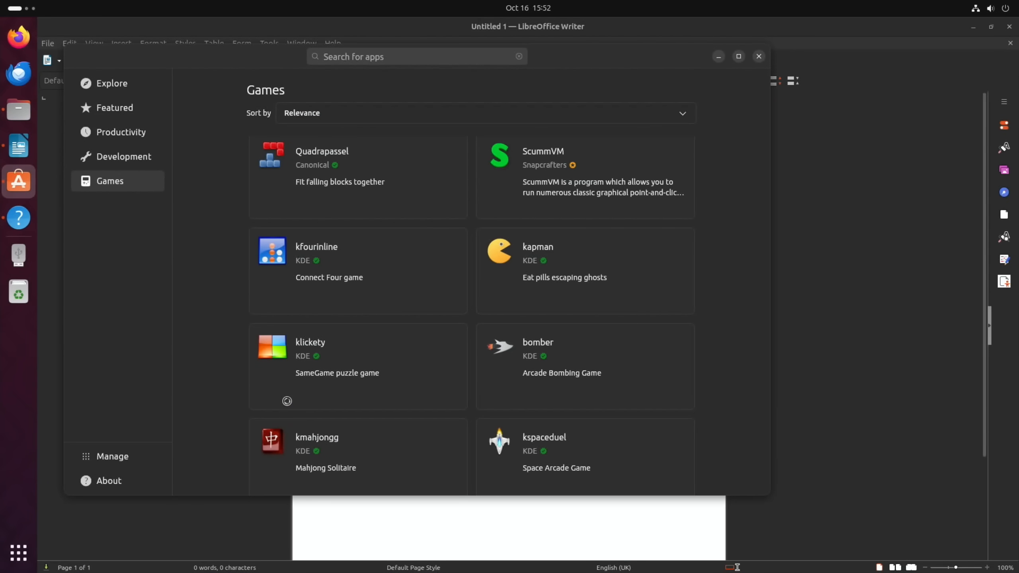
mouse_move(3, 225)
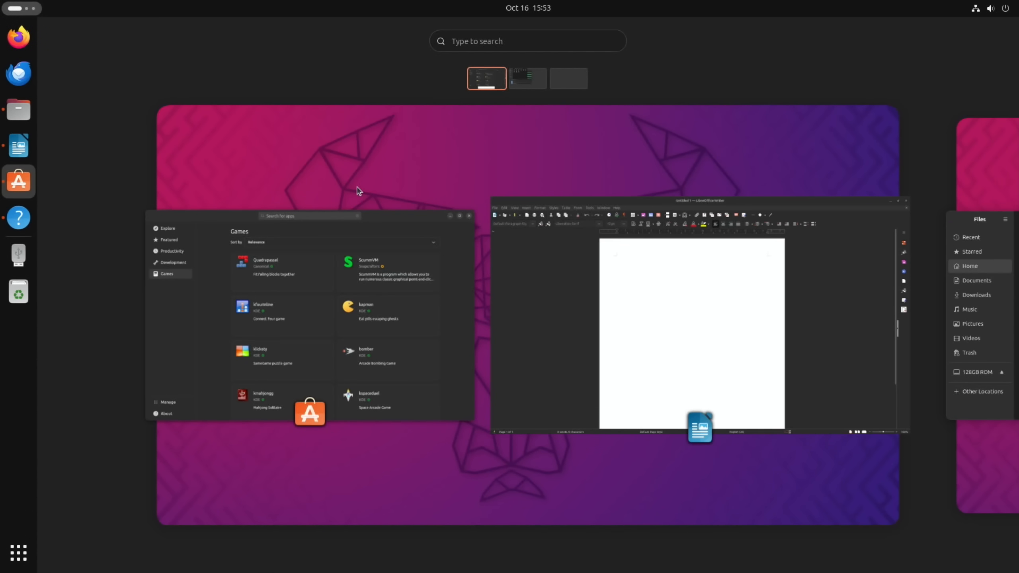
mouse_move(157, 106)
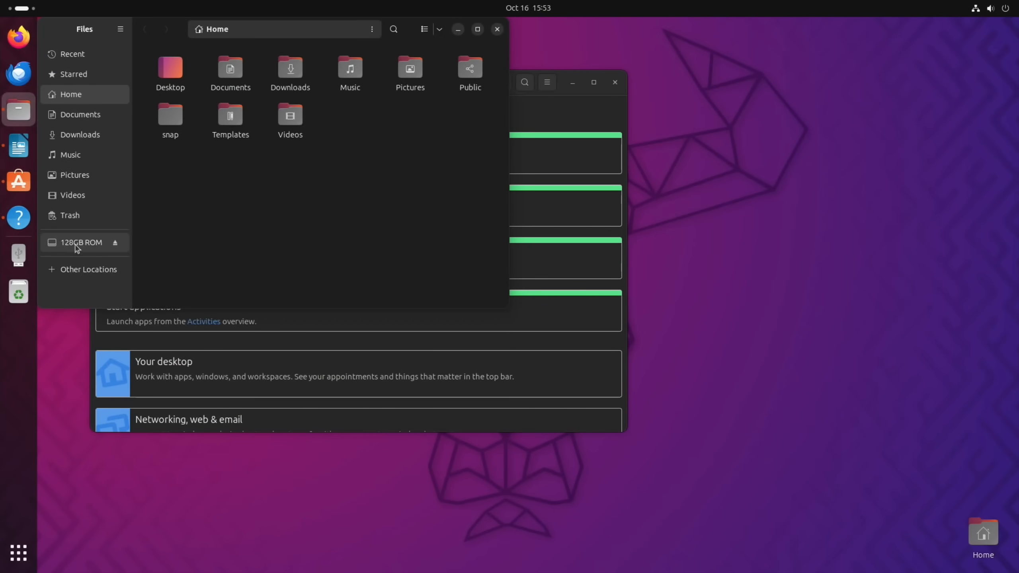
Step: Browse WDMyCloud > Public > Shared Videos and select test.MP4 to copy to the desktop
left_click(88, 269)
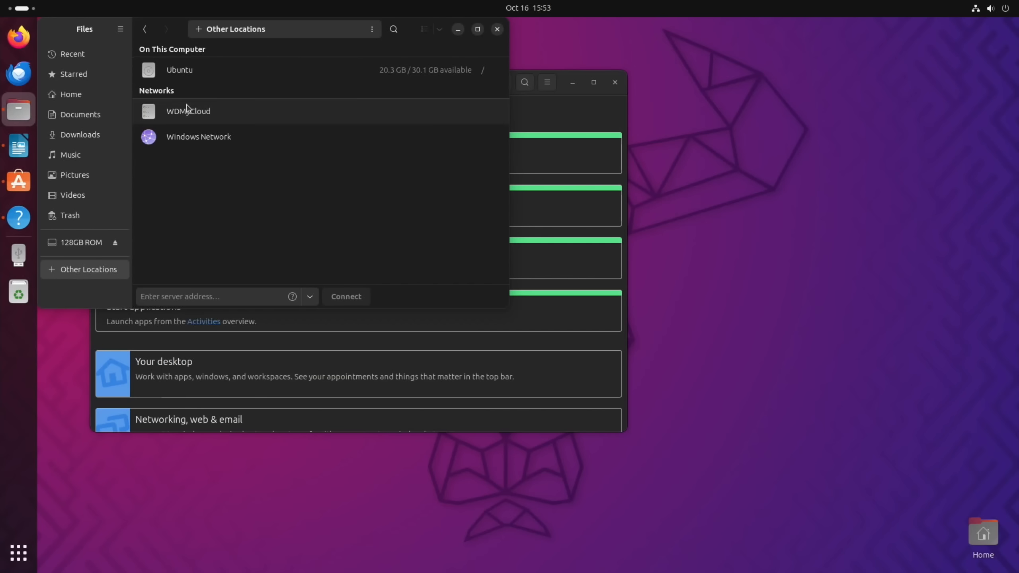
double_click(188, 111)
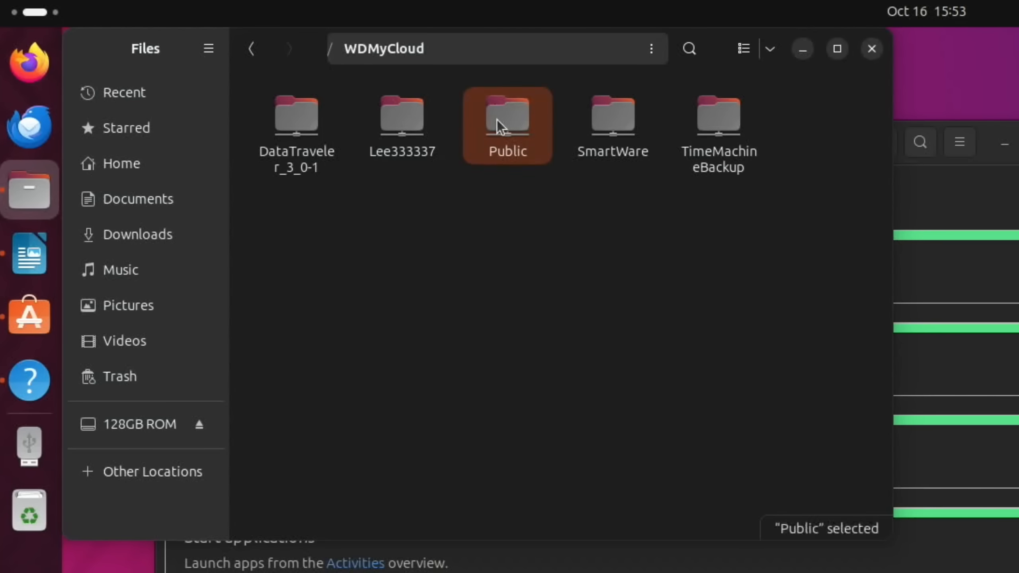
double_click(506, 126)
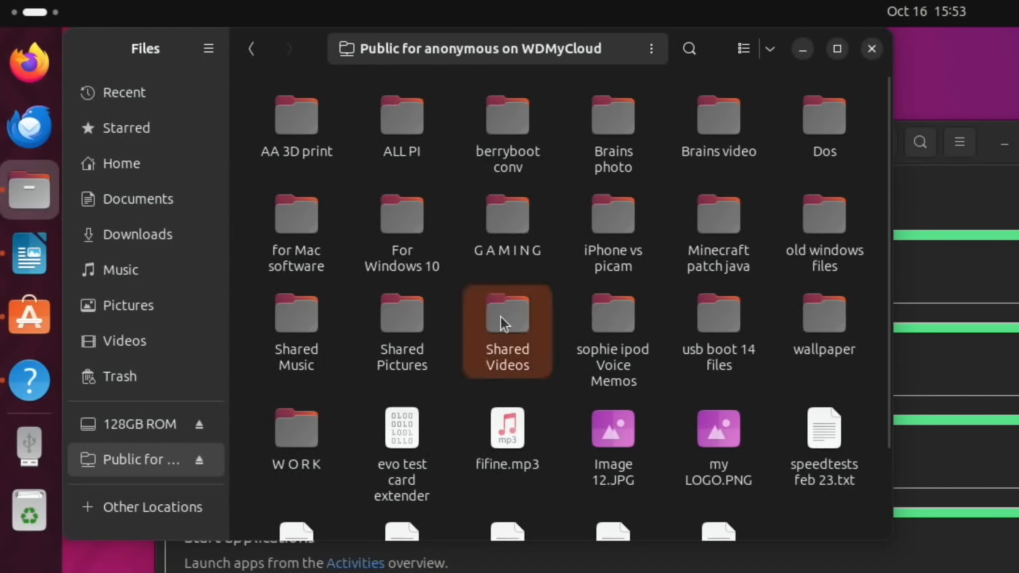
double_click(506, 312)
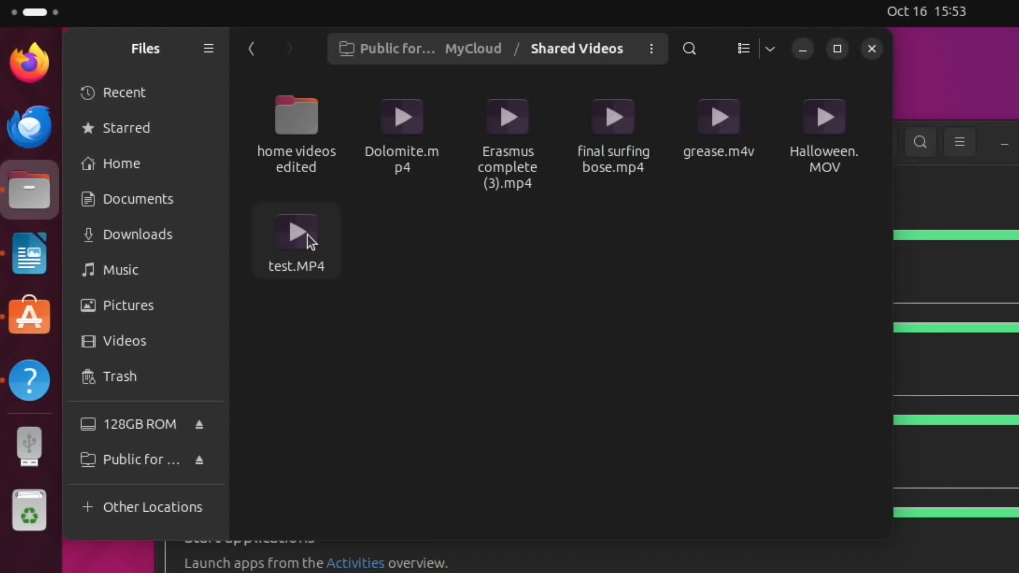
left_click(295, 232)
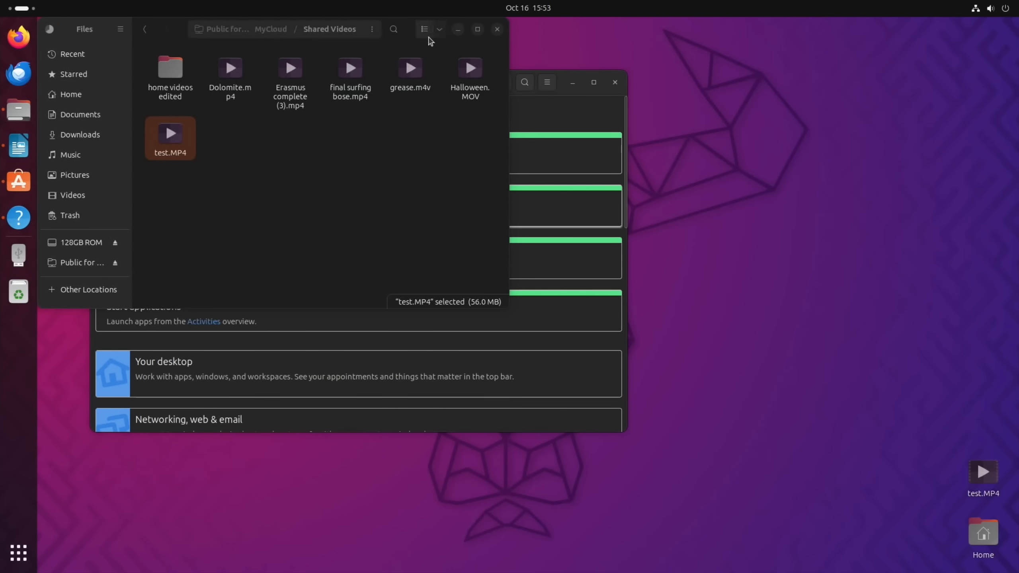
mouse_move(242, 124)
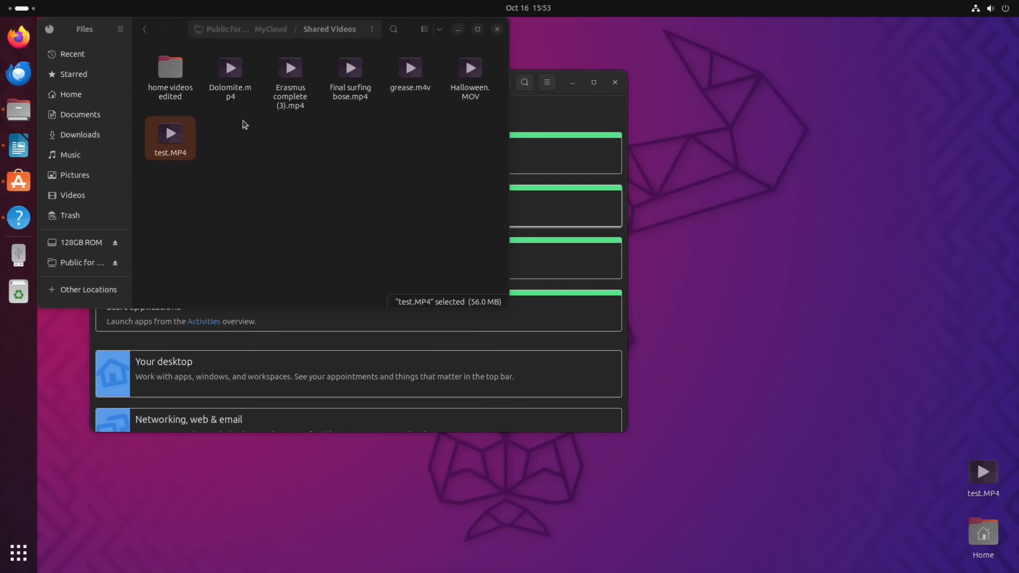
Step: Open Dolomite.mp4's properties to see its 498.4 MB size, then open the system quick settings
left_click(230, 68)
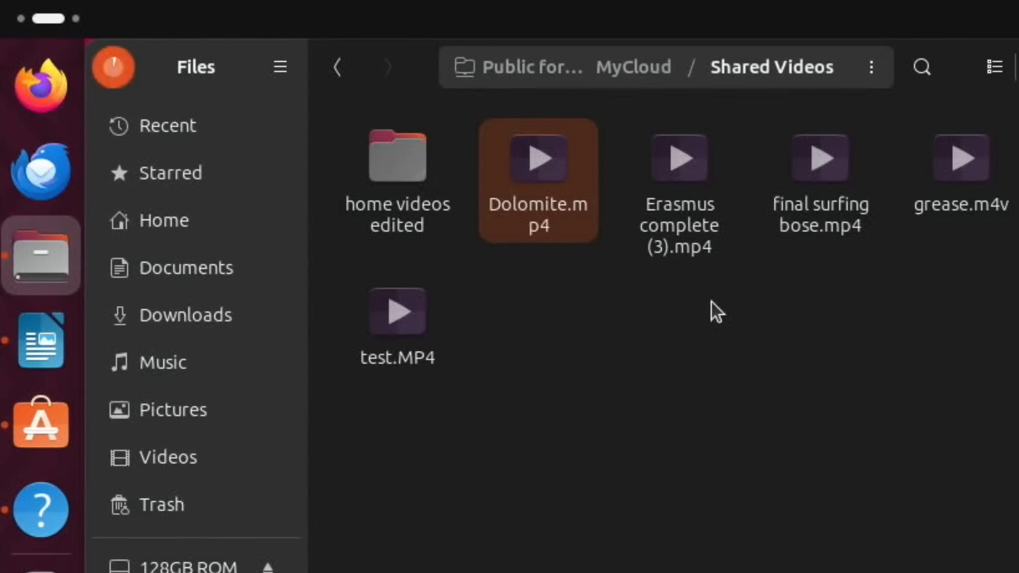
mouse_move(113, 66)
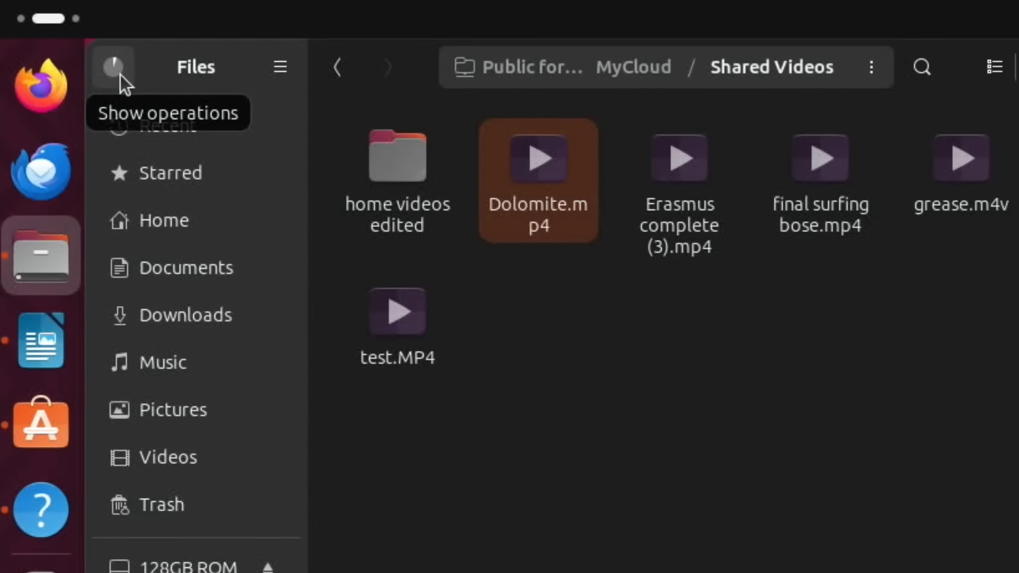
mouse_move(520, 169)
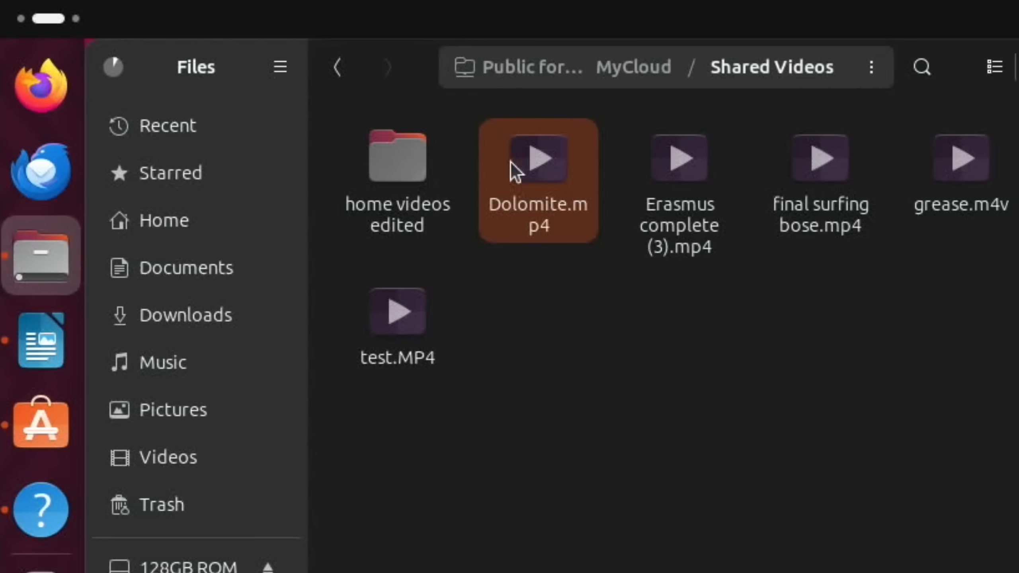
right_click(536, 159)
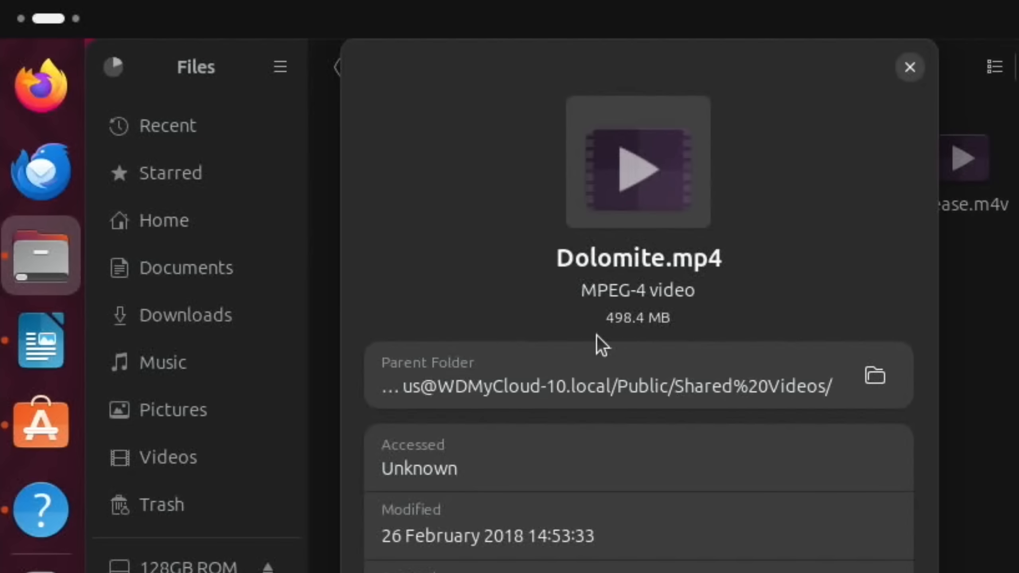
left_click(909, 66)
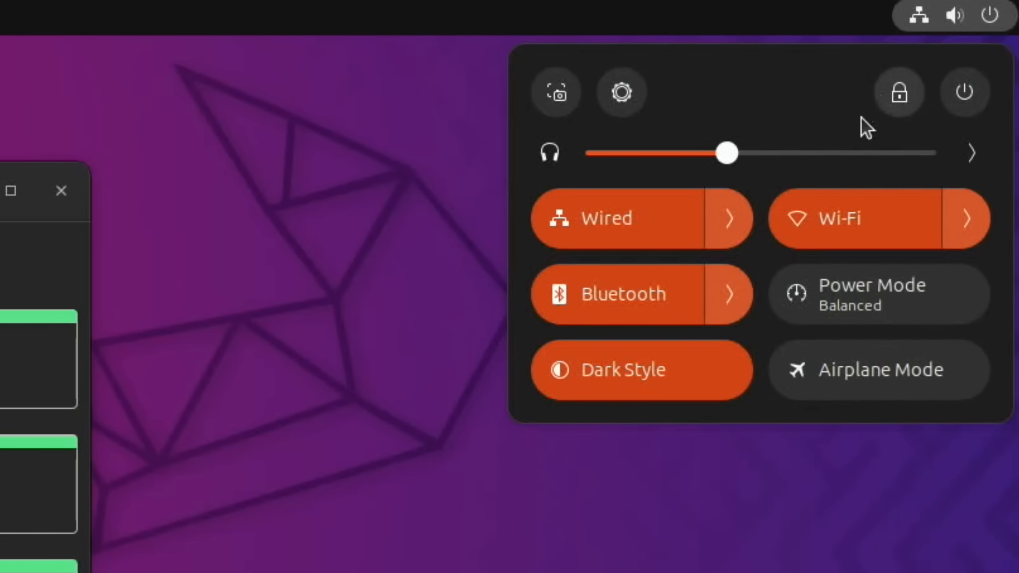
mouse_move(629, 153)
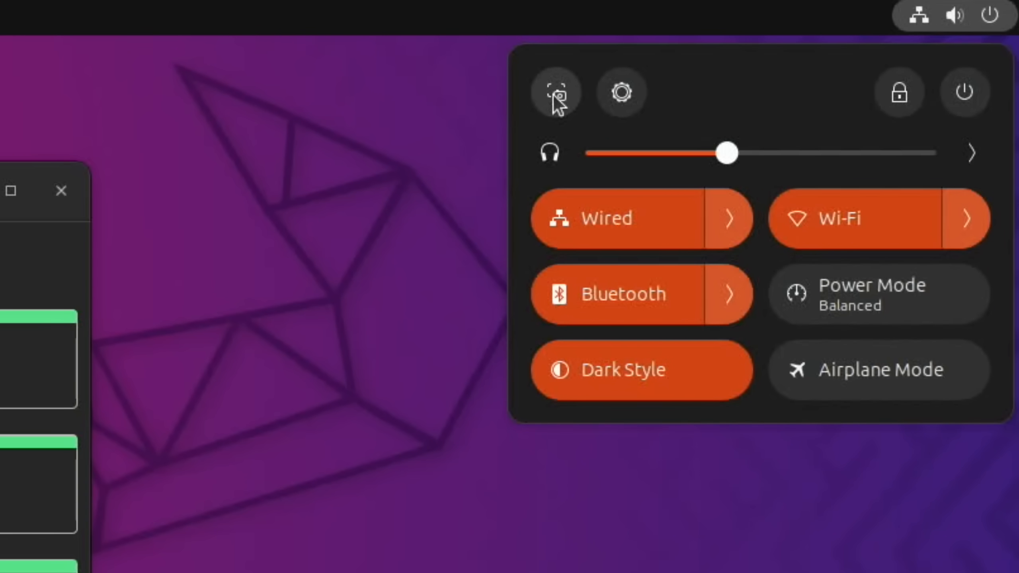
mouse_move(946, 164)
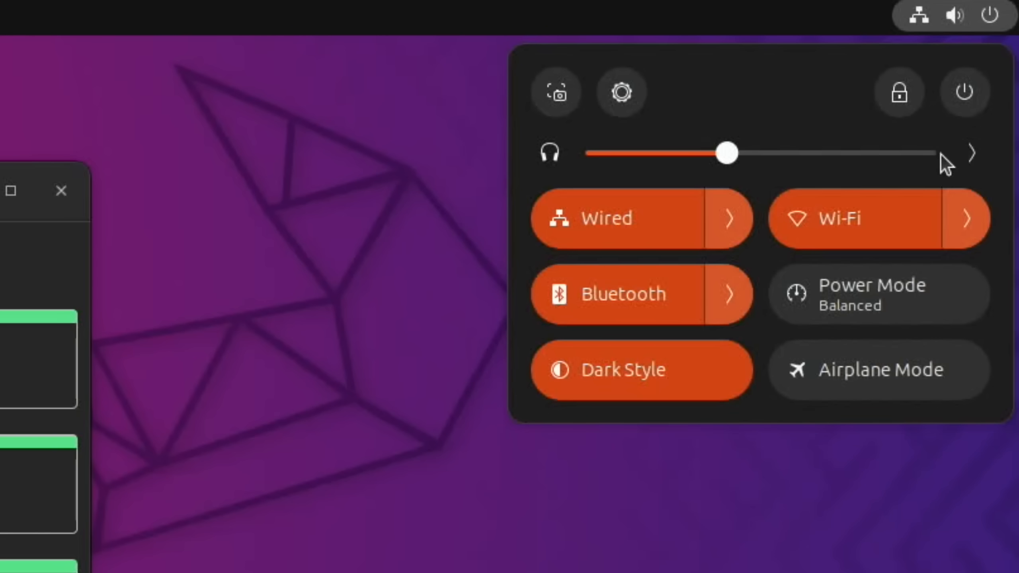
Step: Show sound outputs (Headphones – Audio Adapter) and open the Sound settings page
left_click(971, 153)
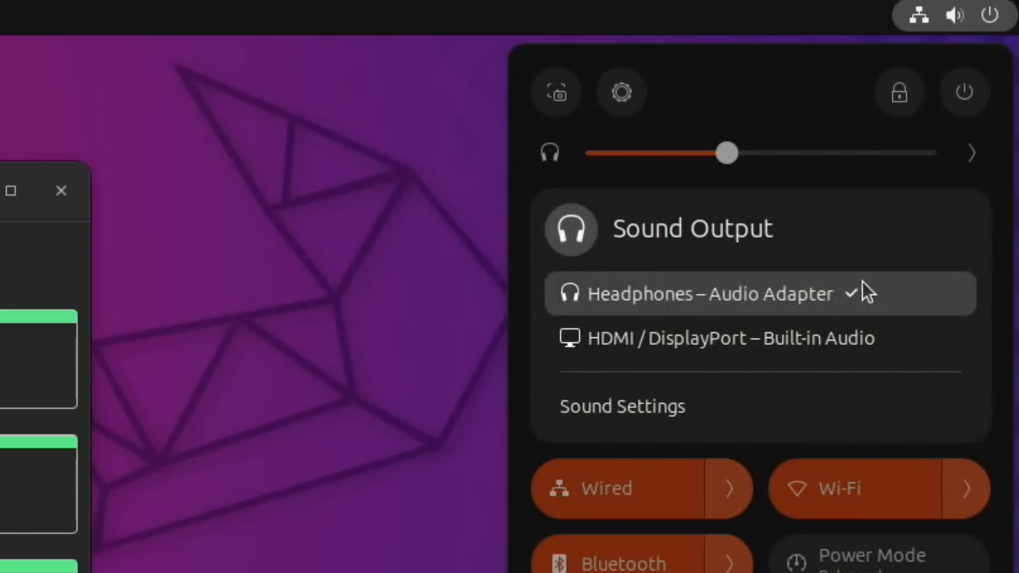
mouse_move(764, 307)
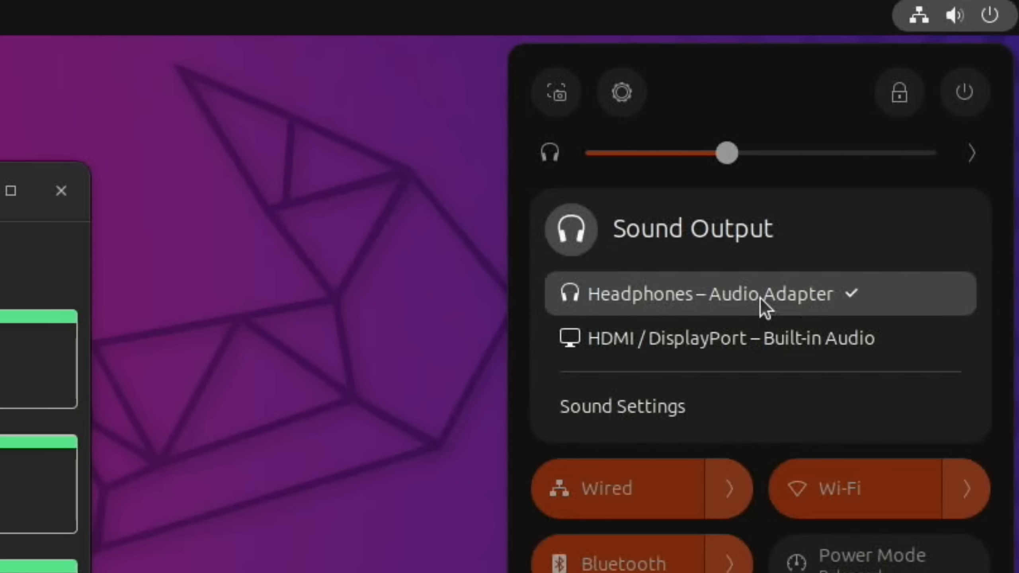
mouse_move(726, 297)
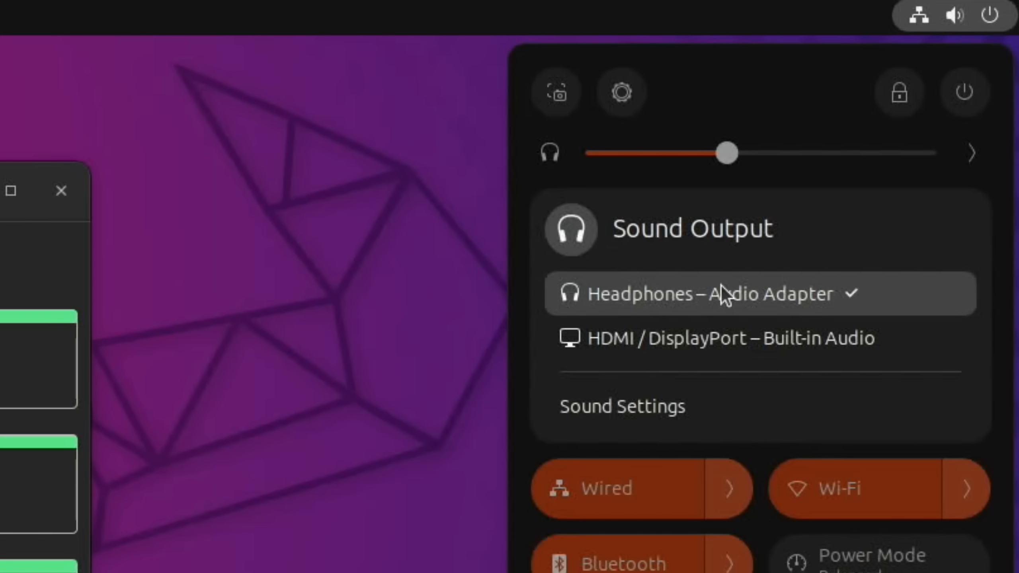
mouse_move(692, 338)
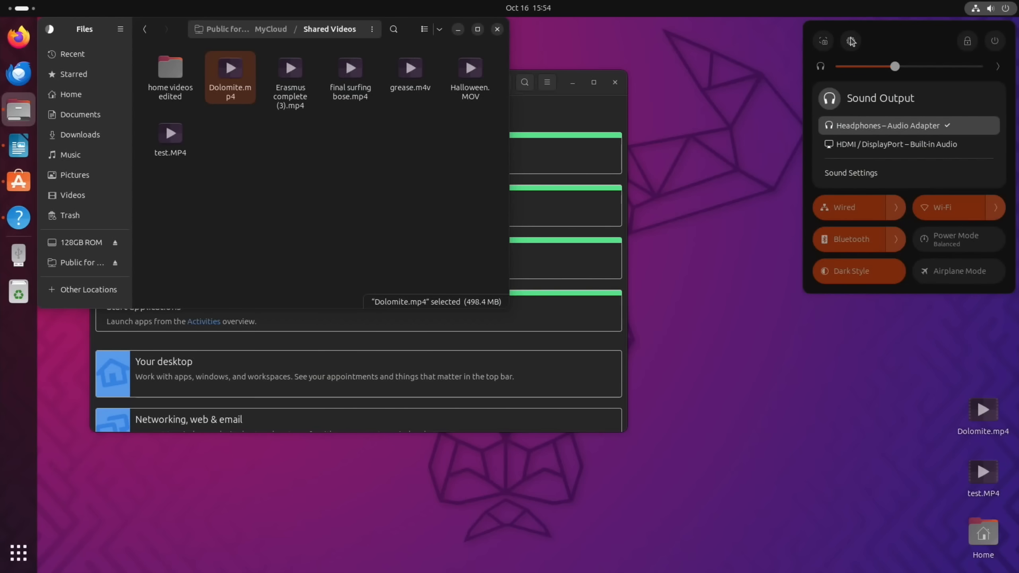
mouse_move(910, 98)
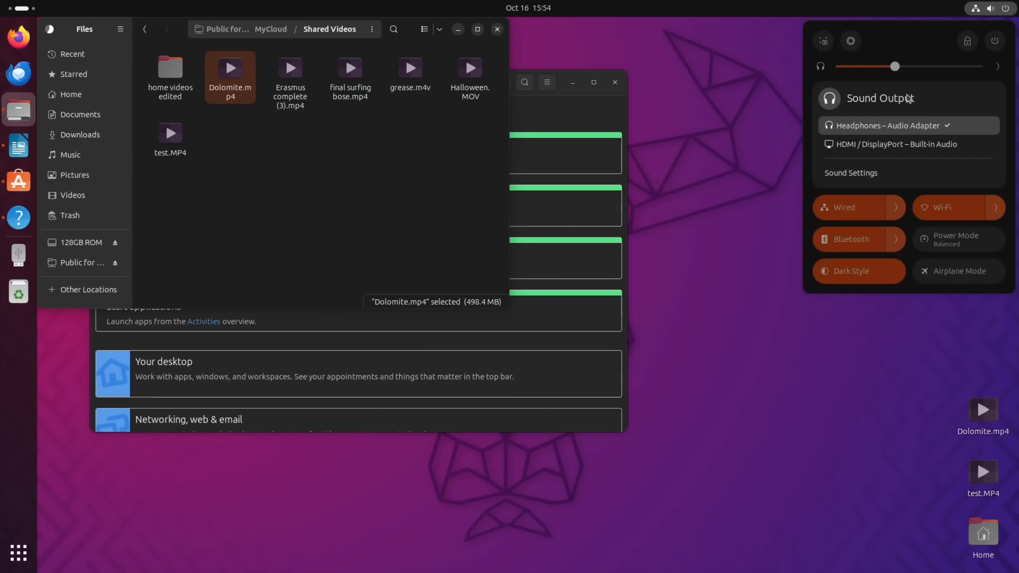
left_click(854, 49)
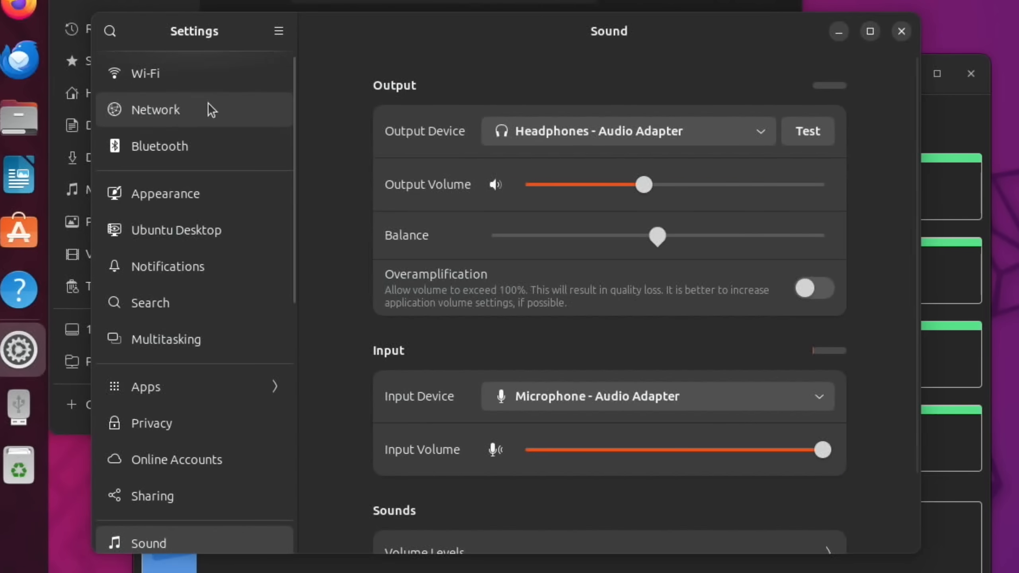
Step: Open Apps in Settings and view App Center's permissions page
left_click(146, 386)
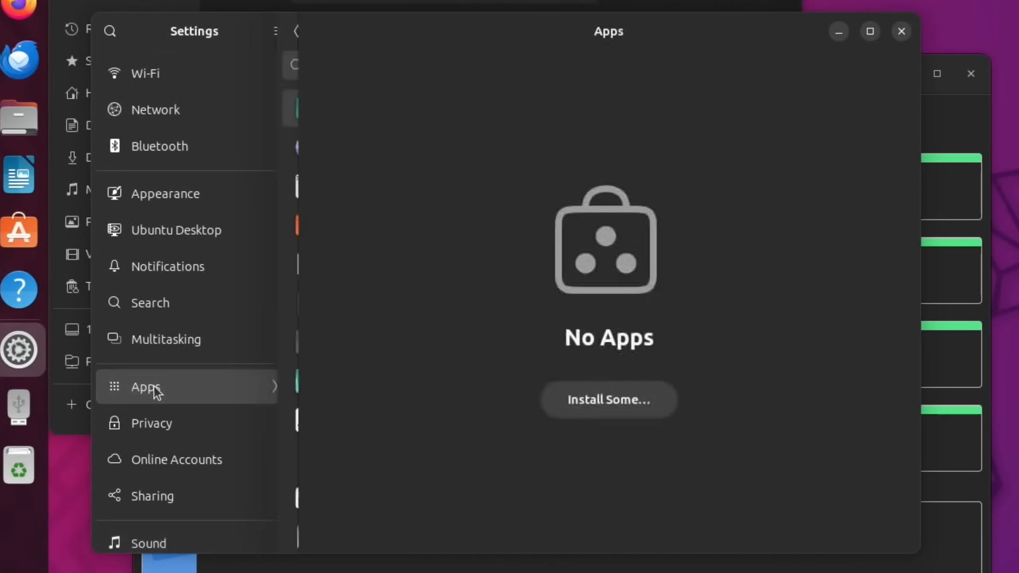
left_click(146, 386)
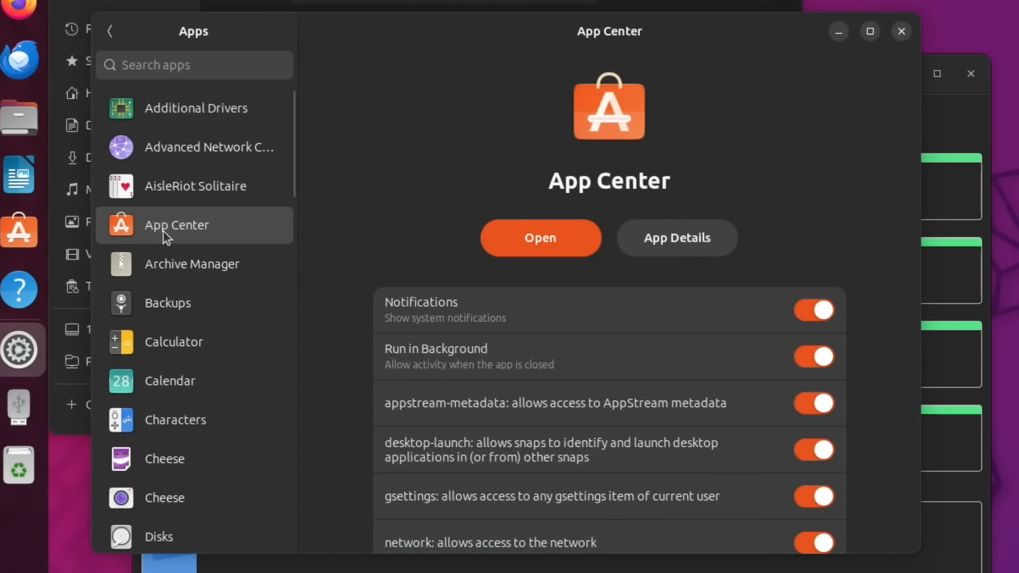
scroll("down", 3)
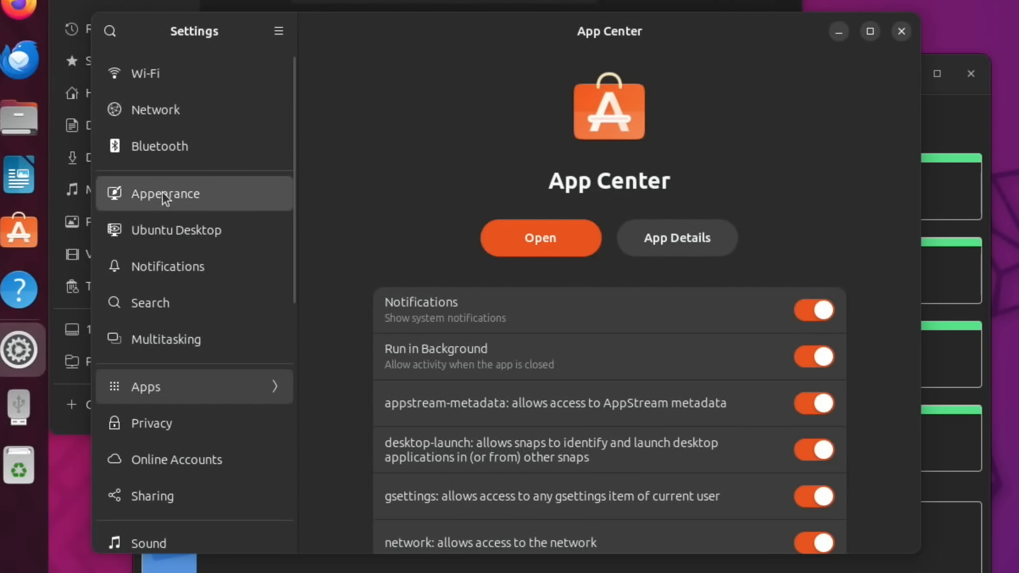
Step: Try the mountain lake and pixel-art warrior wallpapers, then restore the default bull wallpaper
left_click(166, 193)
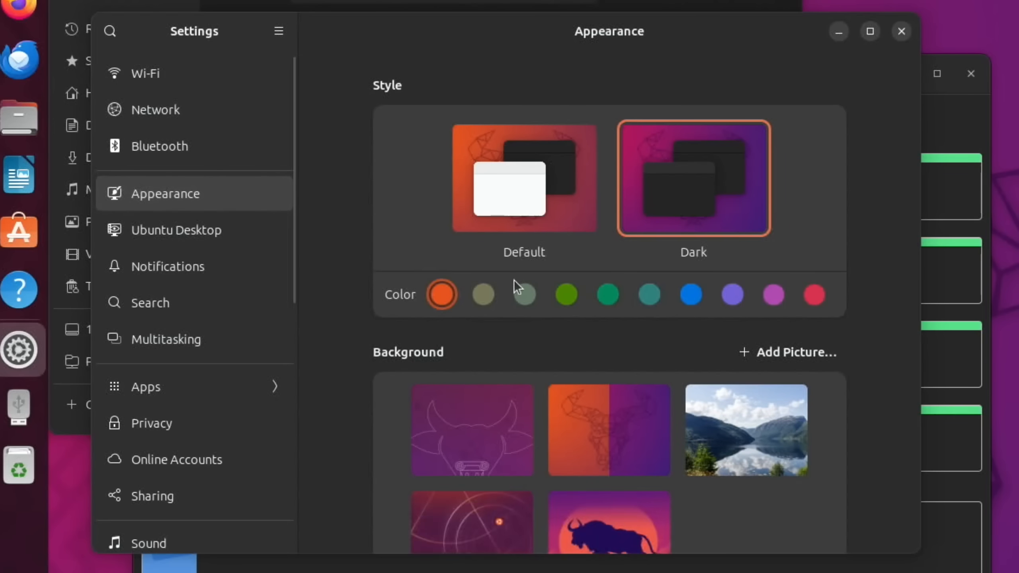
scroll("down", 3)
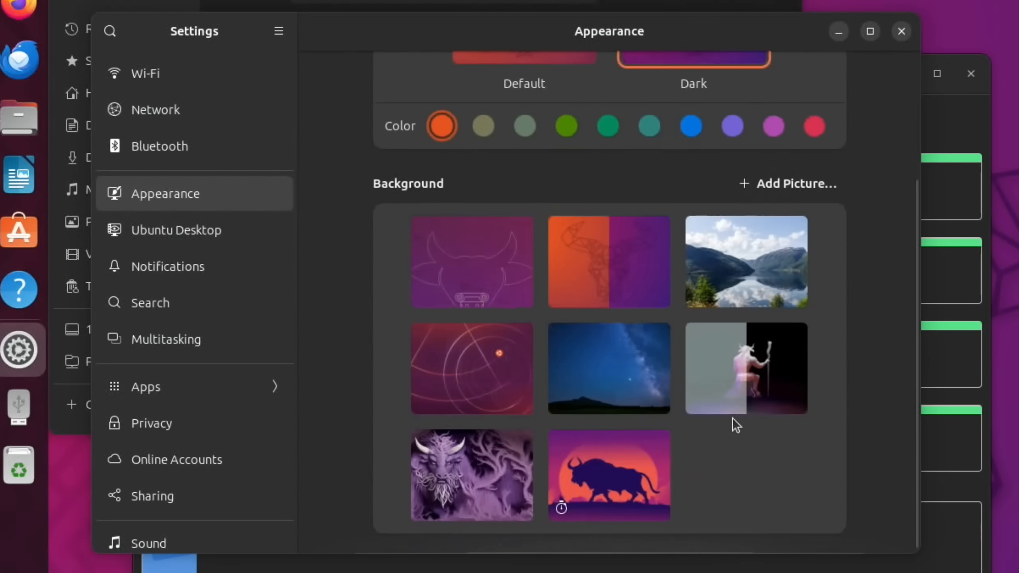
scroll("down", 3)
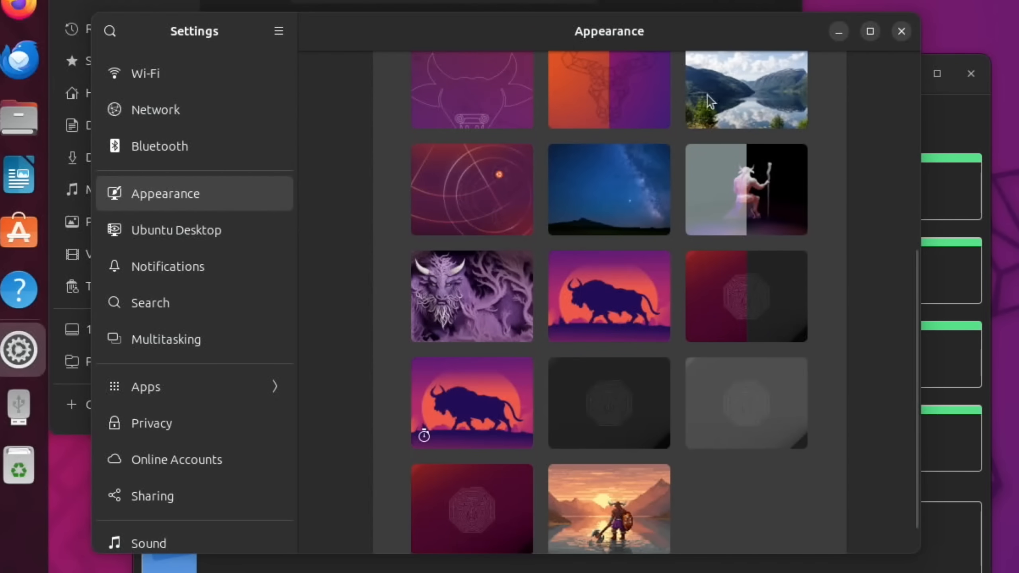
left_click(745, 89)
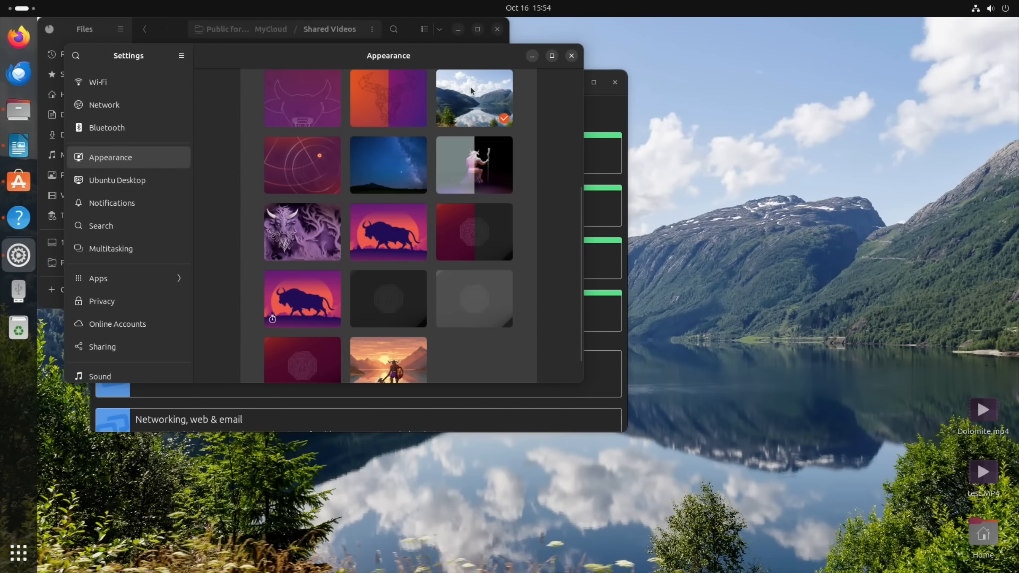
scroll("down", 3)
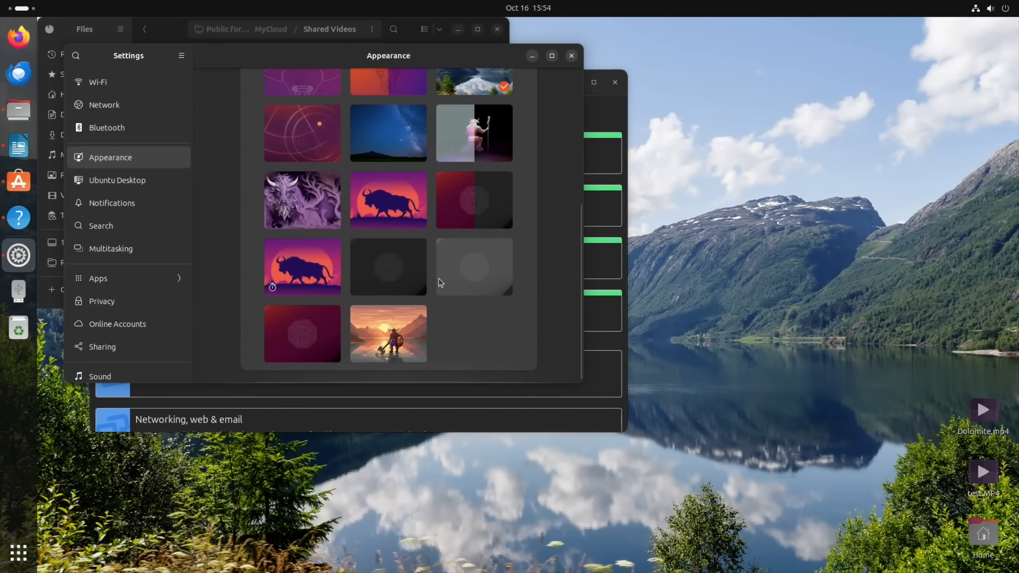
left_click(388, 334)
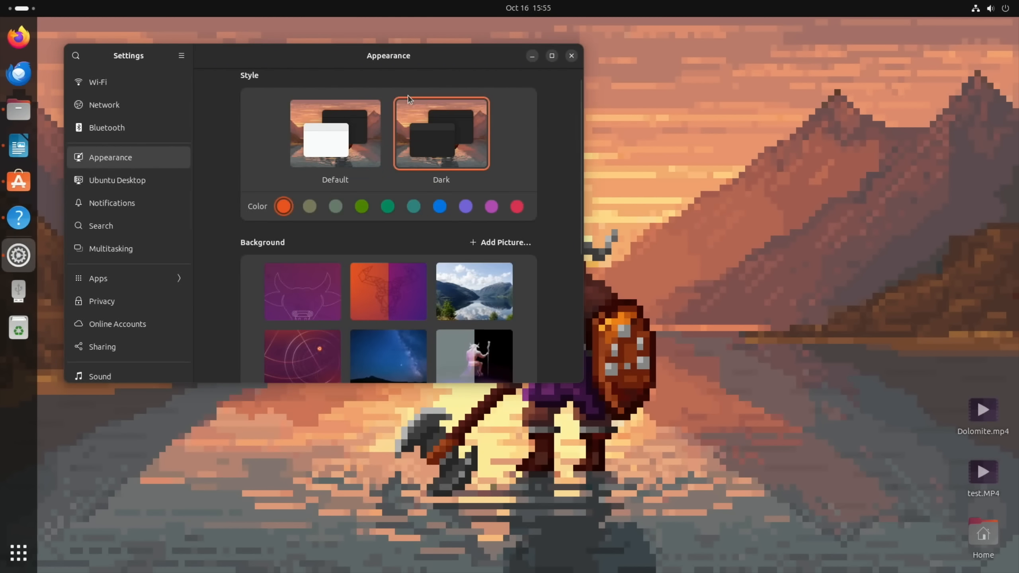
left_click(388, 291)
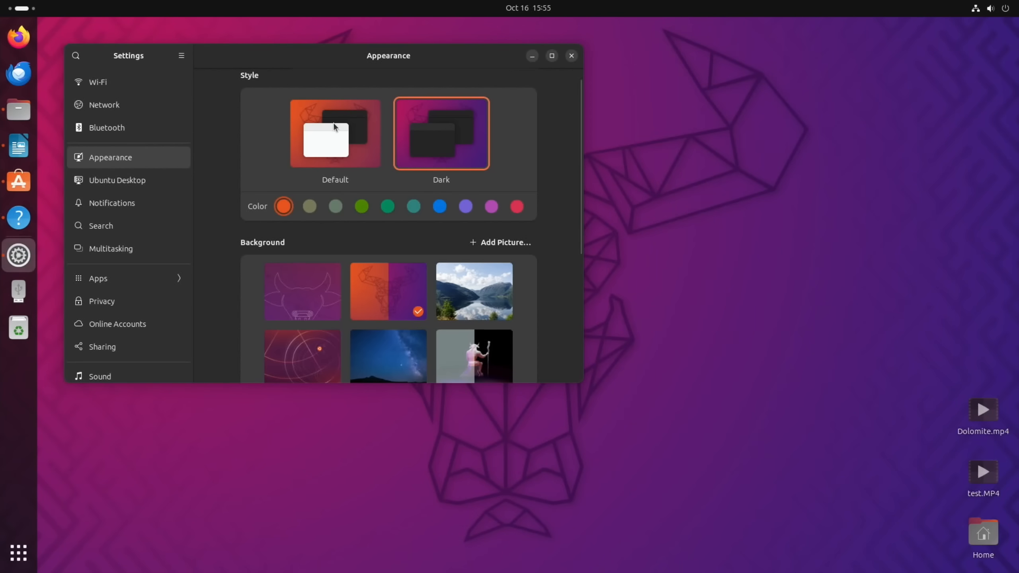
Step: Switch to the light style, return to dark style, and close Settings
left_click(334, 134)
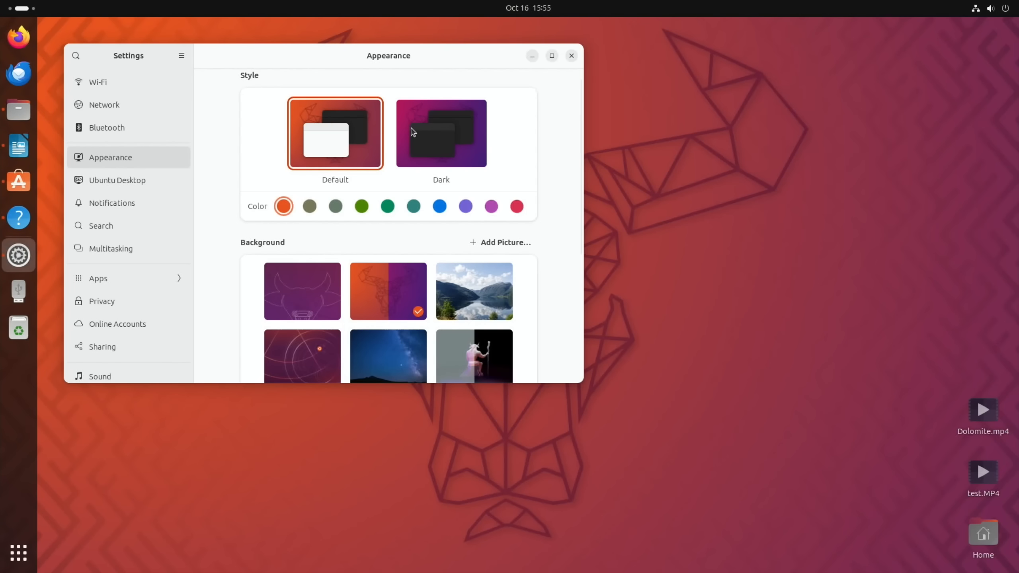
left_click(440, 133)
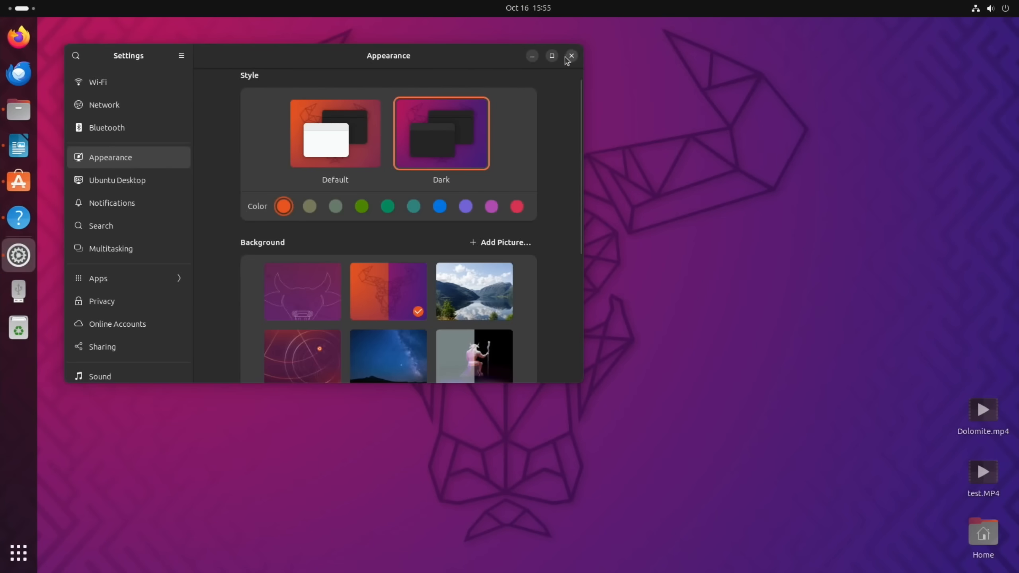
left_click(570, 55)
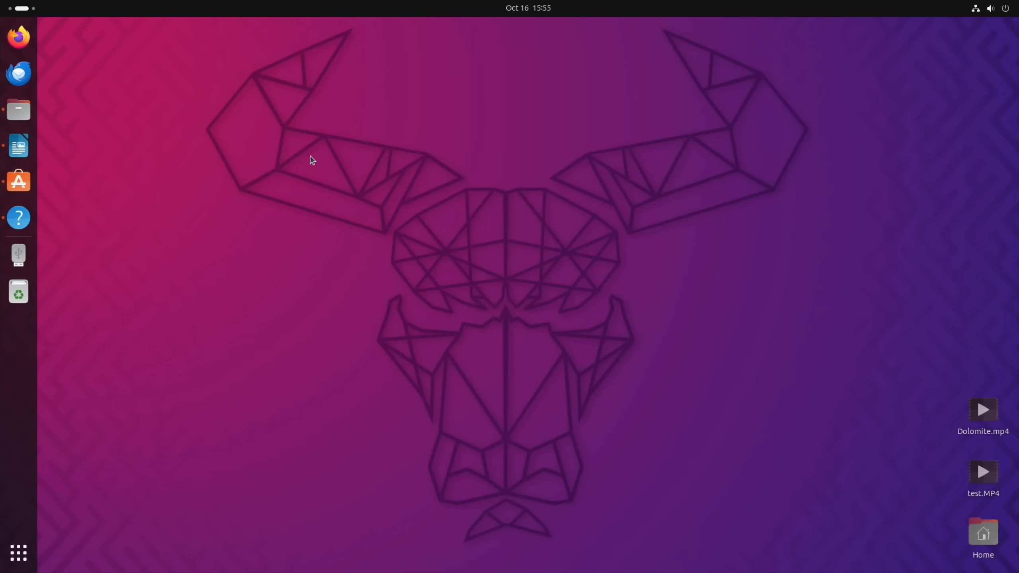
Step: Restore the Files window, select test.MP4, and briefly play then close Dolomite.mp4
left_click(19, 108)
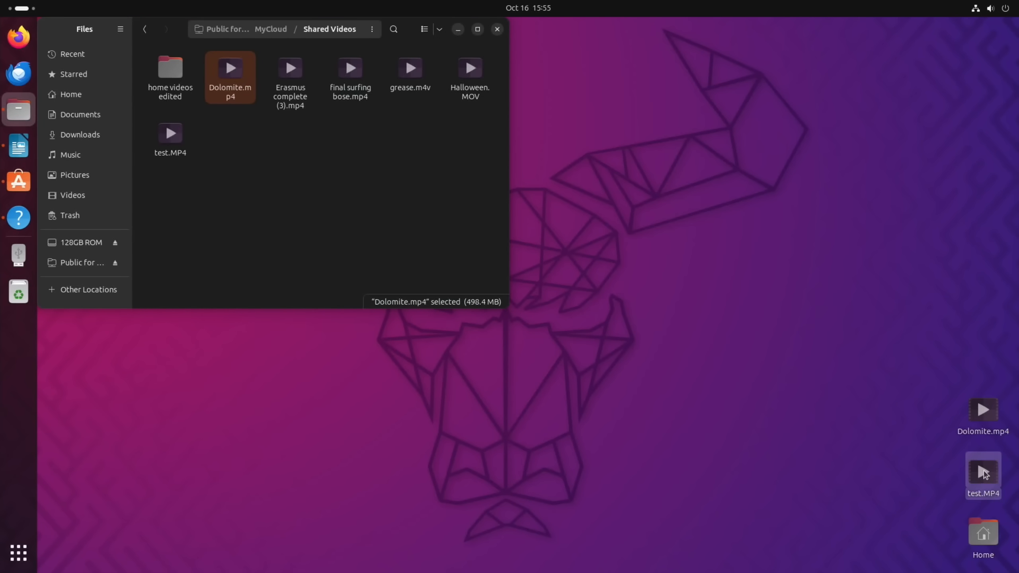
left_click(982, 473)
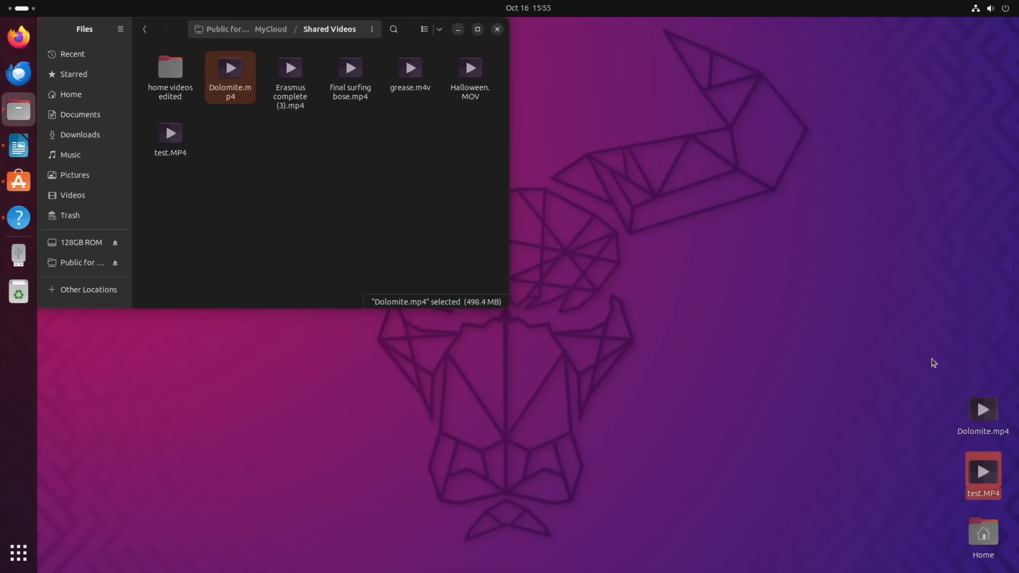
double_click(230, 68)
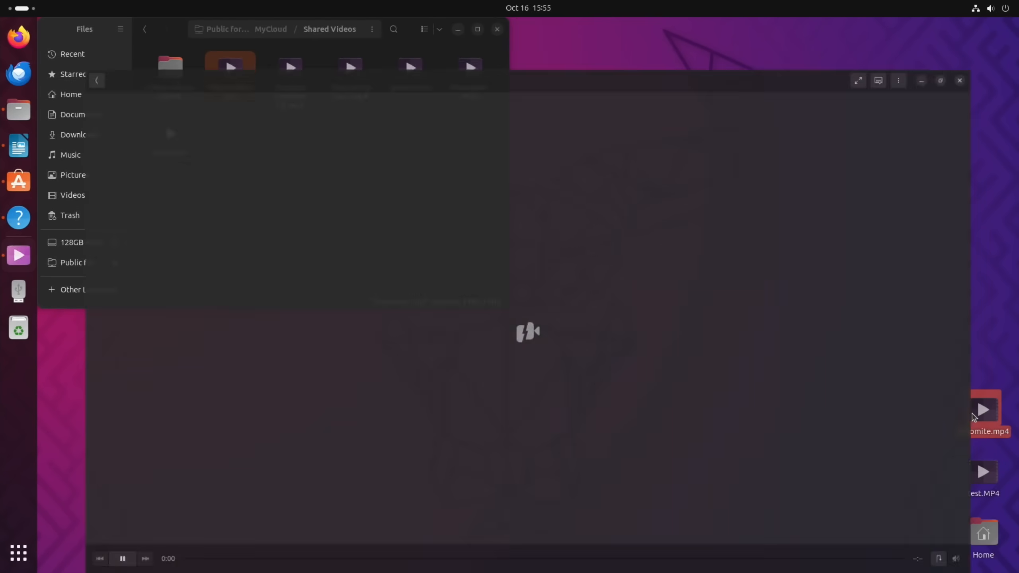
left_click(960, 80)
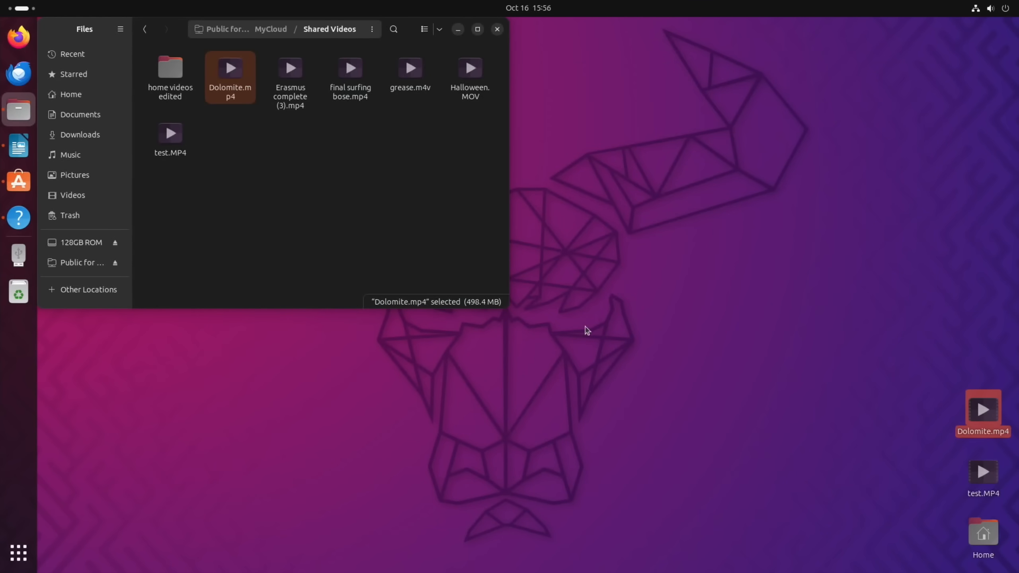
mouse_move(148, 200)
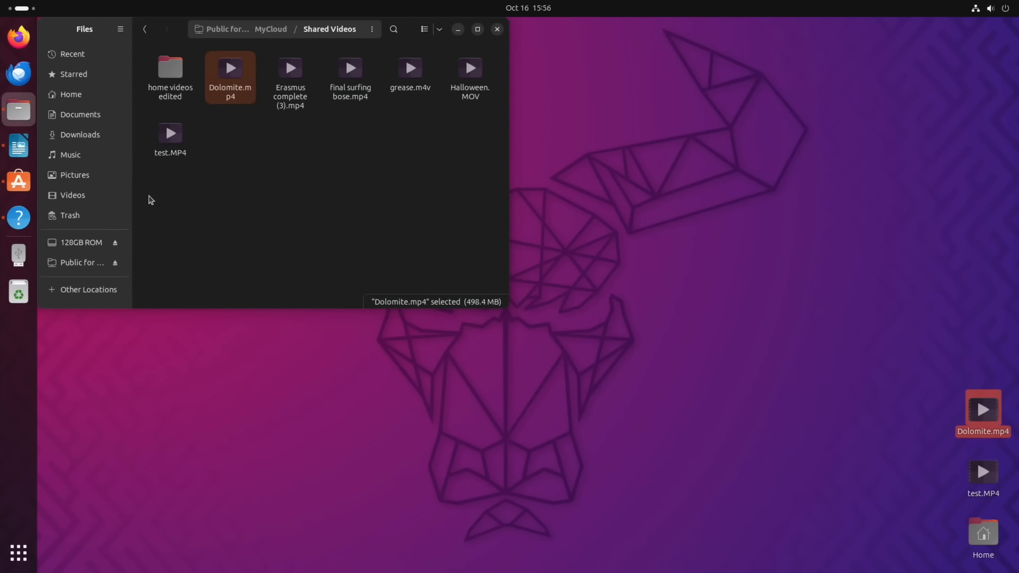
mouse_move(392, 77)
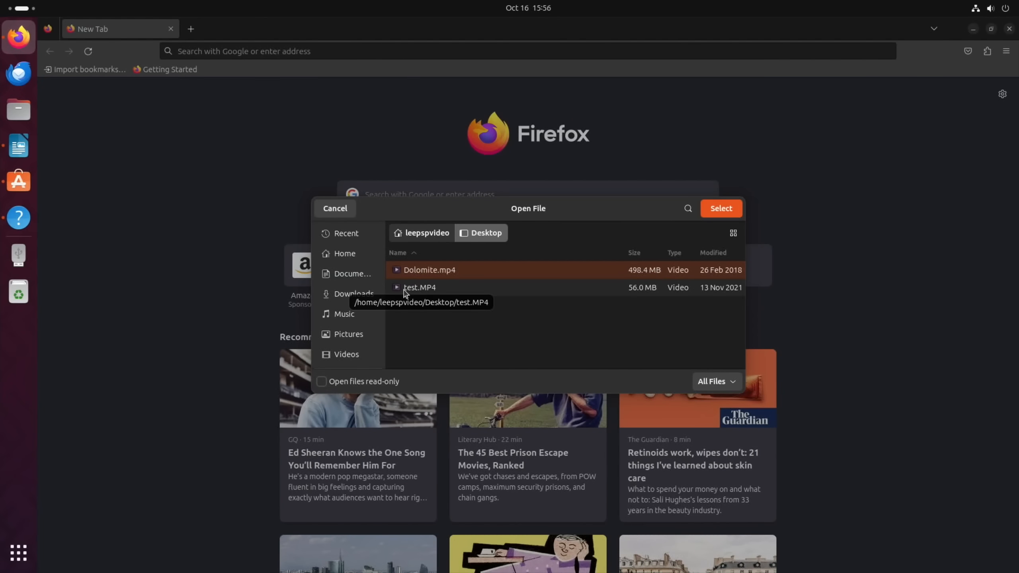
Step: Choose and open test.MP4 from the Desktop in Firefox's file picker
left_click(419, 287)
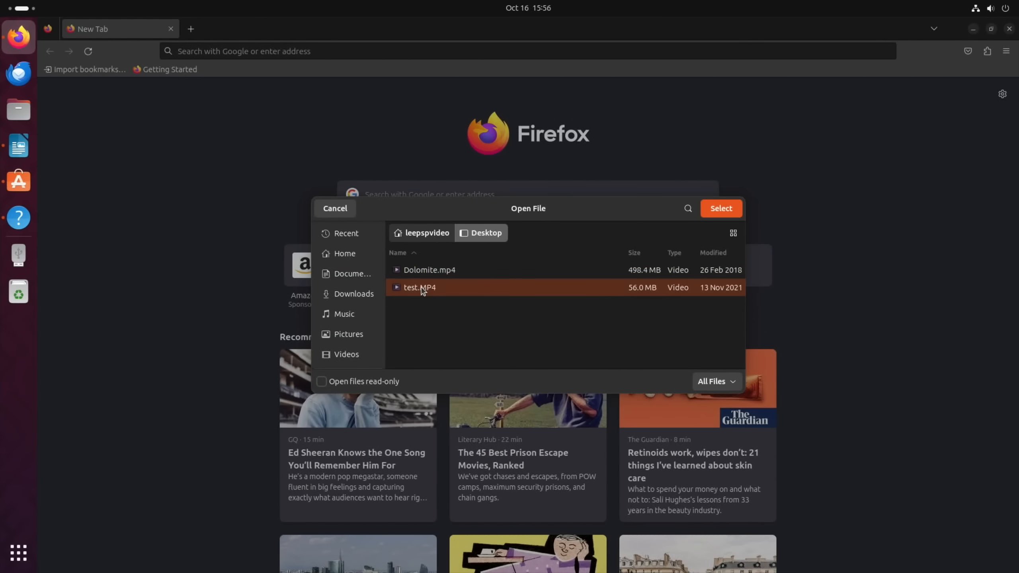
mouse_move(724, 219)
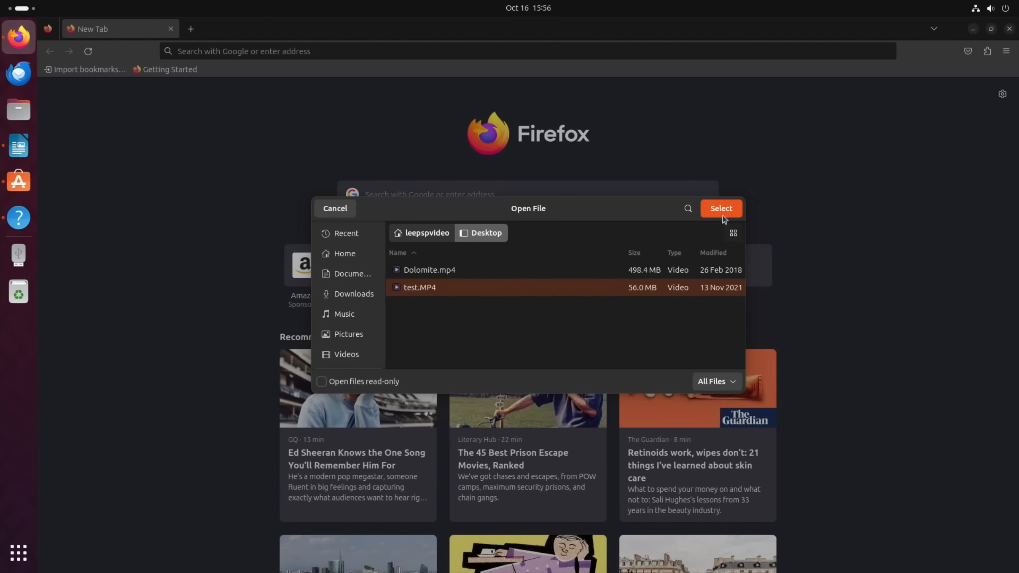
left_click(720, 208)
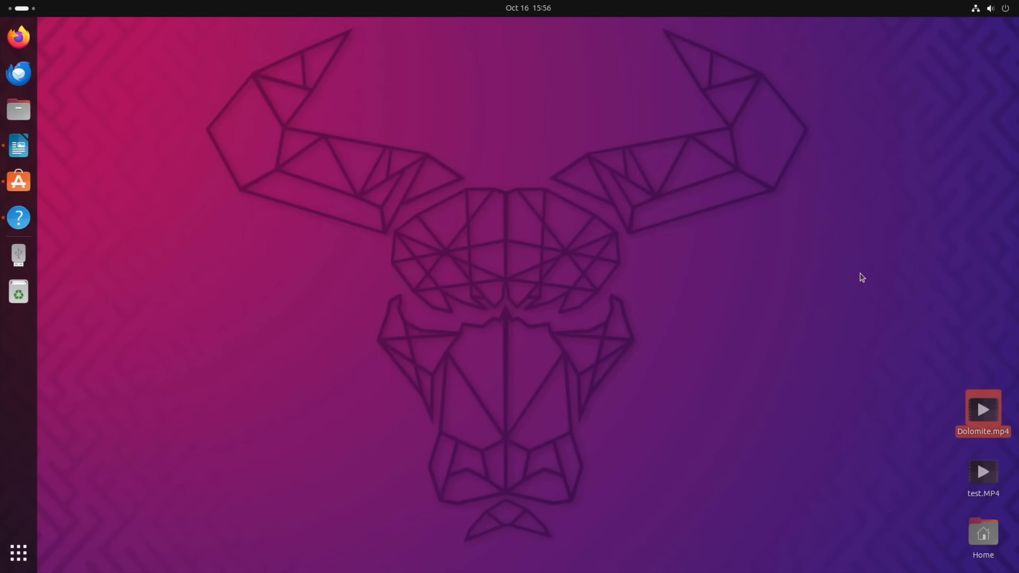
mouse_move(983, 411)
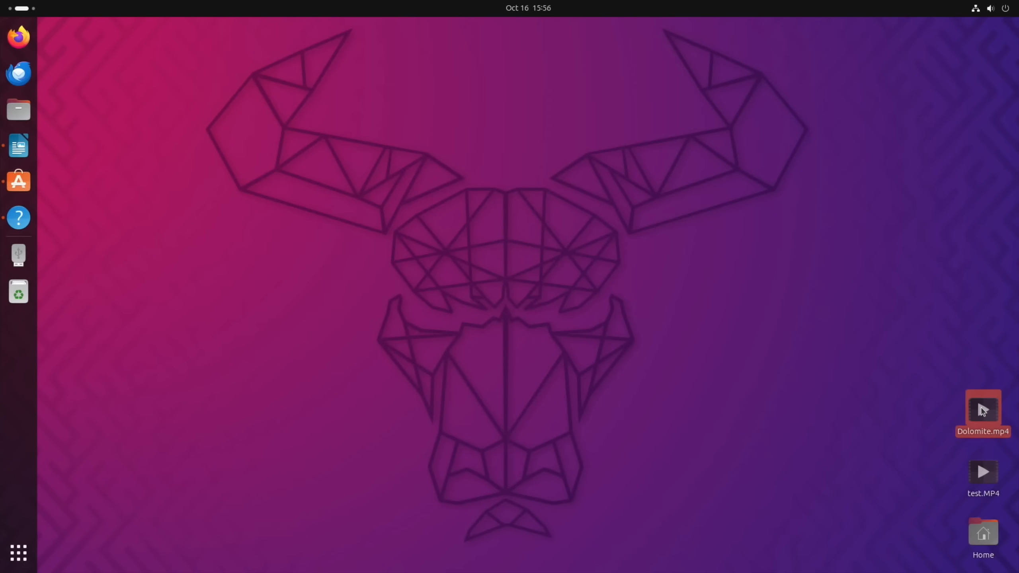
mouse_move(466, 262)
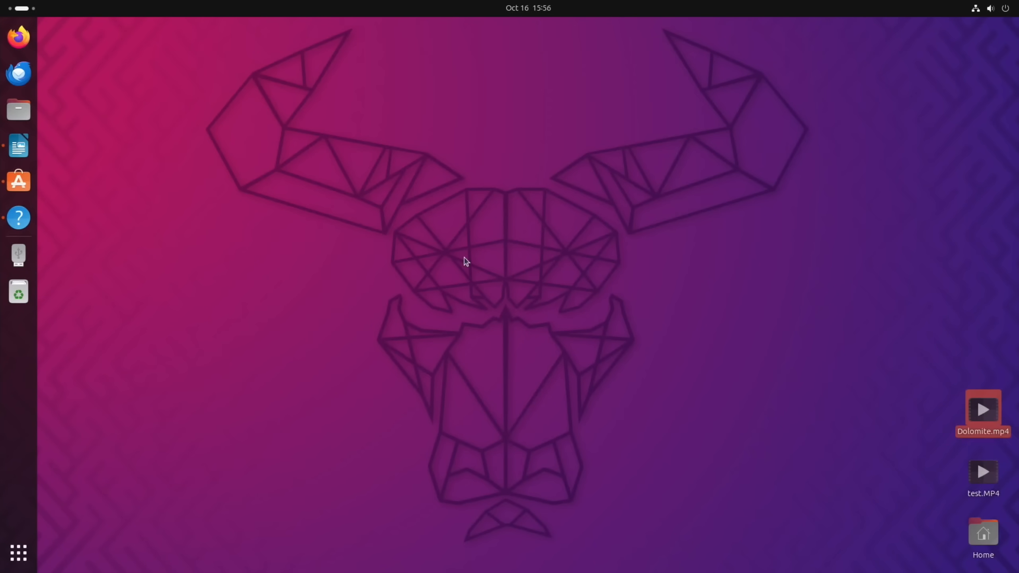
mouse_move(18, 37)
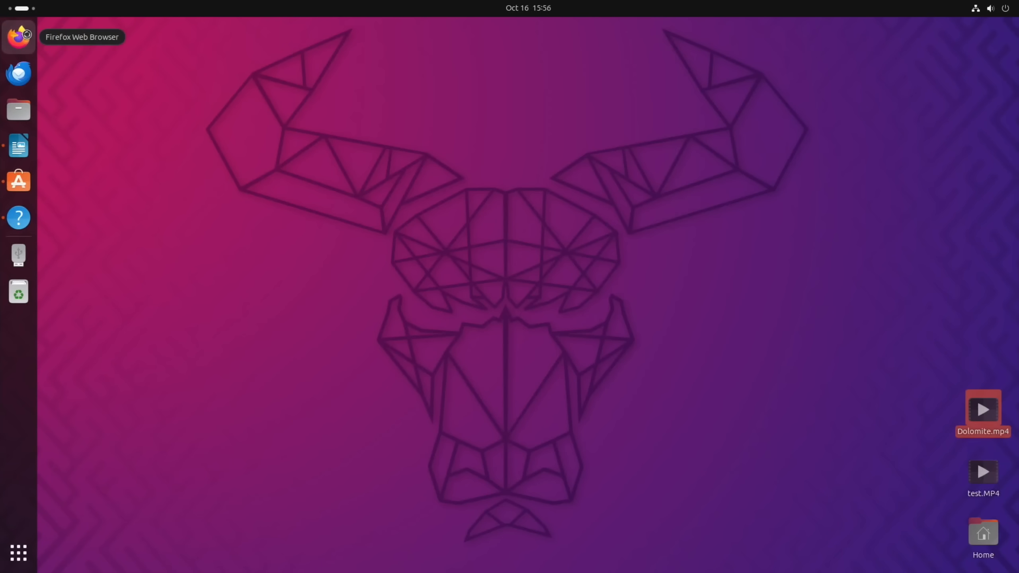
Step: Launch Firefox and open Dolomite.mp4 from the Desktop folder
left_click(18, 36)
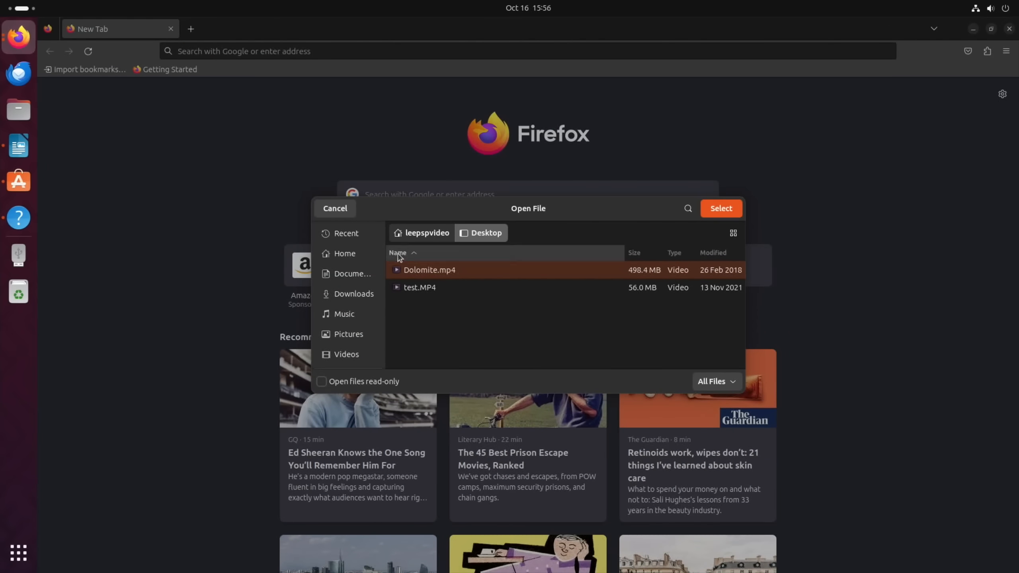
left_click(719, 208)
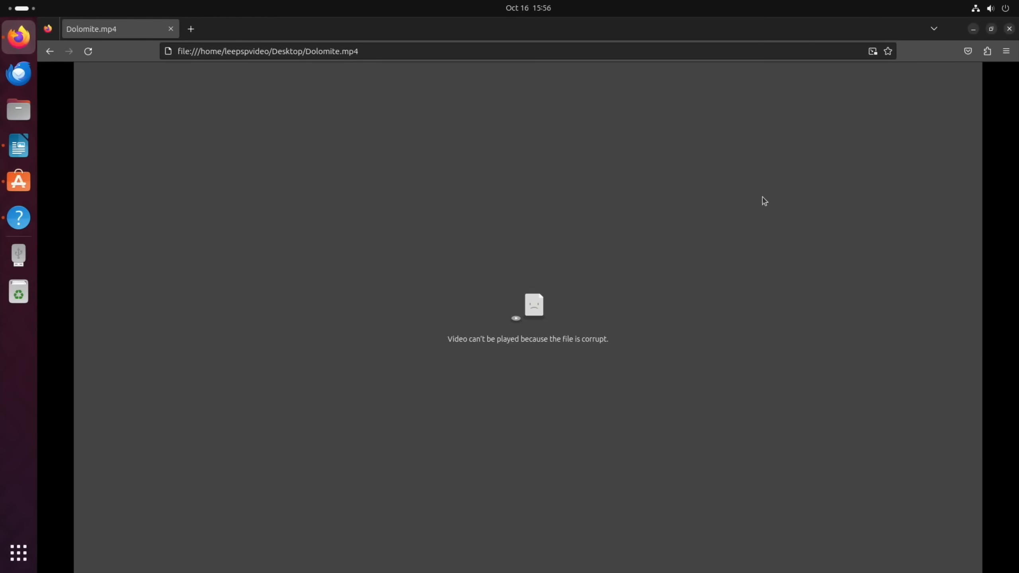
mouse_move(659, 6)
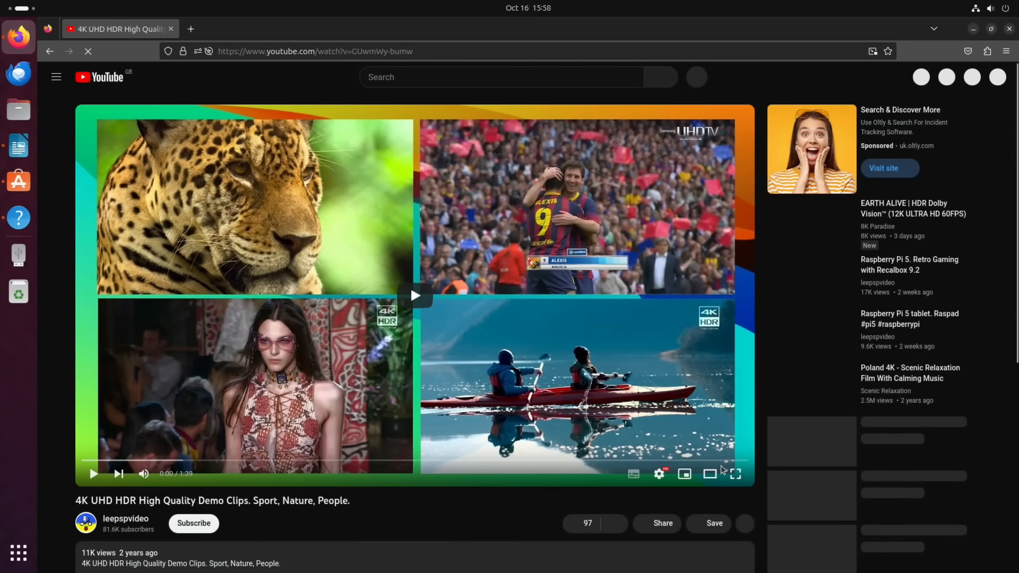
Step: Play the 4K HDR demo video full screen and open its quality options
left_click(735, 473)
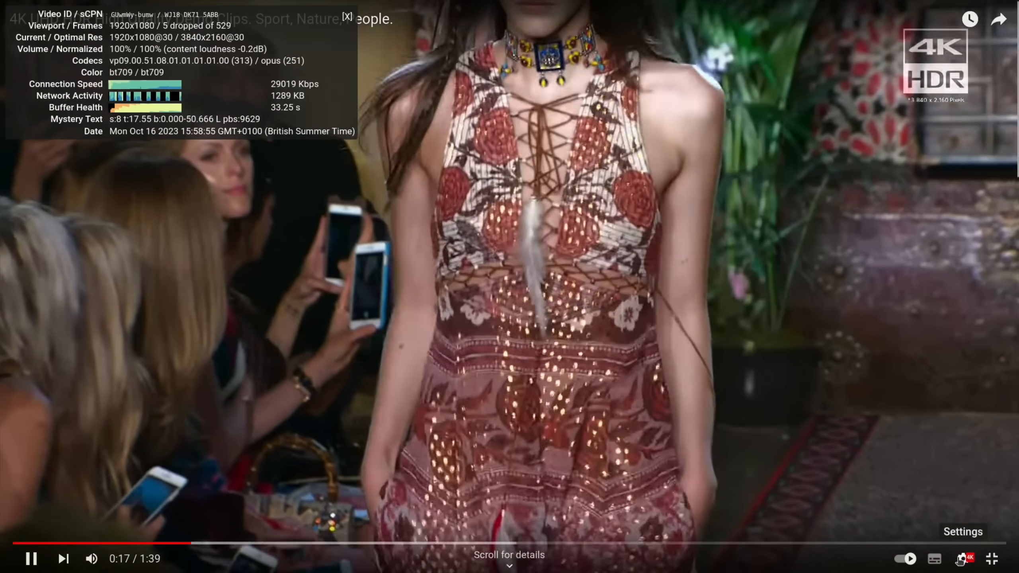
left_click(967, 558)
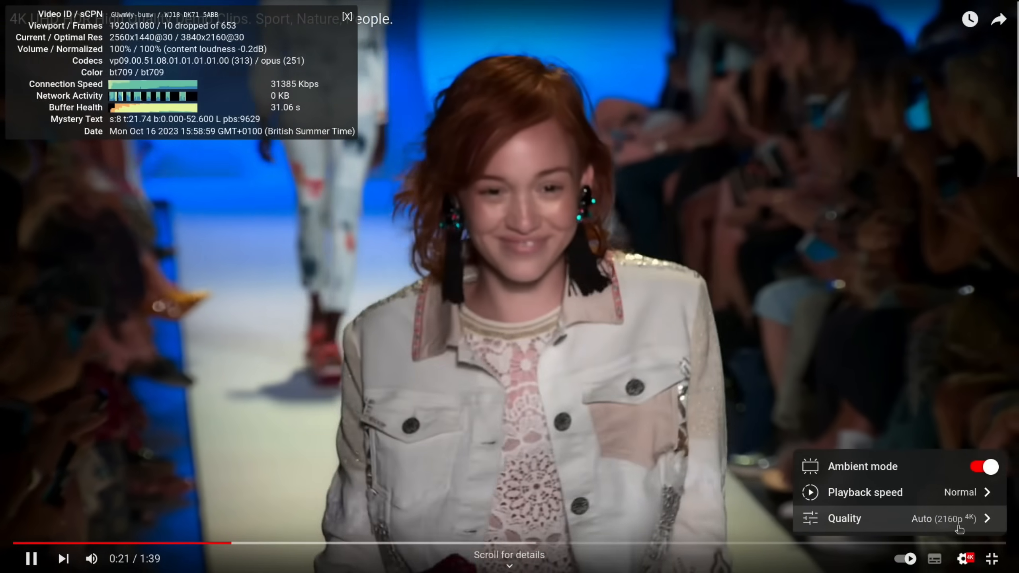
left_click(843, 517)
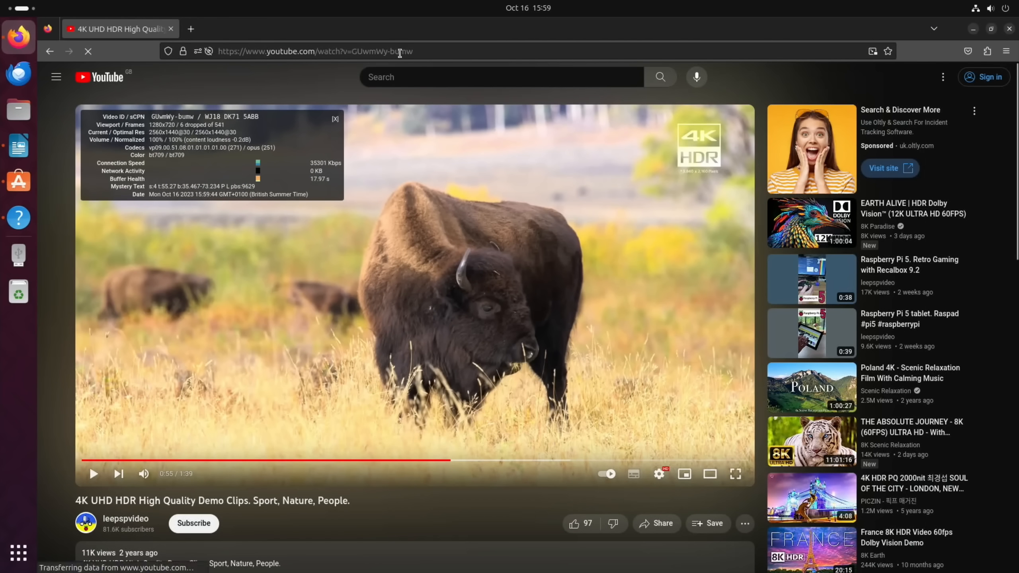
Step: Search 'hotukdeals' in one tab and 'bbc sport' in a new tab
type("hotu")
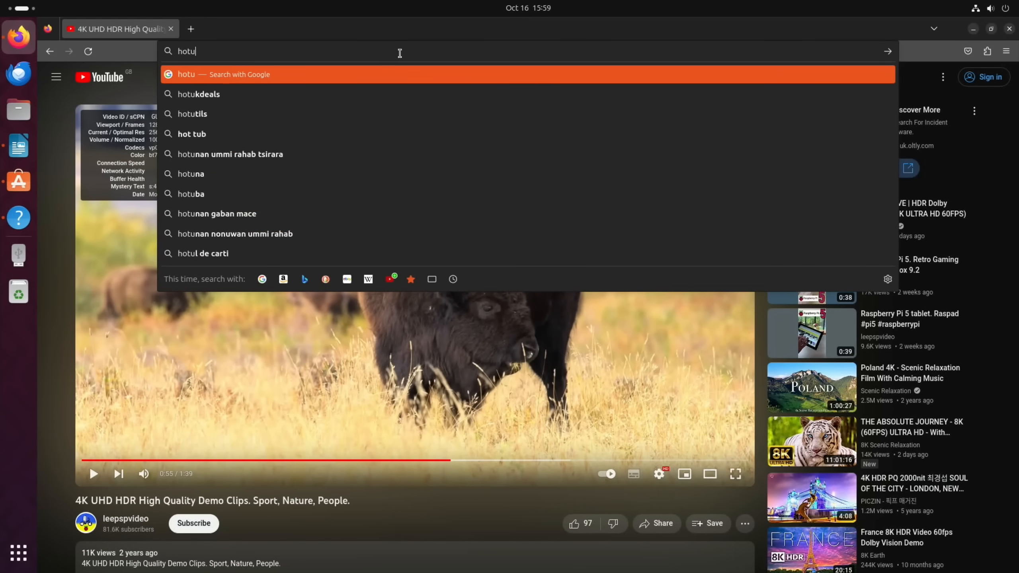
left_click(198, 94)
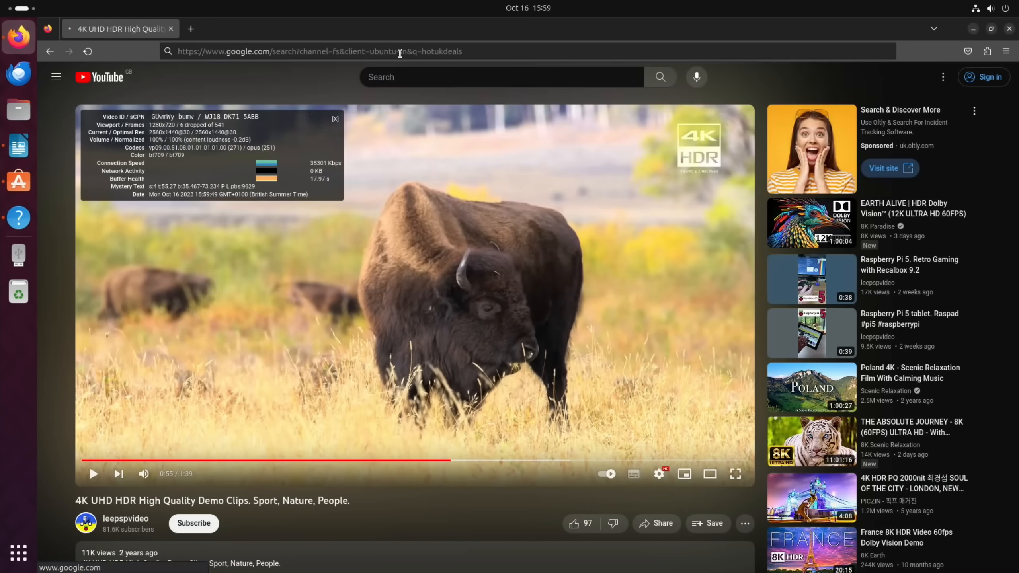
left_click(190, 28)
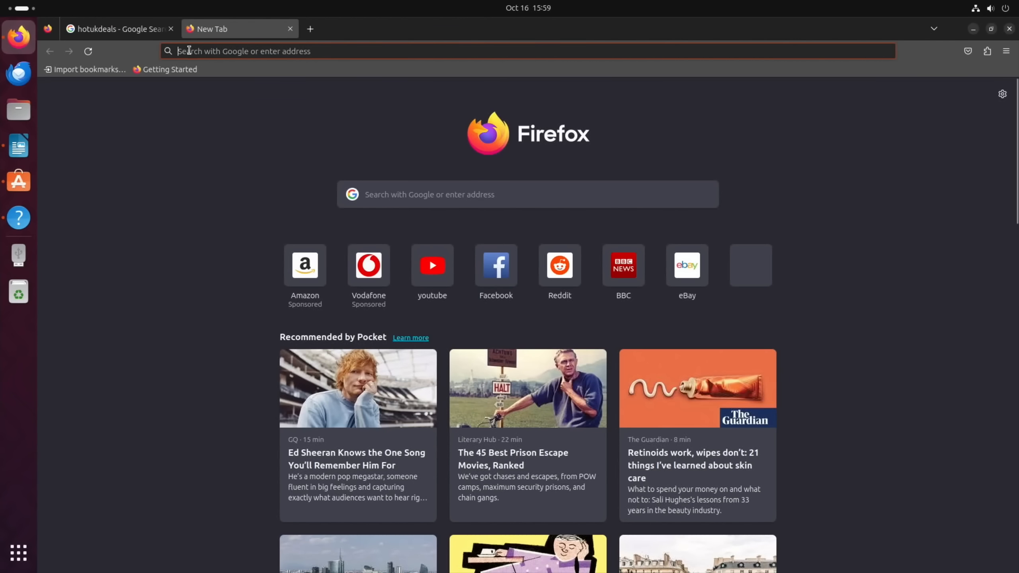
type("bbc spo")
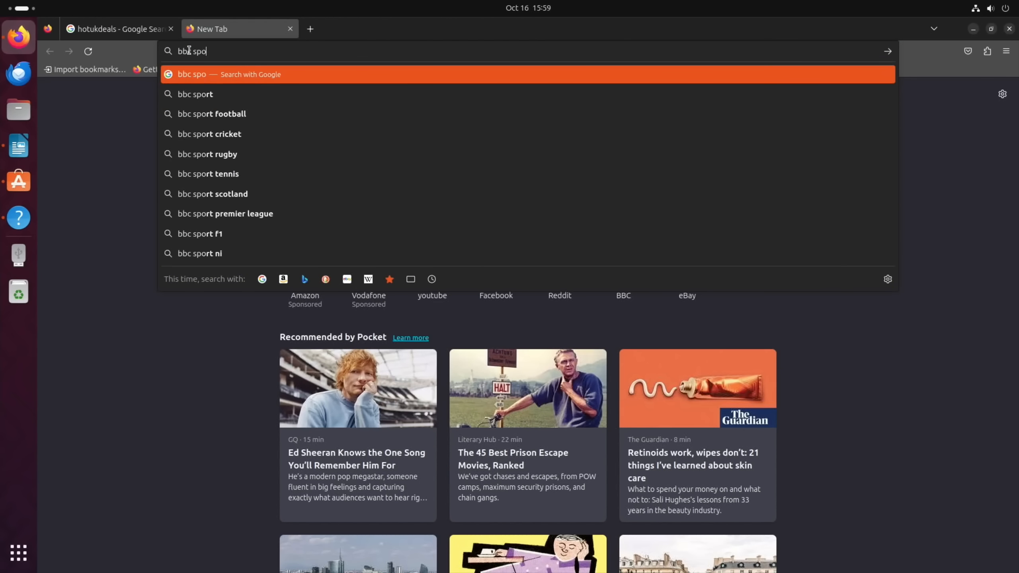
key("Enter")
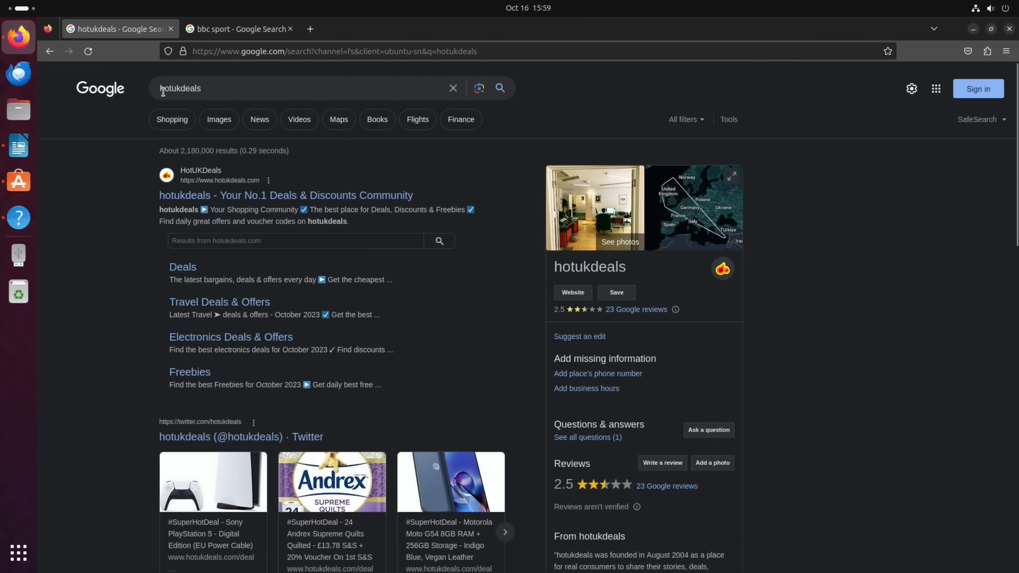
Step: Open hotukdeals and accept its cookies, then browse the BBC Sport page
left_click(284, 195)
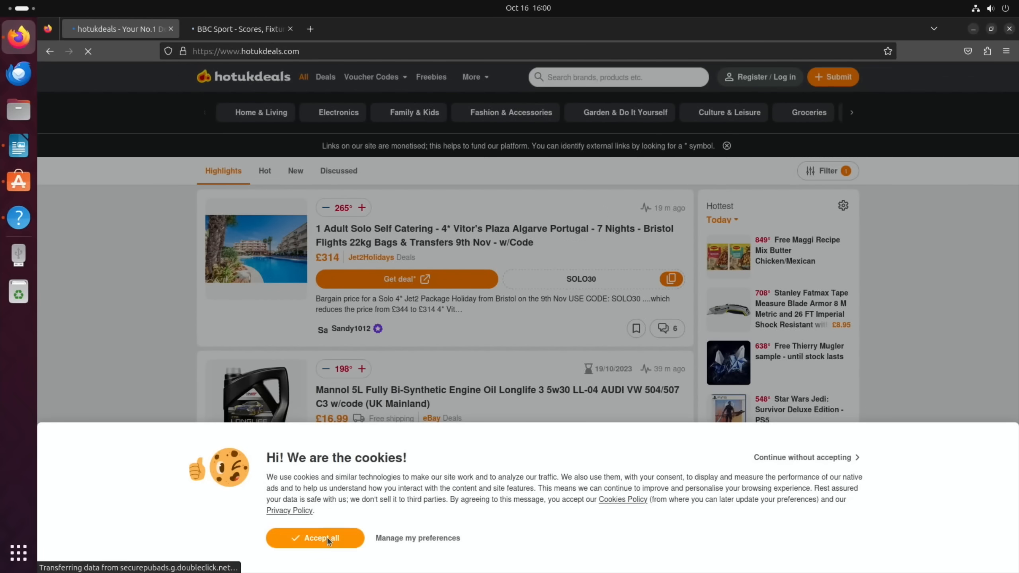
left_click(237, 29)
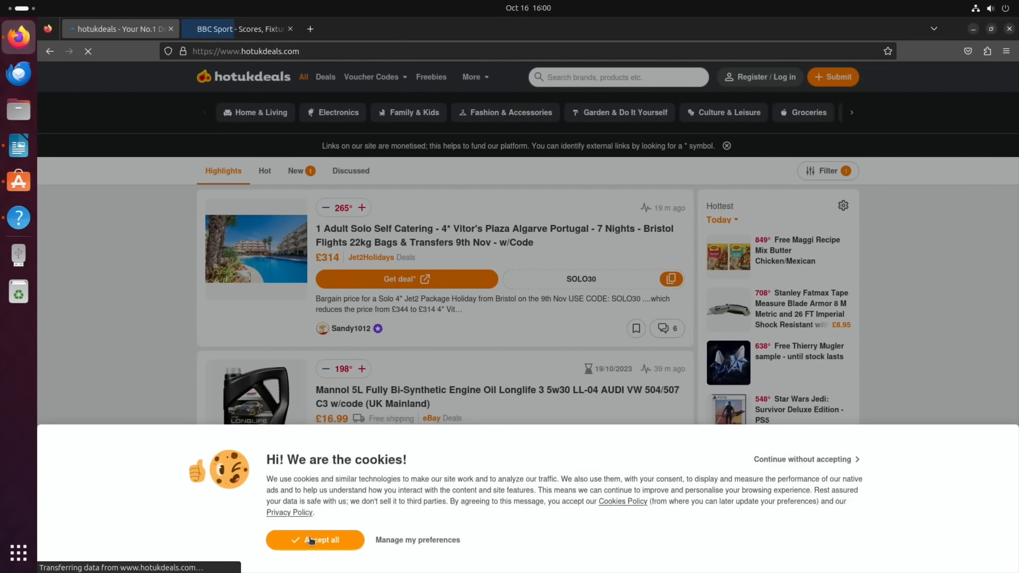
left_click(315, 540)
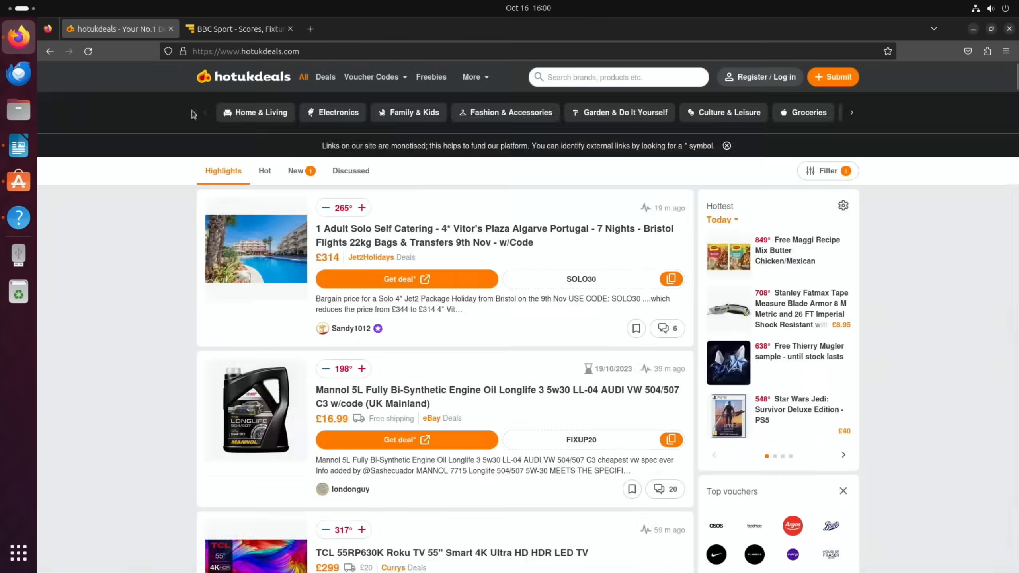
left_click(238, 29)
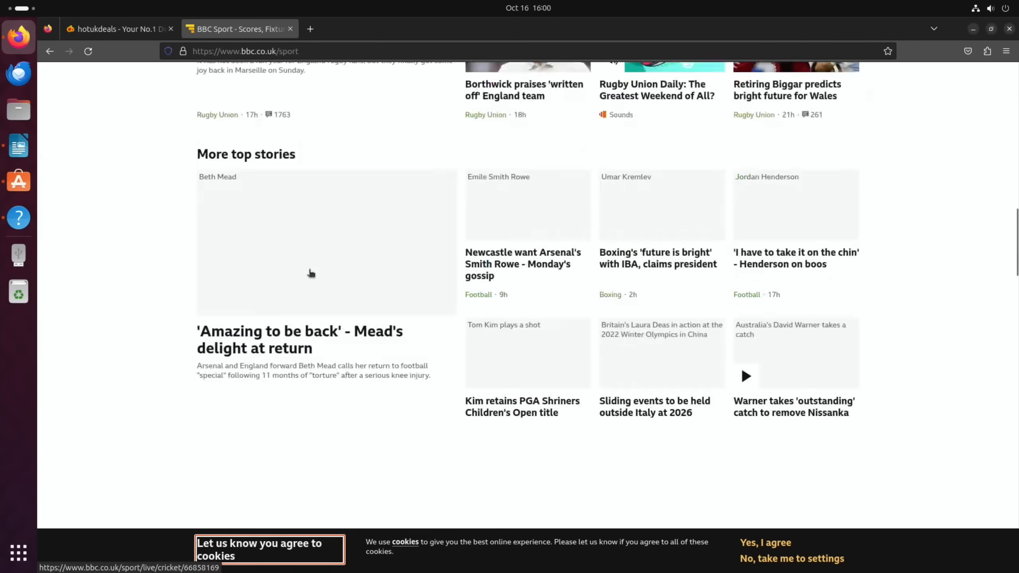
scroll("down", 3)
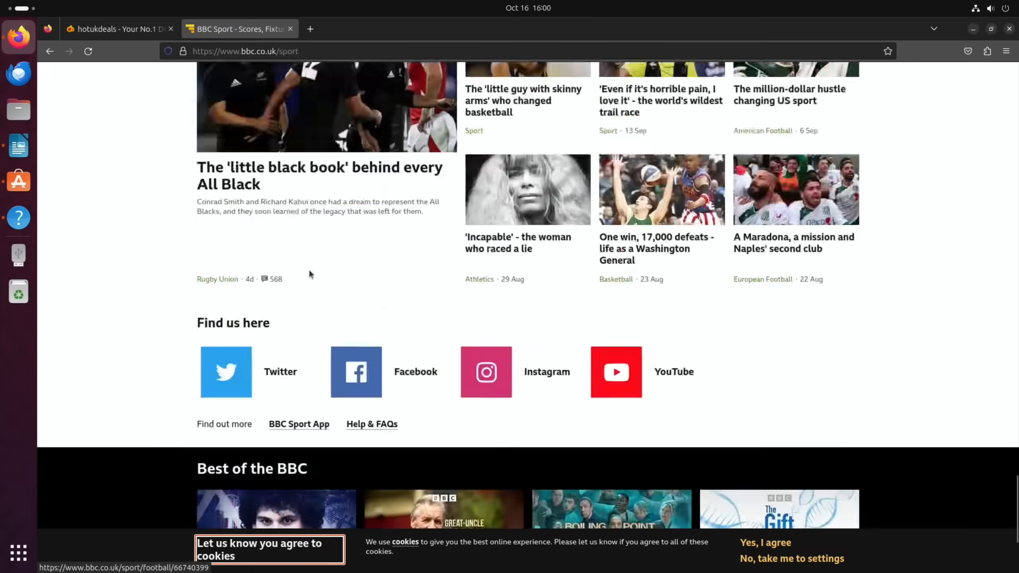
scroll("down", 3)
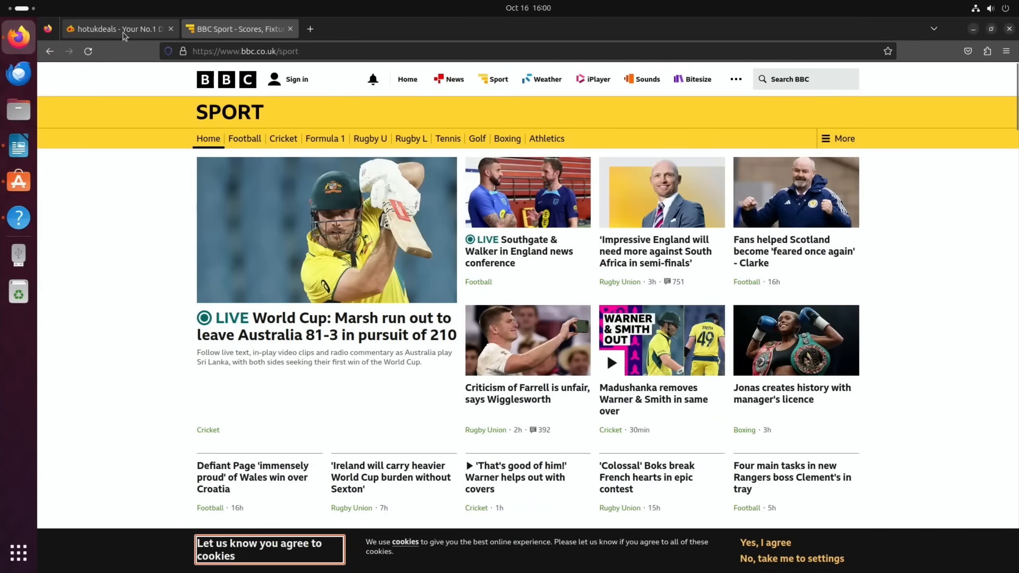
left_click(117, 28)
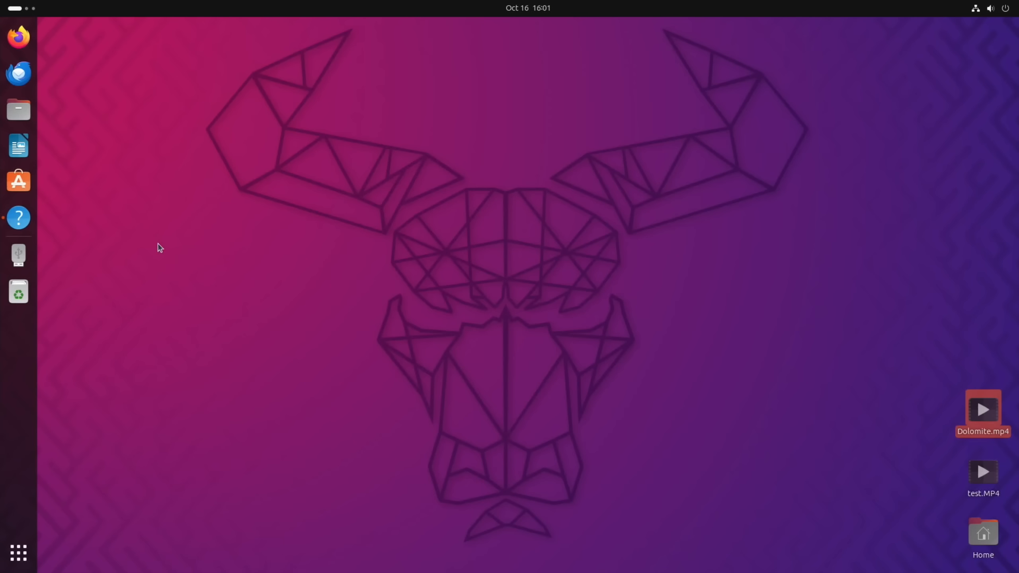
left_click(18, 553)
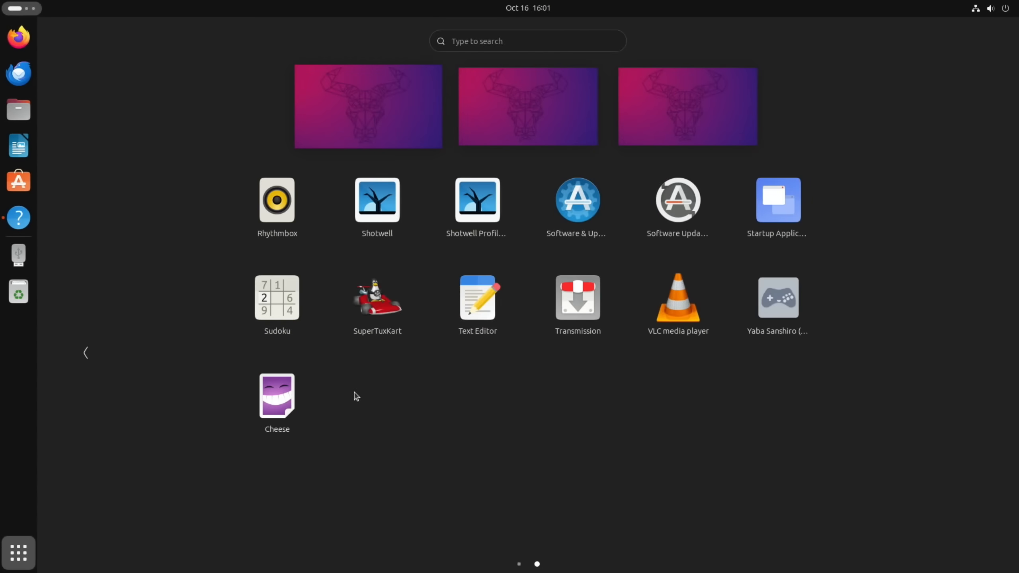
key("Escape")
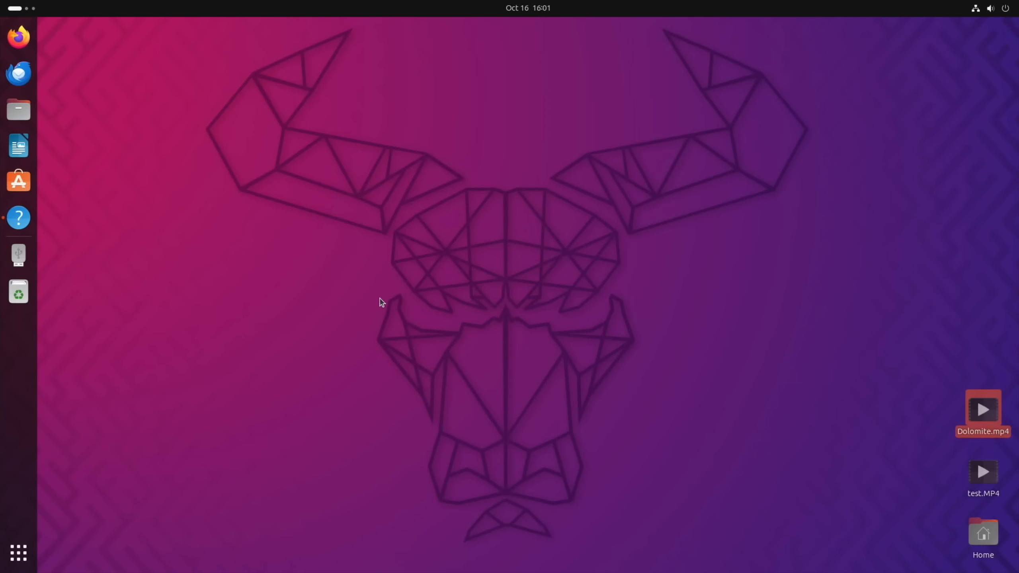
mouse_move(388, 222)
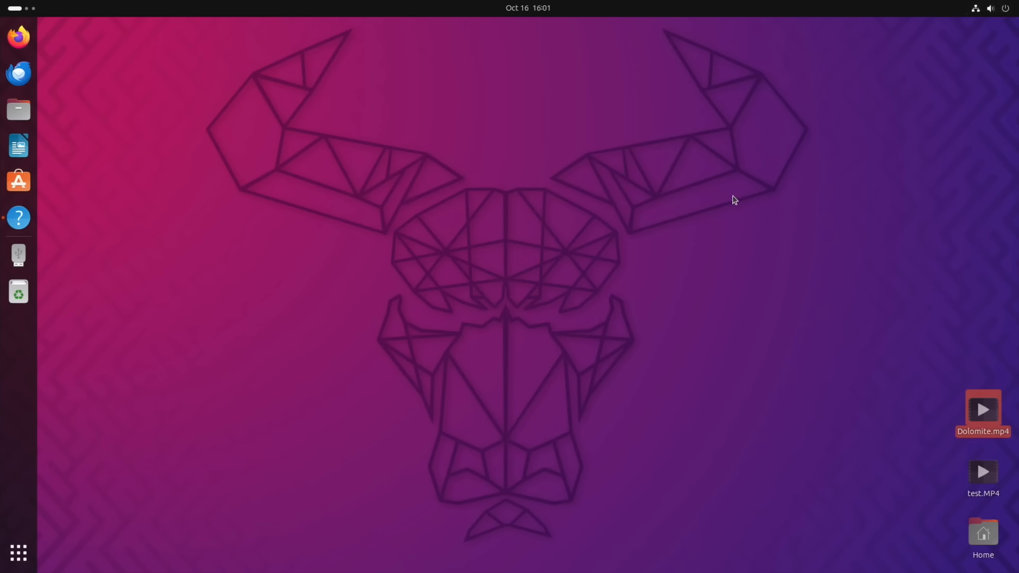
mouse_move(637, 253)
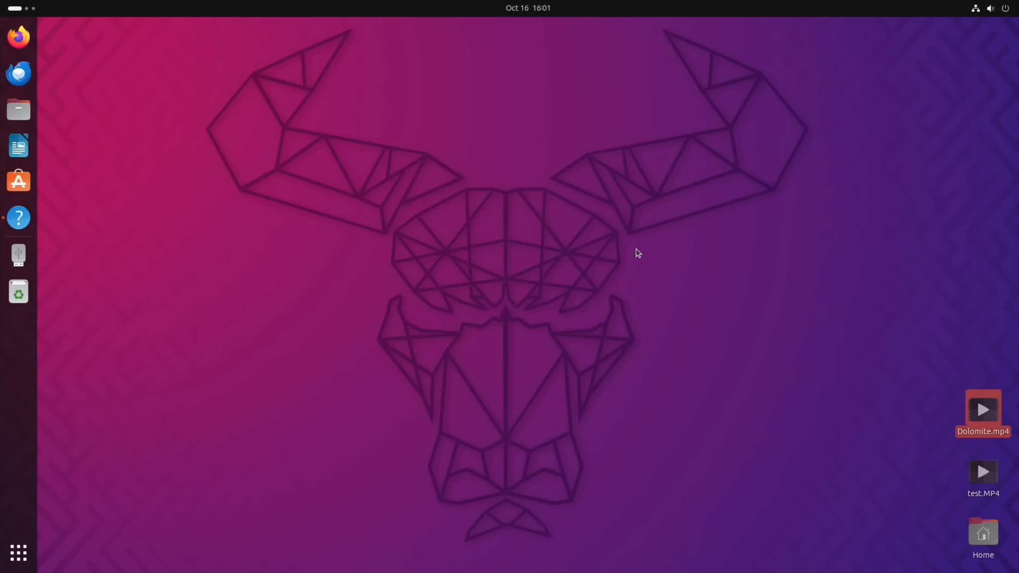
mouse_move(679, 205)
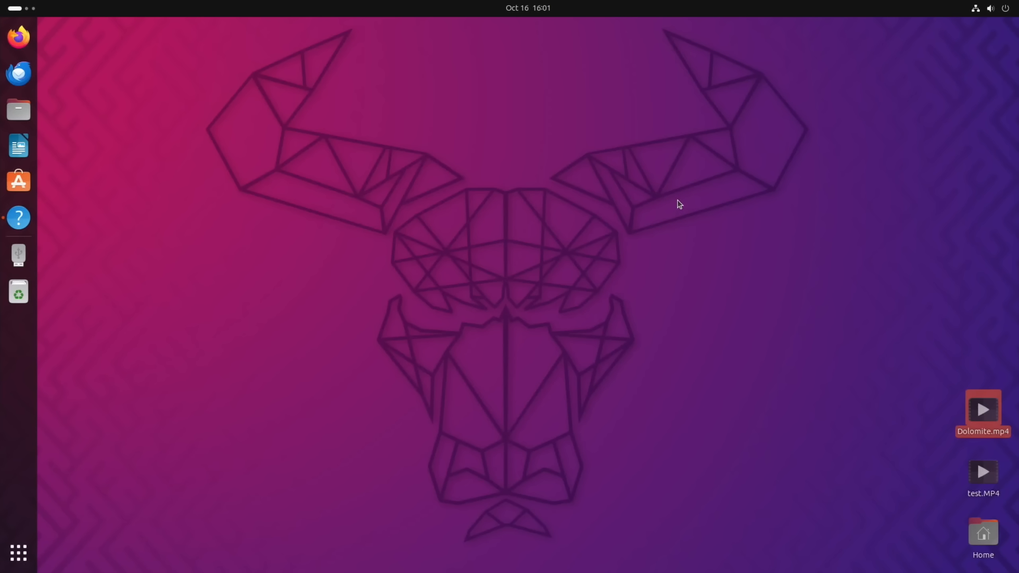
mouse_move(682, 173)
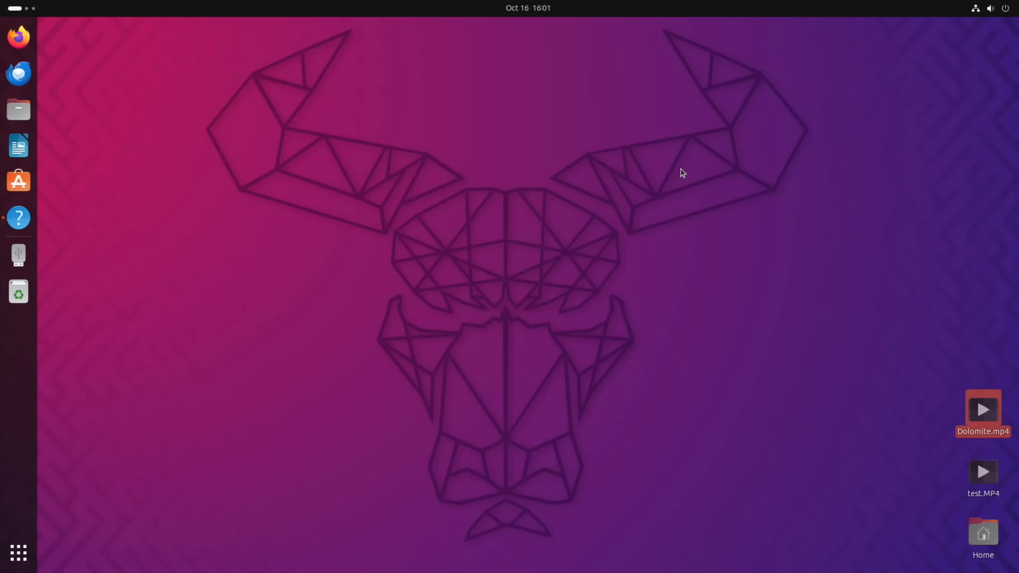
mouse_move(581, 212)
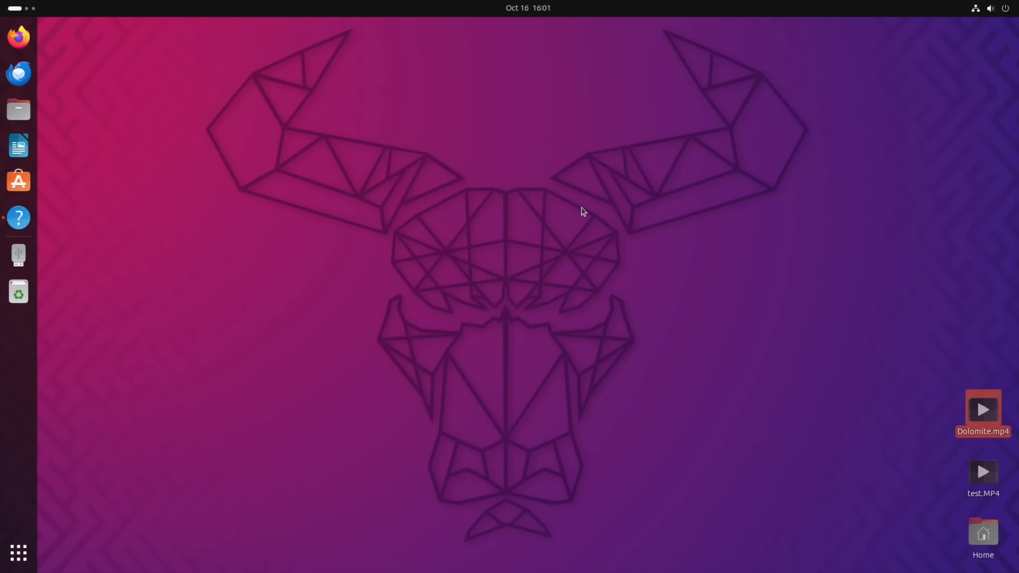
mouse_move(856, 74)
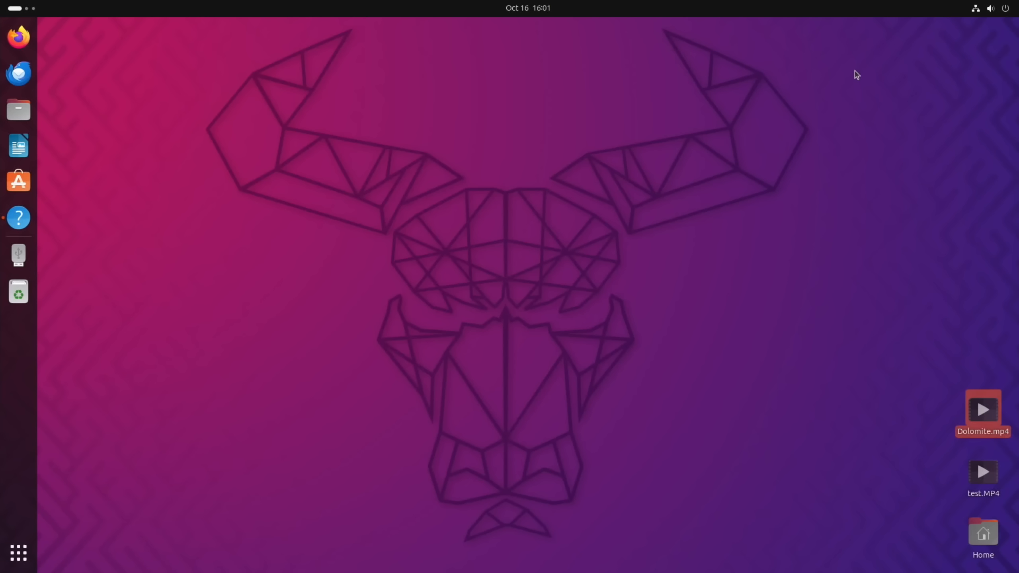
mouse_move(981, 34)
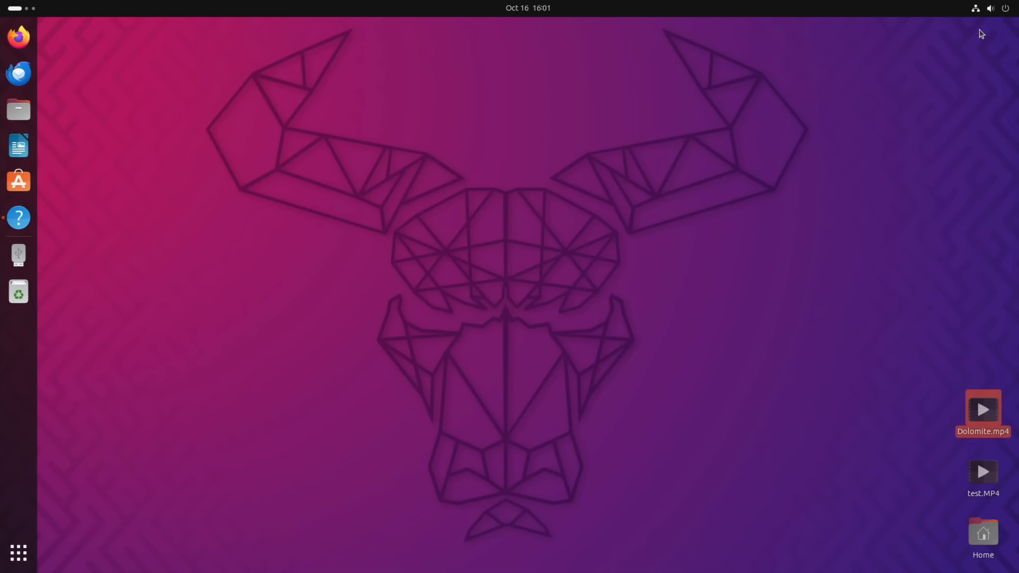
left_click(991, 8)
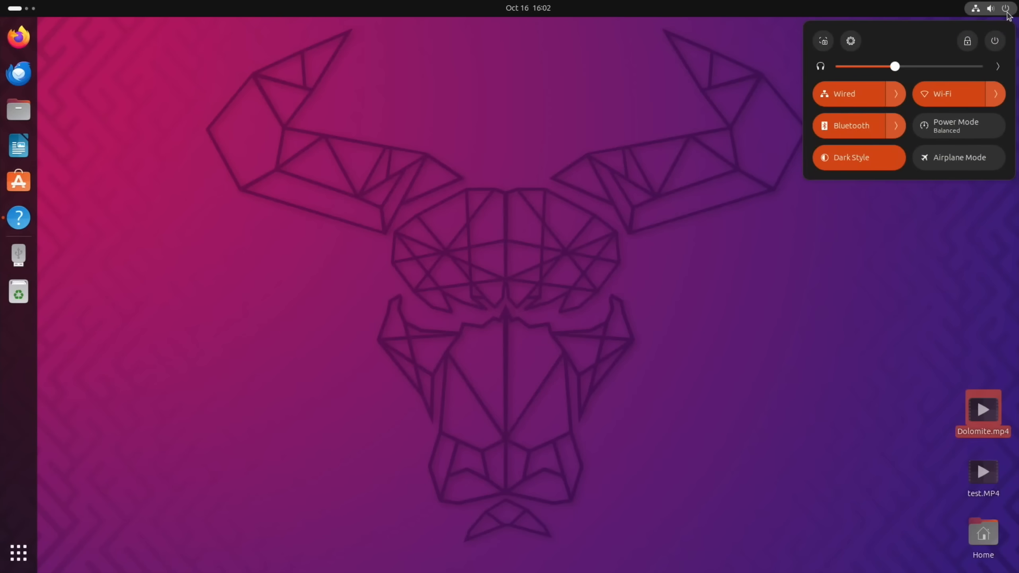
left_click(993, 40)
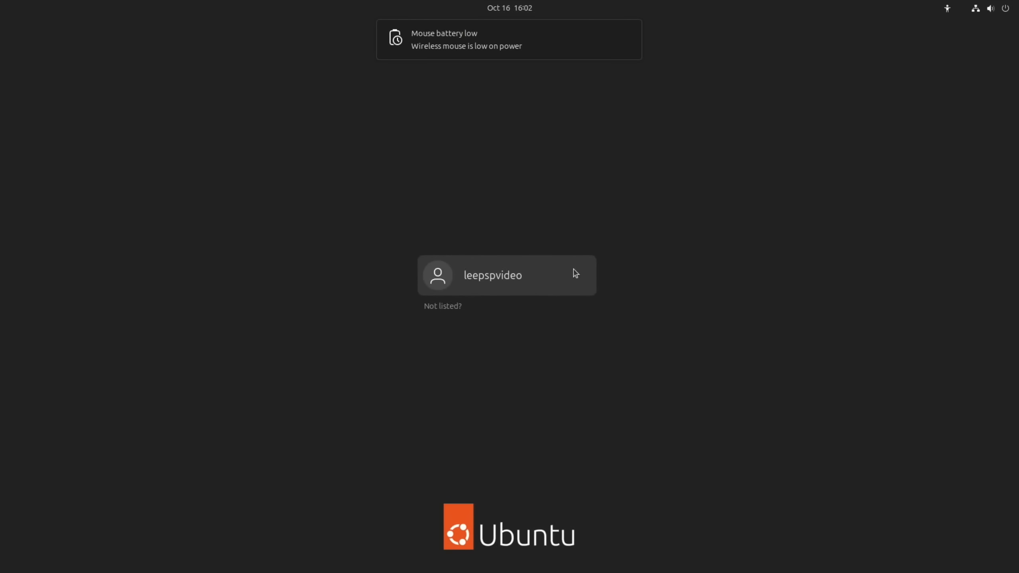
left_click(507, 275)
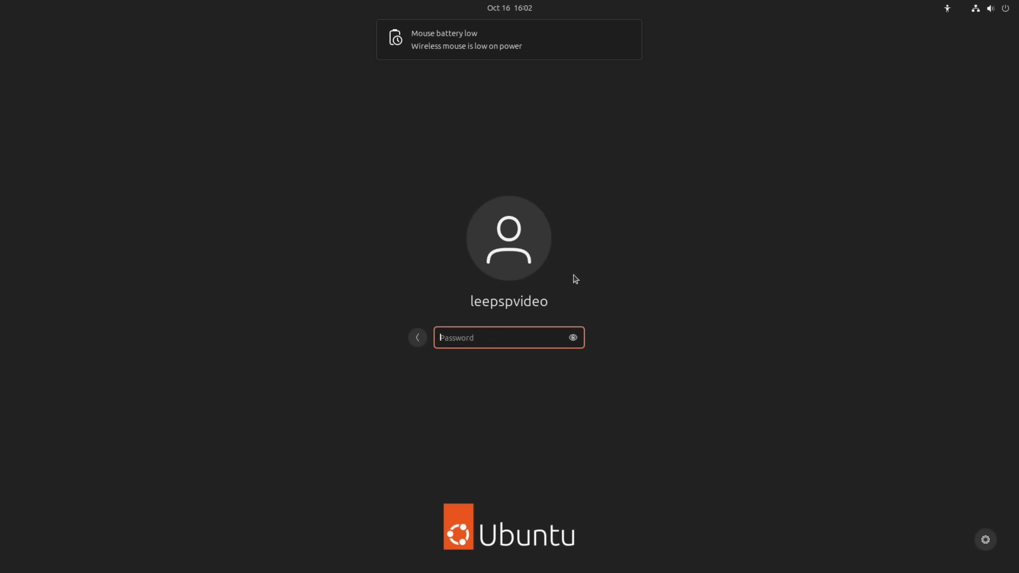
left_click(985, 539)
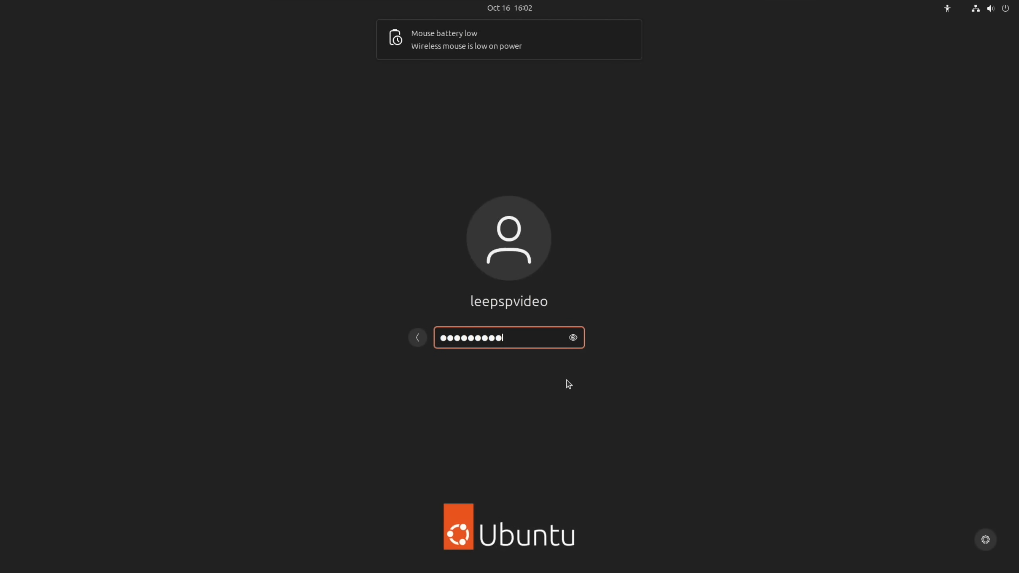
left_click(417, 337)
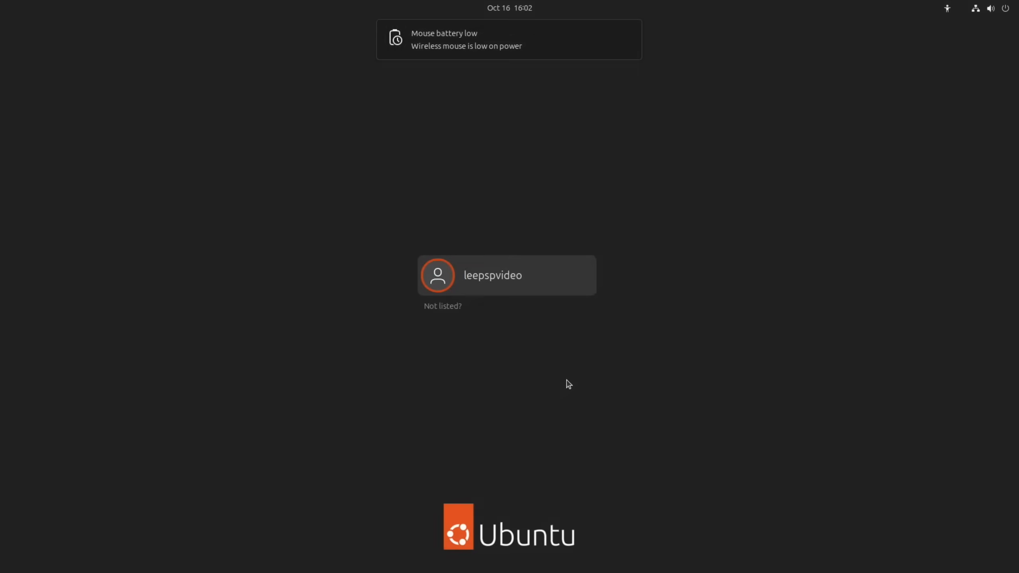
Step: Reselect the user account and pick the standard Ubuntu session from the gear menu
left_click(506, 275)
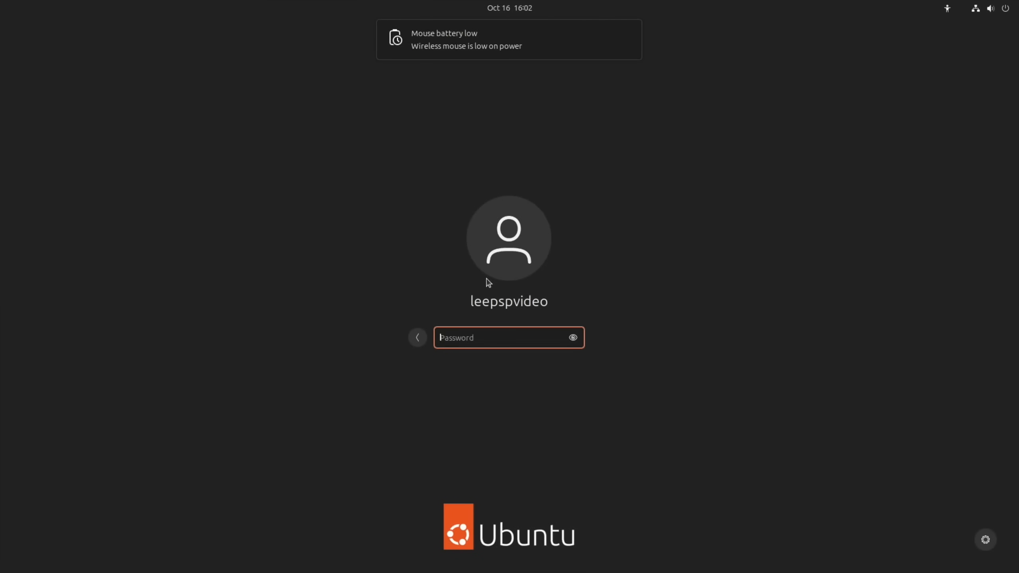
mouse_move(981, 551)
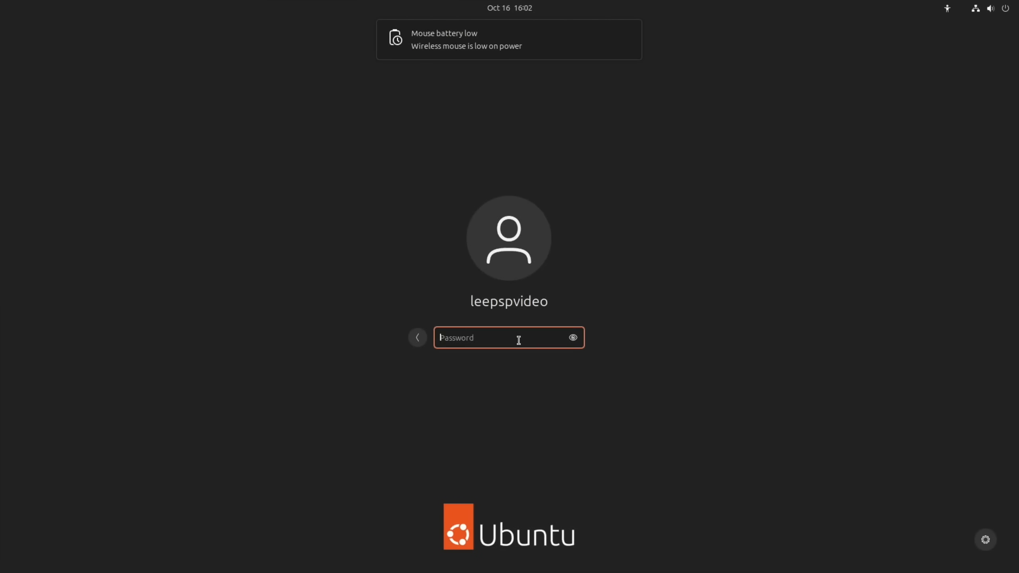
left_click(417, 337)
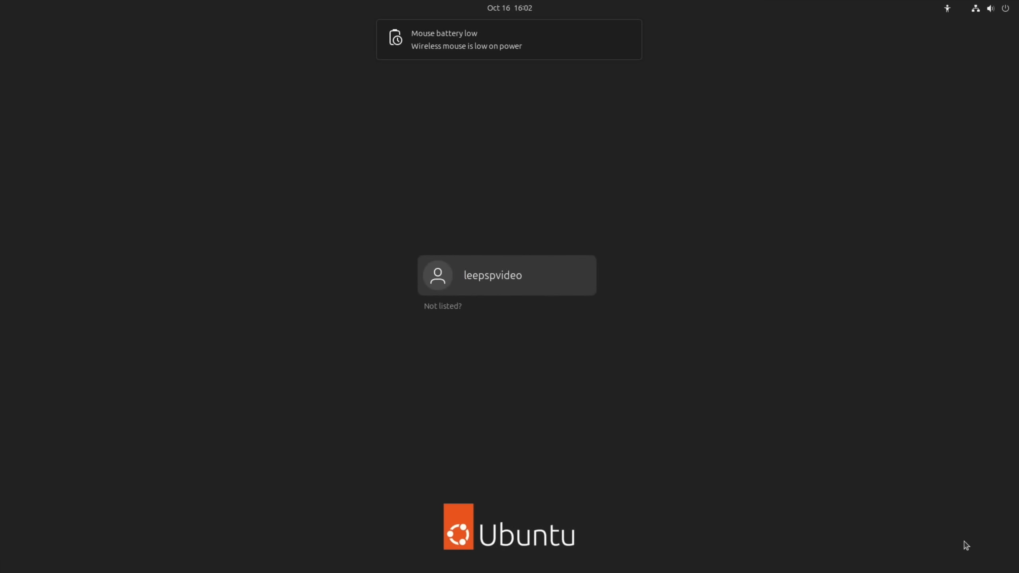
mouse_move(851, 449)
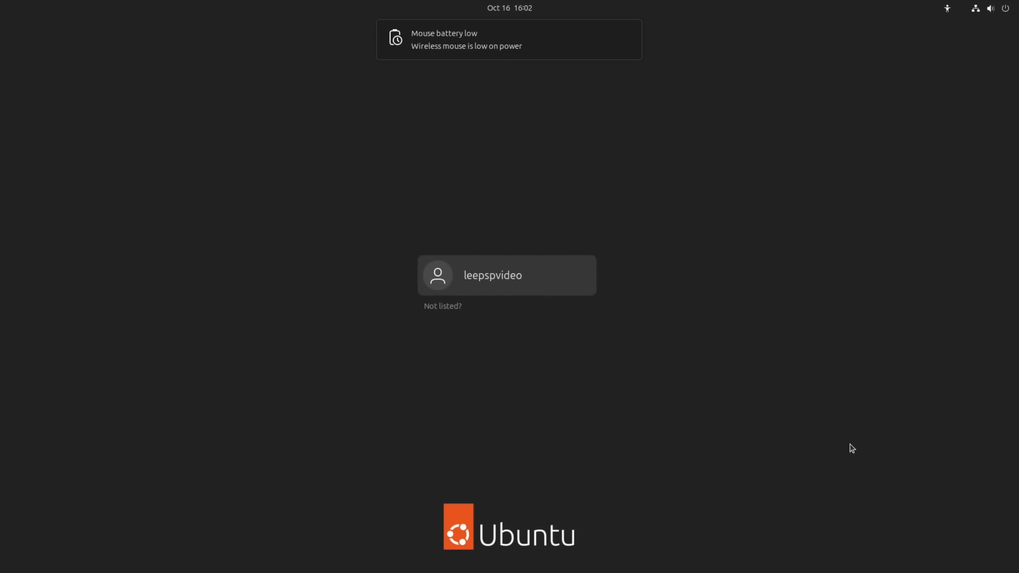
mouse_move(927, 481)
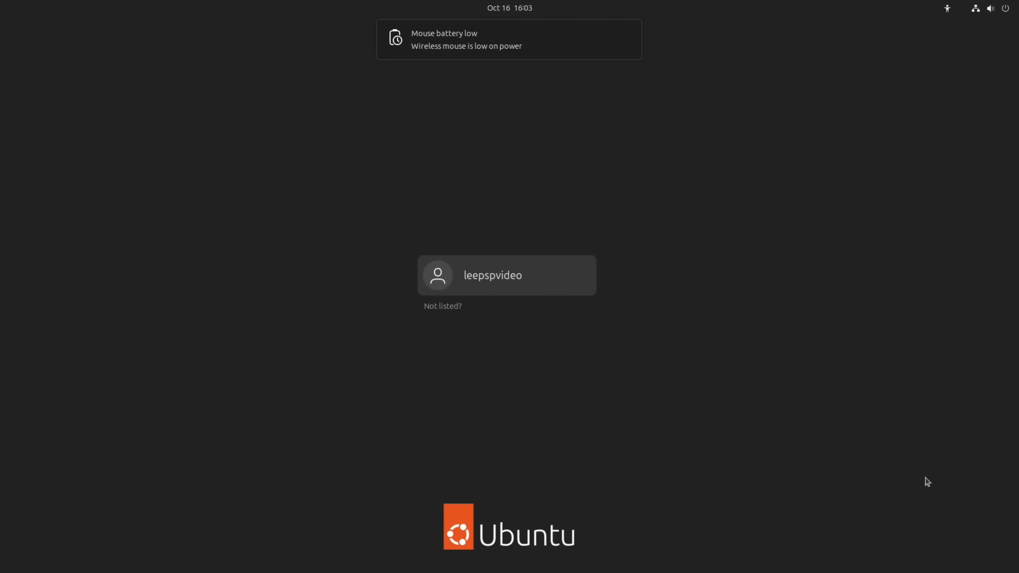
left_click(507, 275)
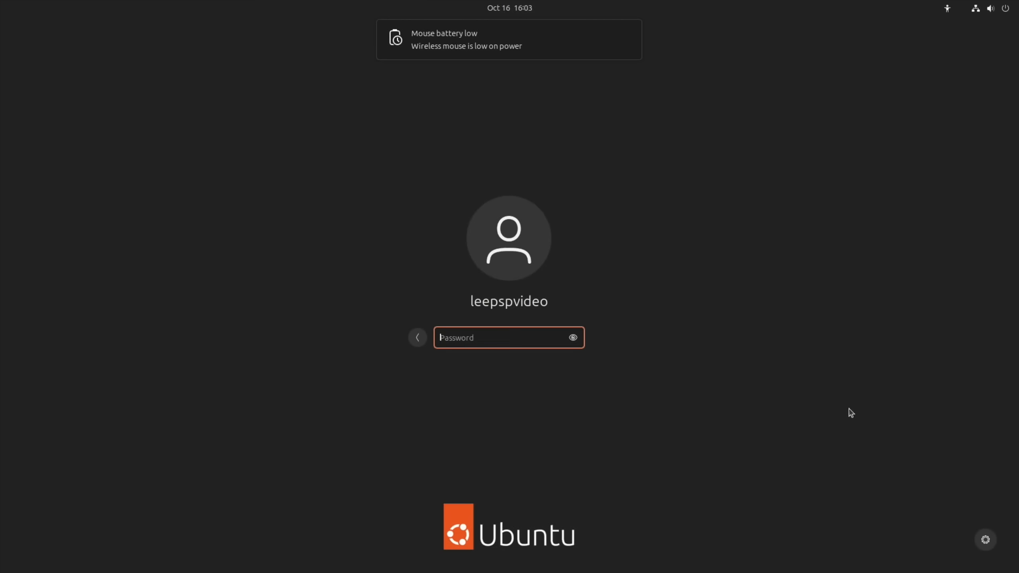
left_click(985, 540)
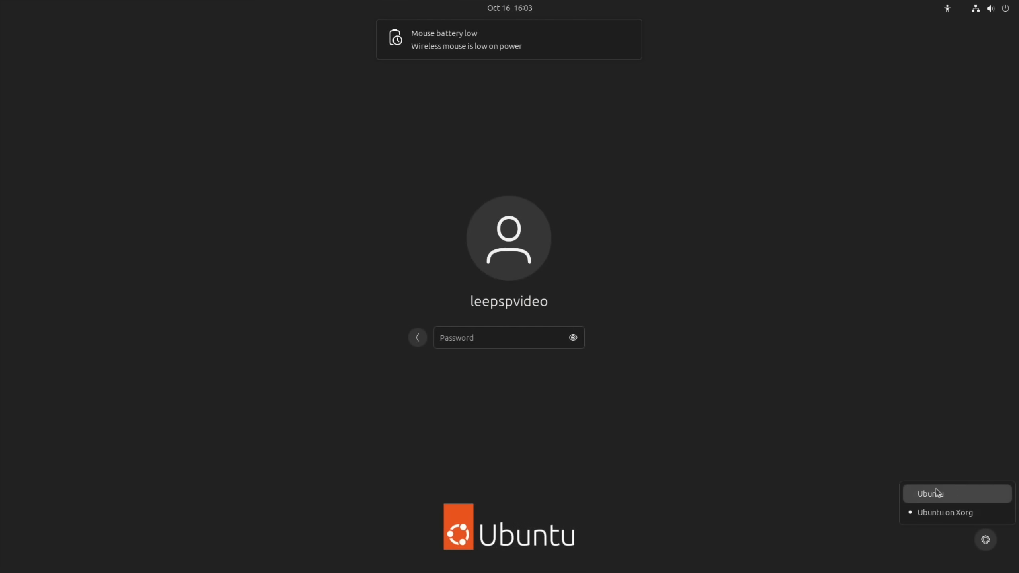
left_click(508, 337)
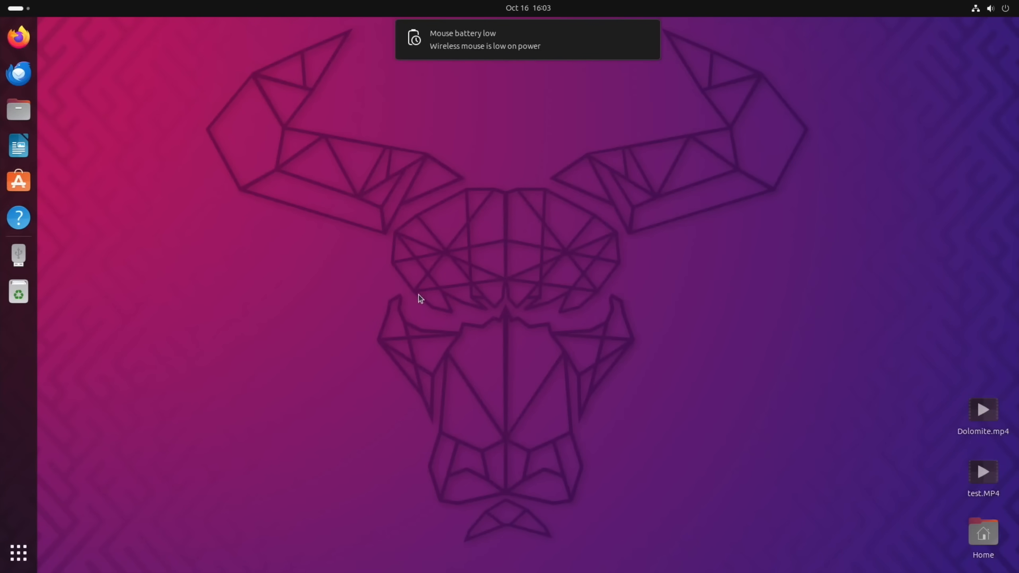
mouse_move(131, 305)
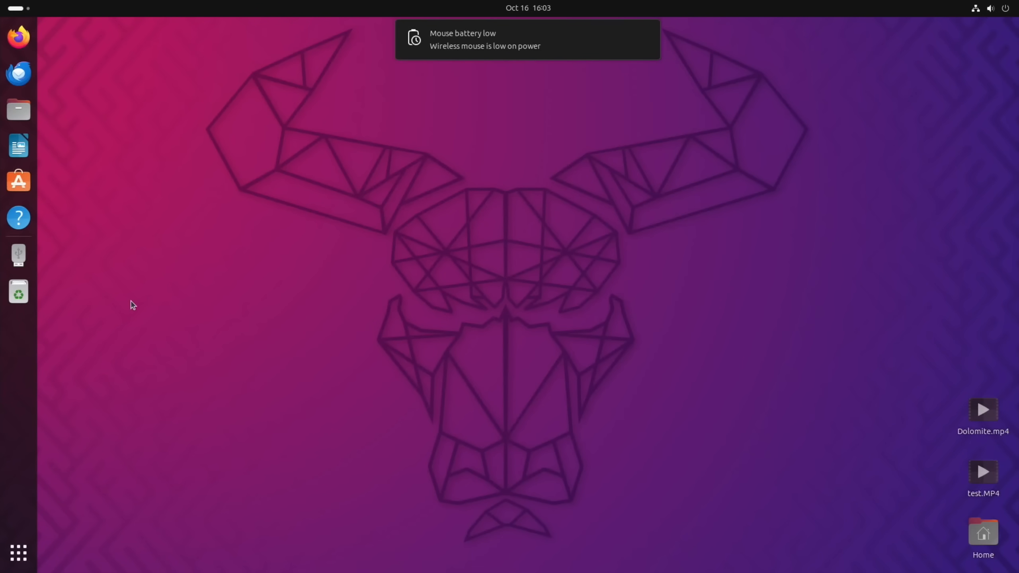
Step: Open Terminal and run 'sudo tasksel', which reports command not found
left_click(19, 552)
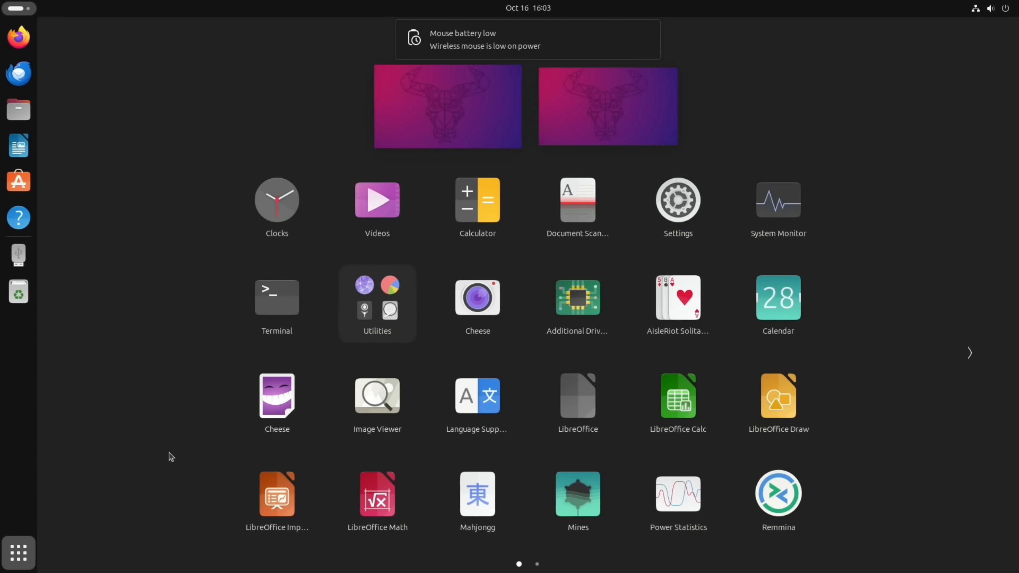
left_click(276, 296)
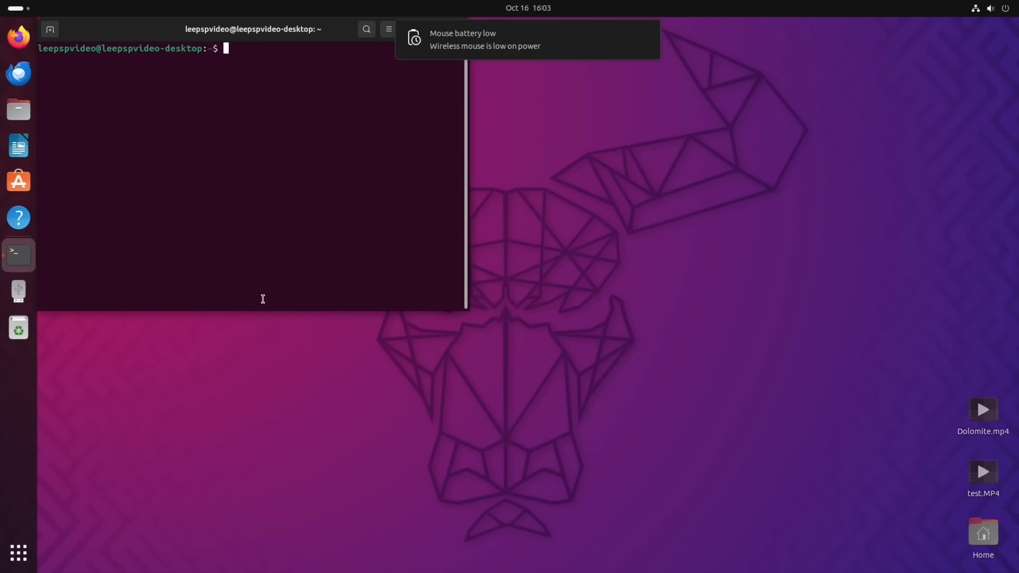
type("sudo ta")
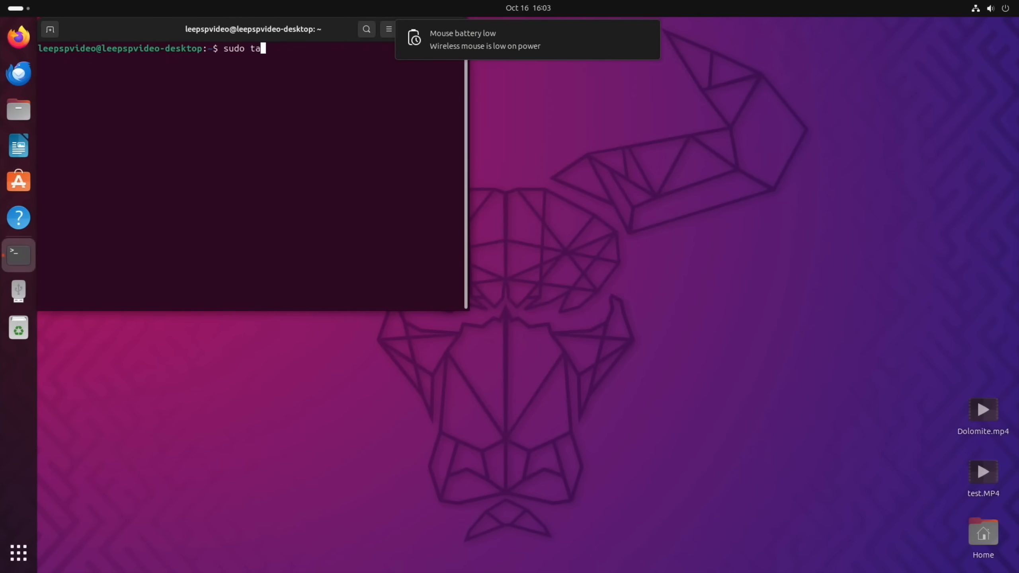
type("ksel")
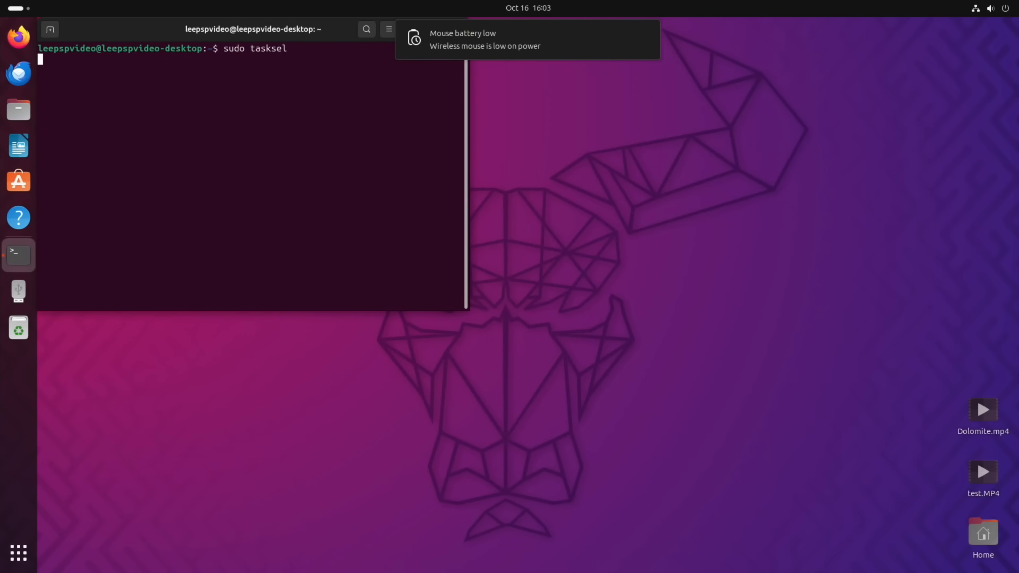
key("Return")
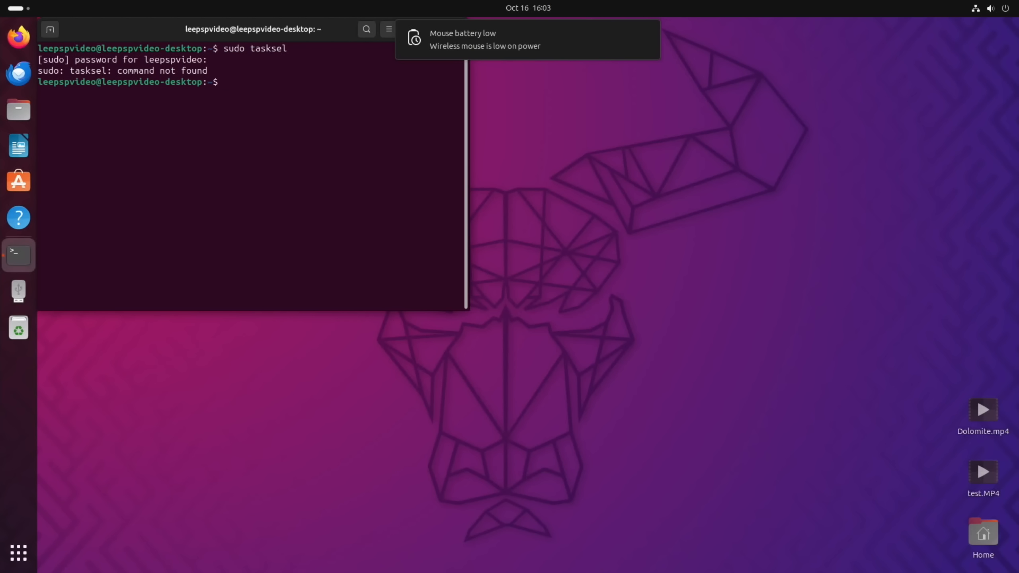
Step: Run 'sudo apt install tasksel' and confirm with y
type("sudo apt")
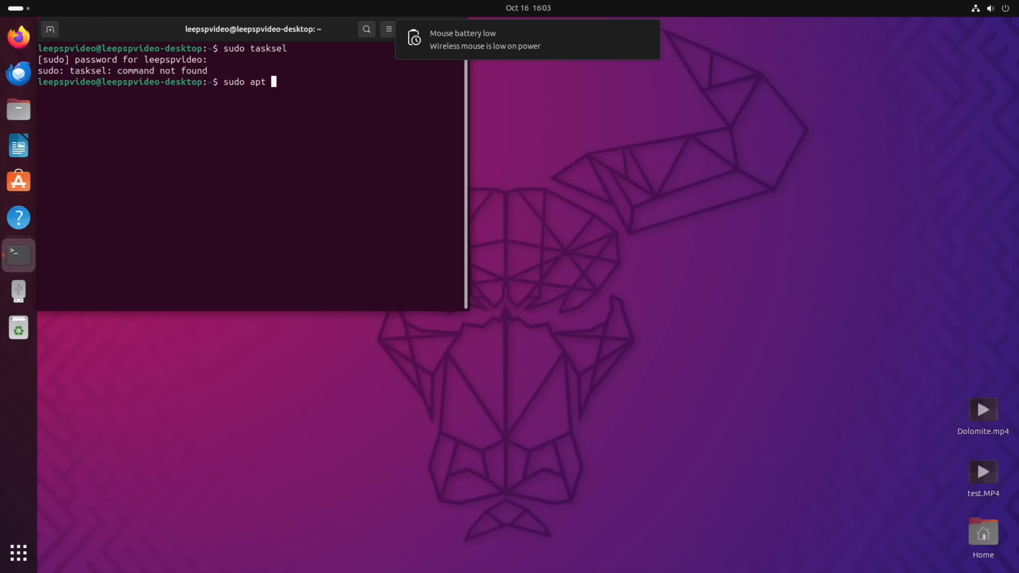
type("install")
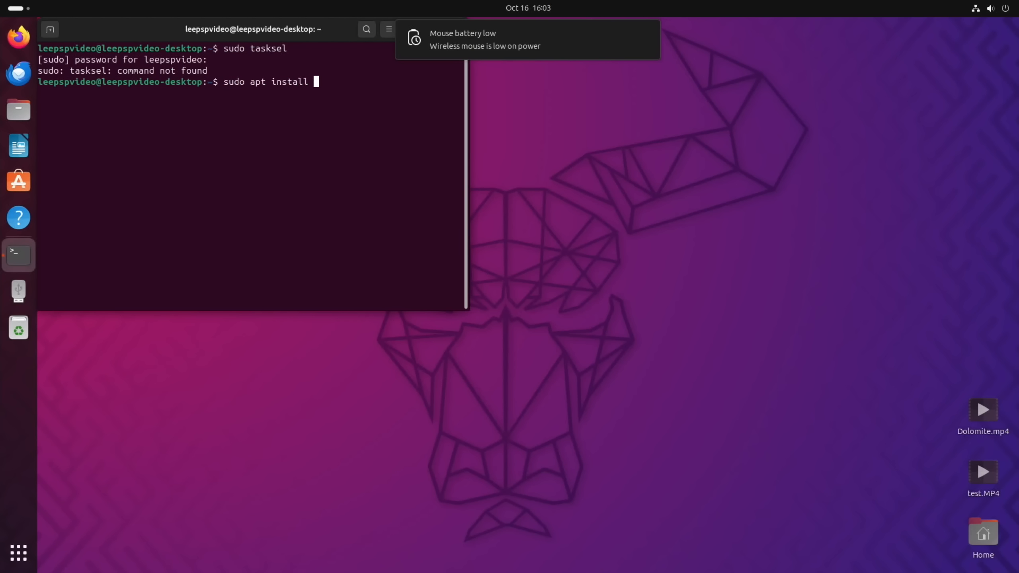
type("tasksel")
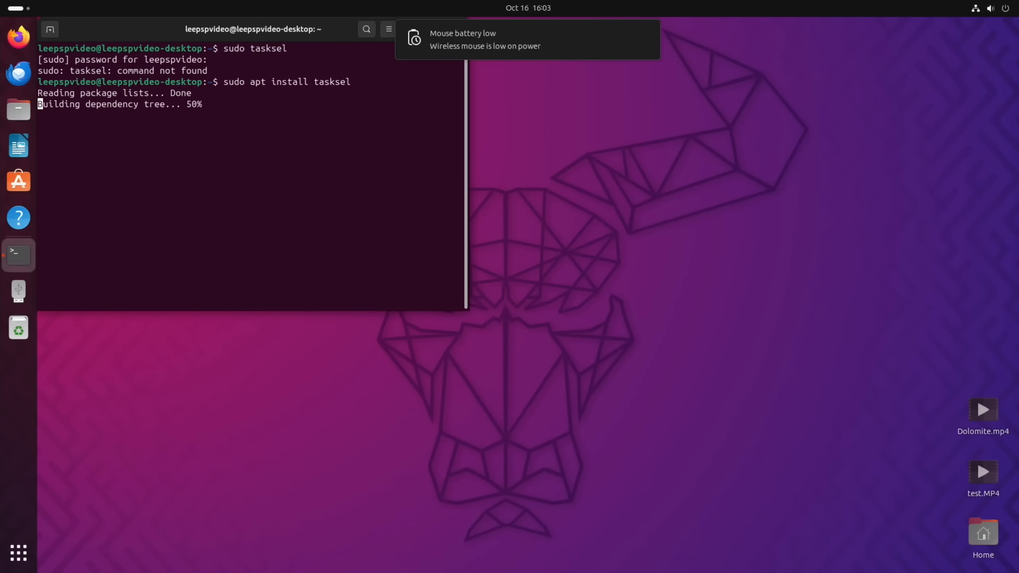
type("you want to continue? [Y/n] y")
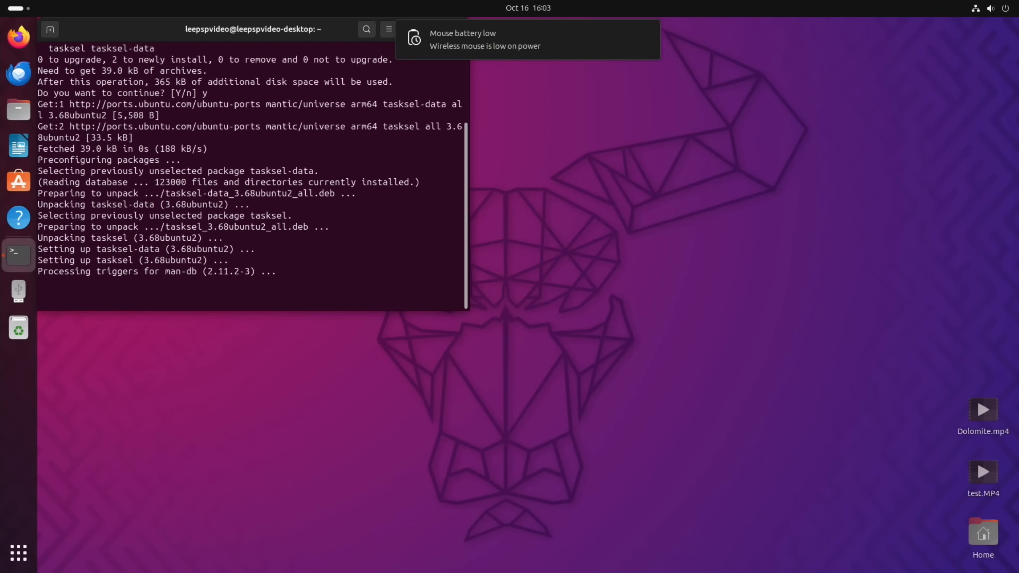
Step: Install neofetch to show the Pi 5's Ubuntu 23.10 summary, then type the tasksel install command
type("sudo apt install neofet")
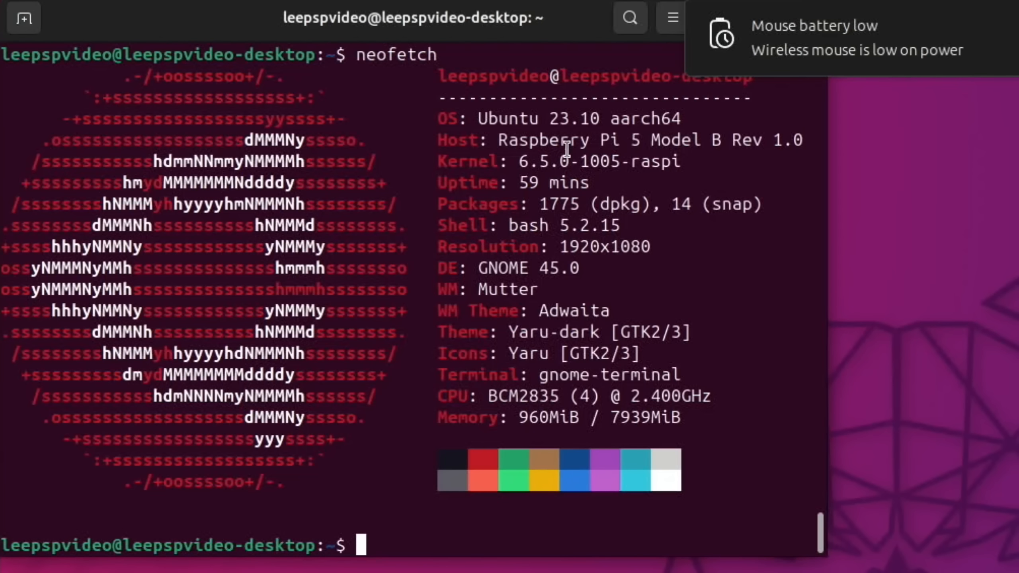
mouse_move(779, 170)
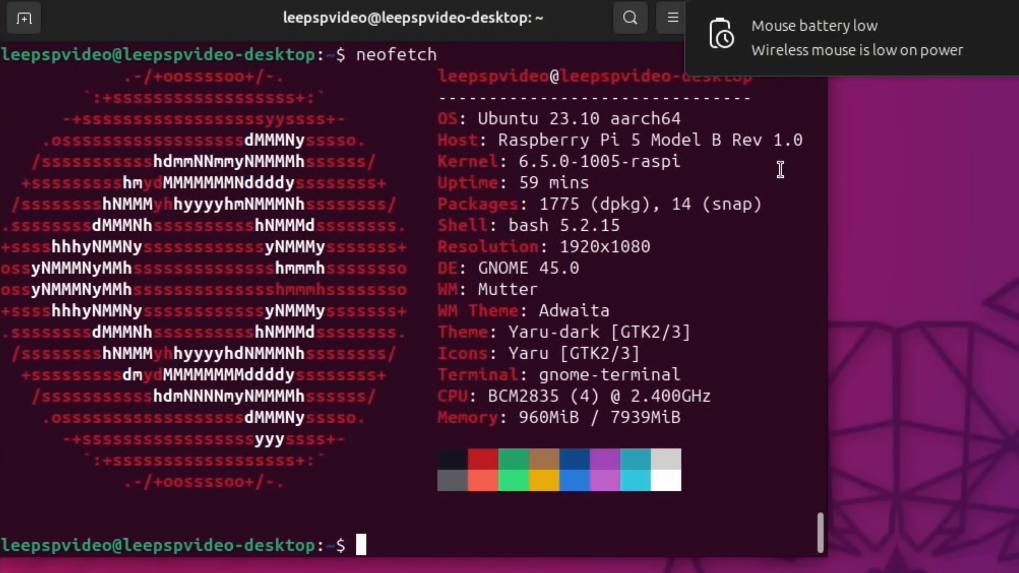
mouse_move(642, 190)
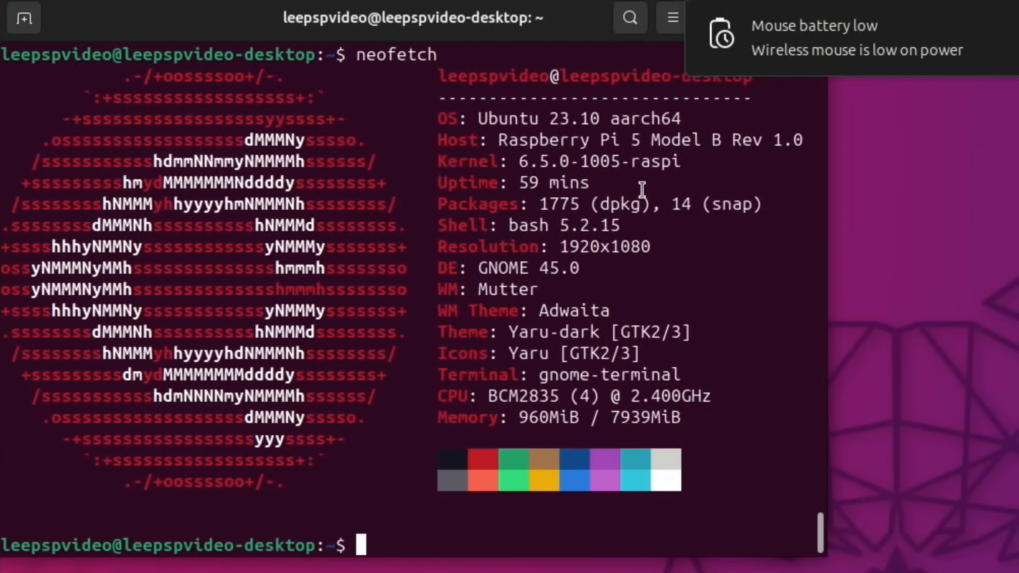
mouse_move(611, 274)
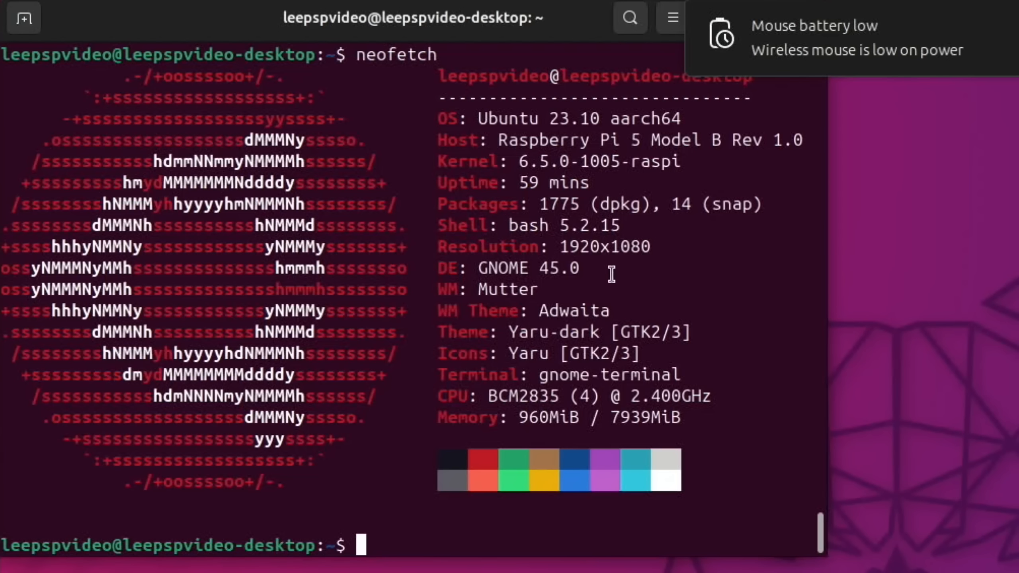
mouse_move(664, 284)
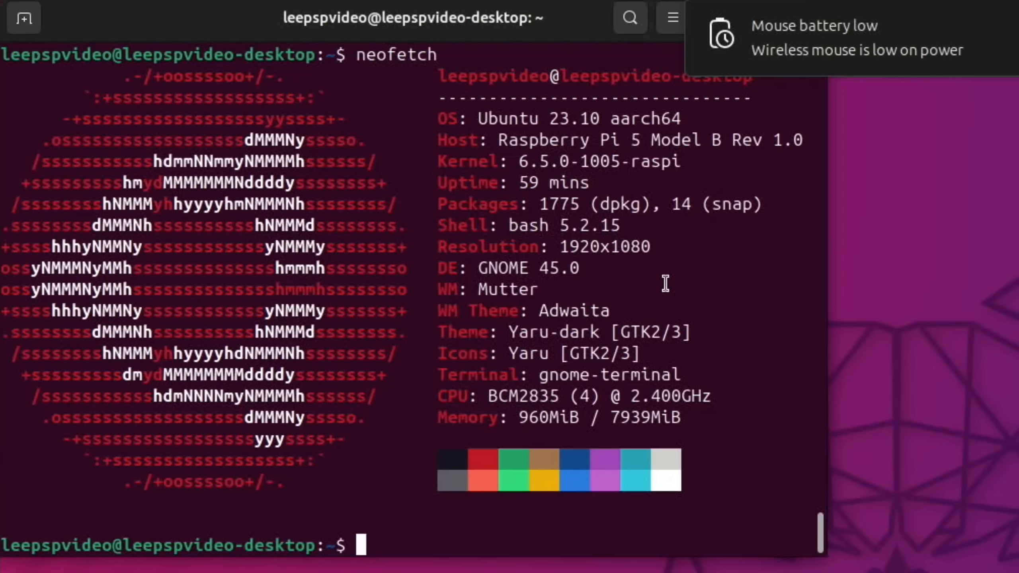
mouse_move(587, 411)
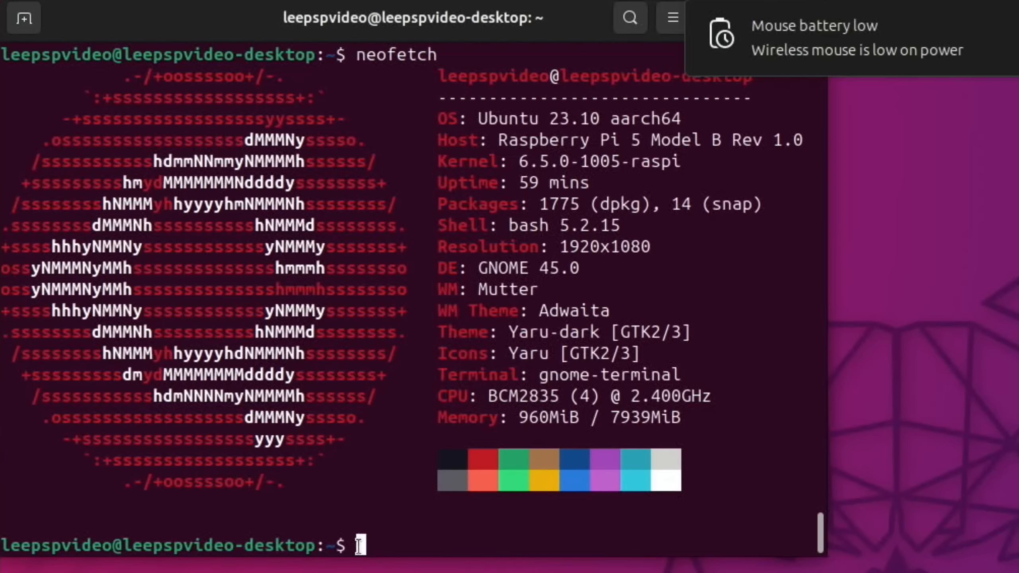
type("sudo apt install tasksel")
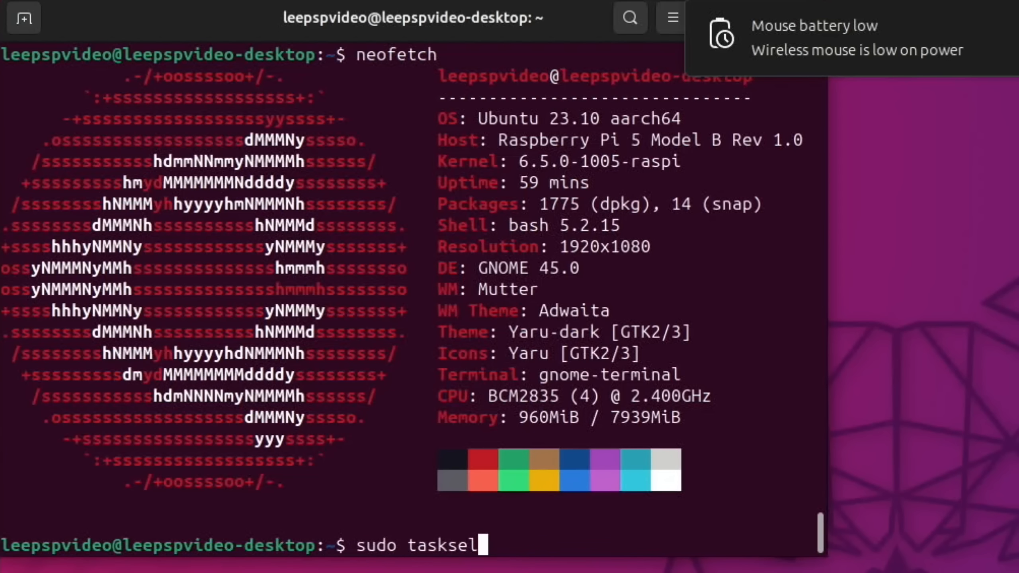
Step: Run sudo tasksel, pick a desktop collection such as Cinnamon, and start installing its packages
key("Return")
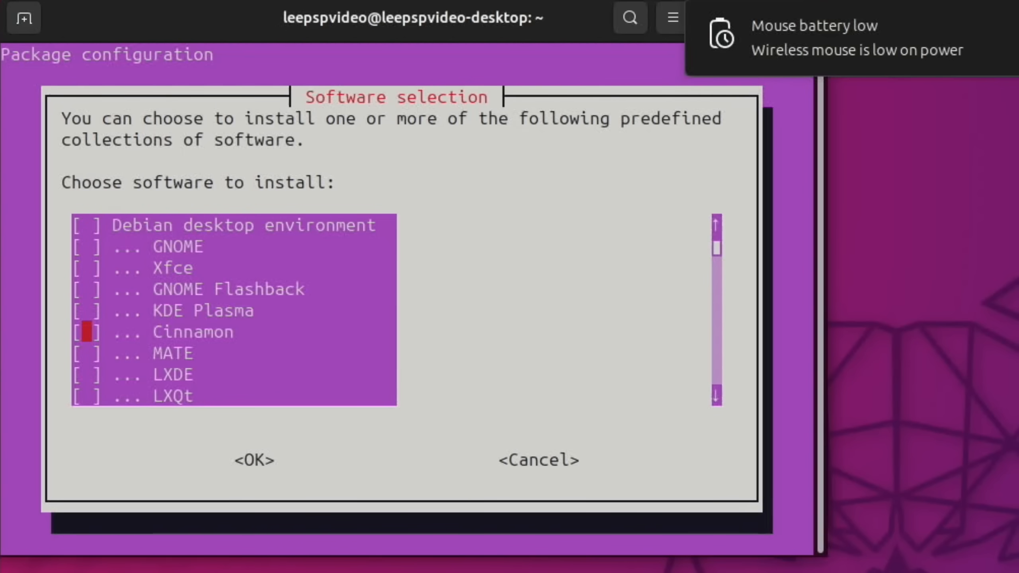
scroll("down", 3)
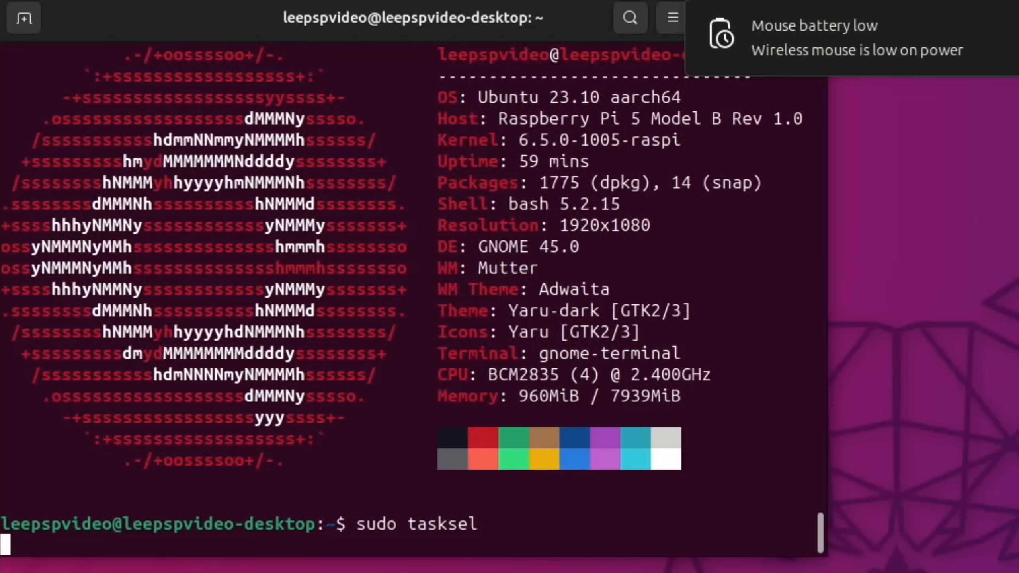
key("Return")
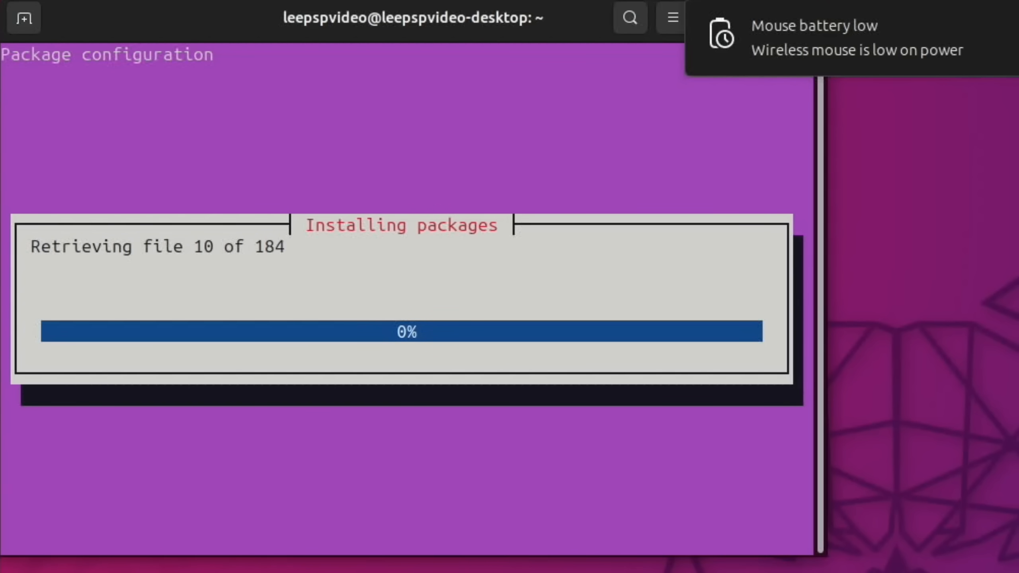